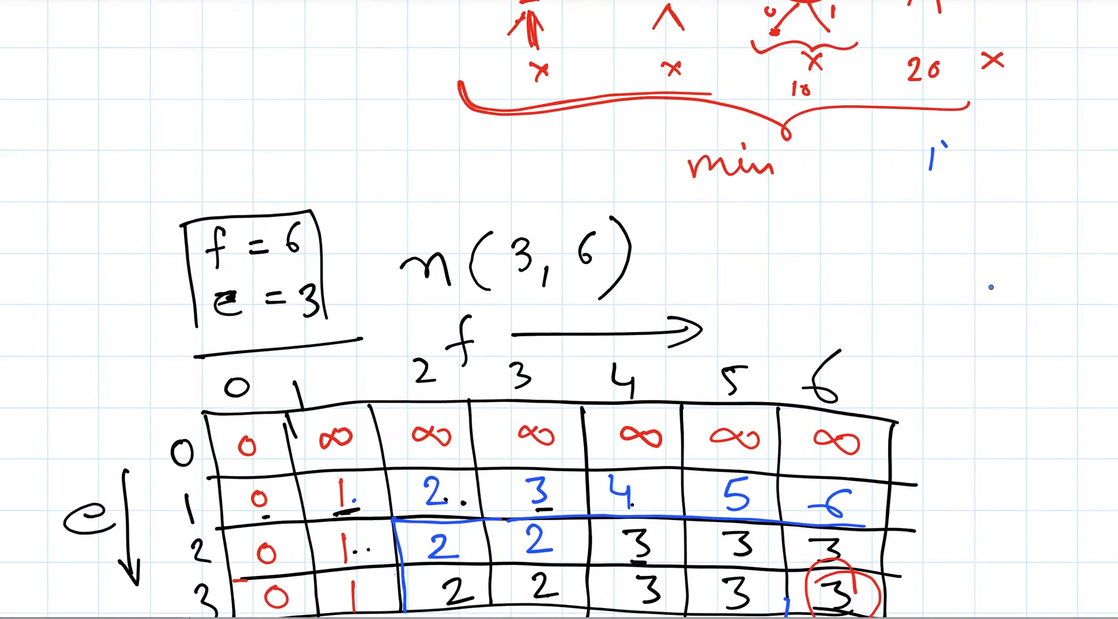
Draw blue arrows linking the (e-1,k-1) and (e,f-k) terms in the handwritten notes.
scroll(down, 3)
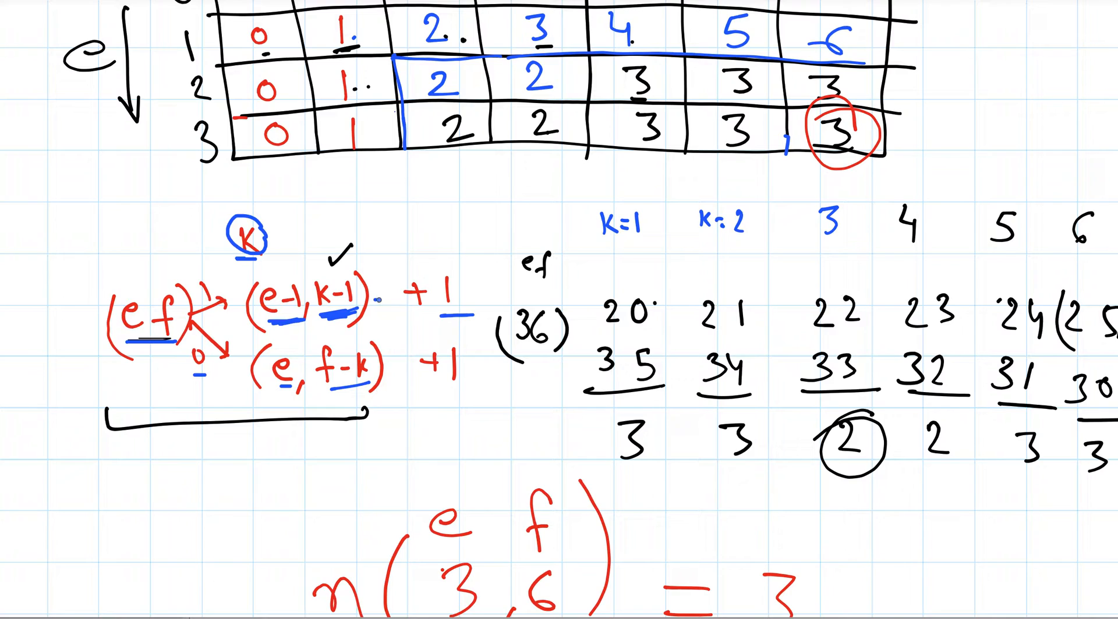
drag(385, 299, 385, 371)
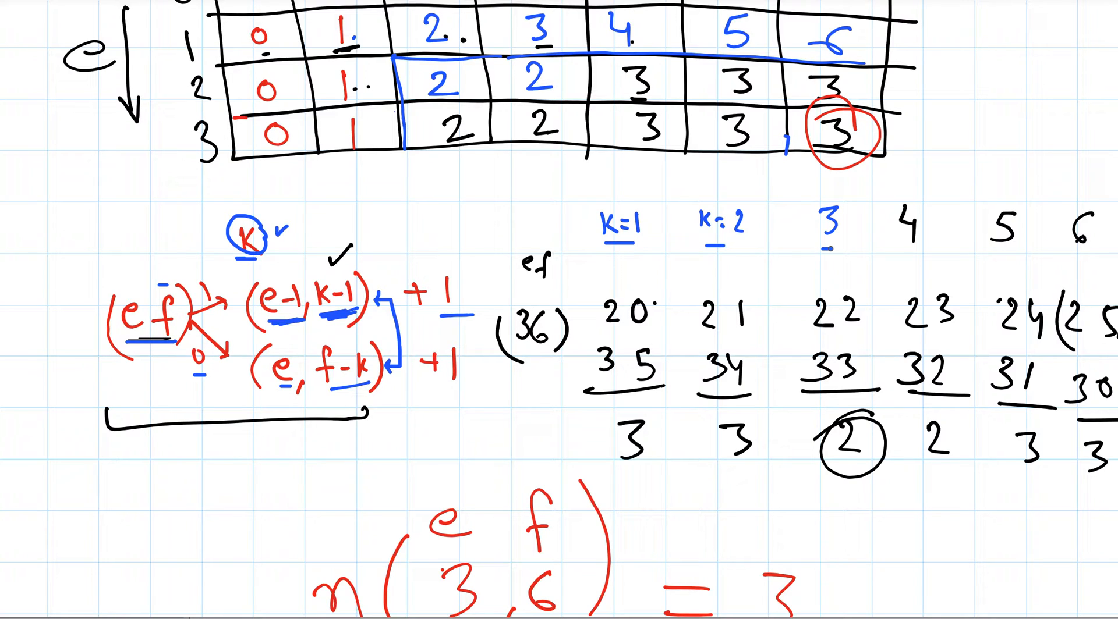
scroll(down, 3)
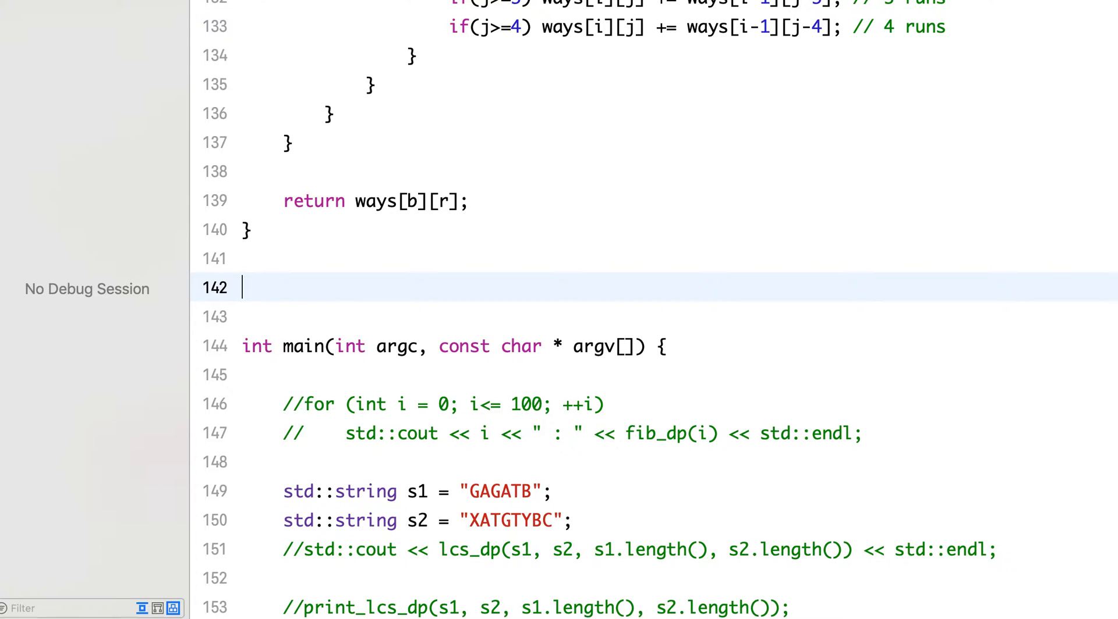
Write the signature size_t count_eggs(size_t e, size_t f){ and start its body.
text(size_t count_e)
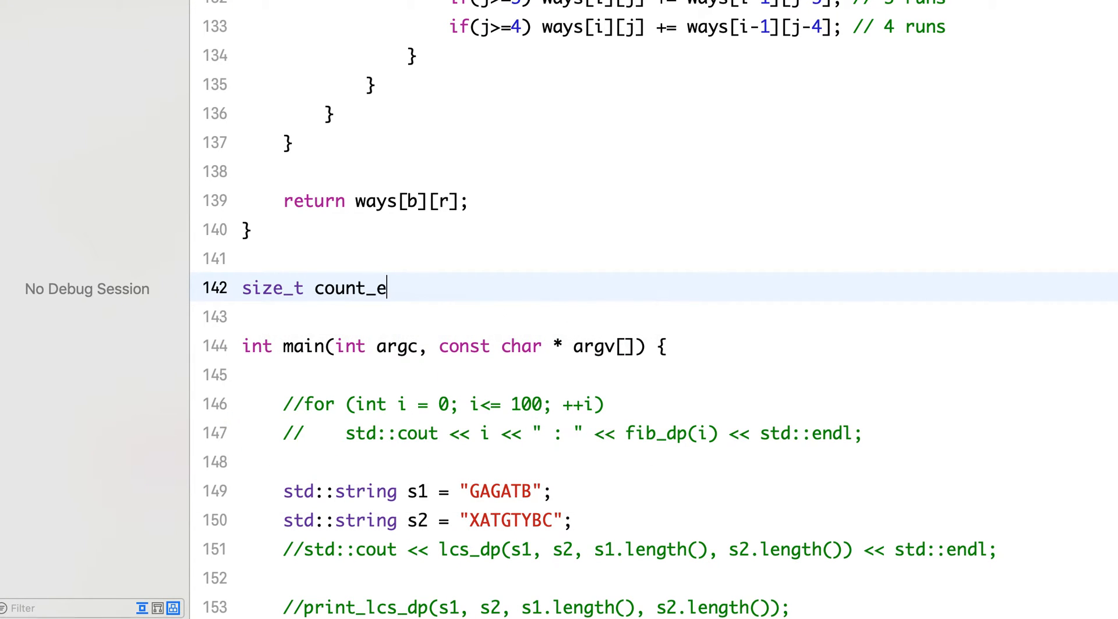
text(ggs())
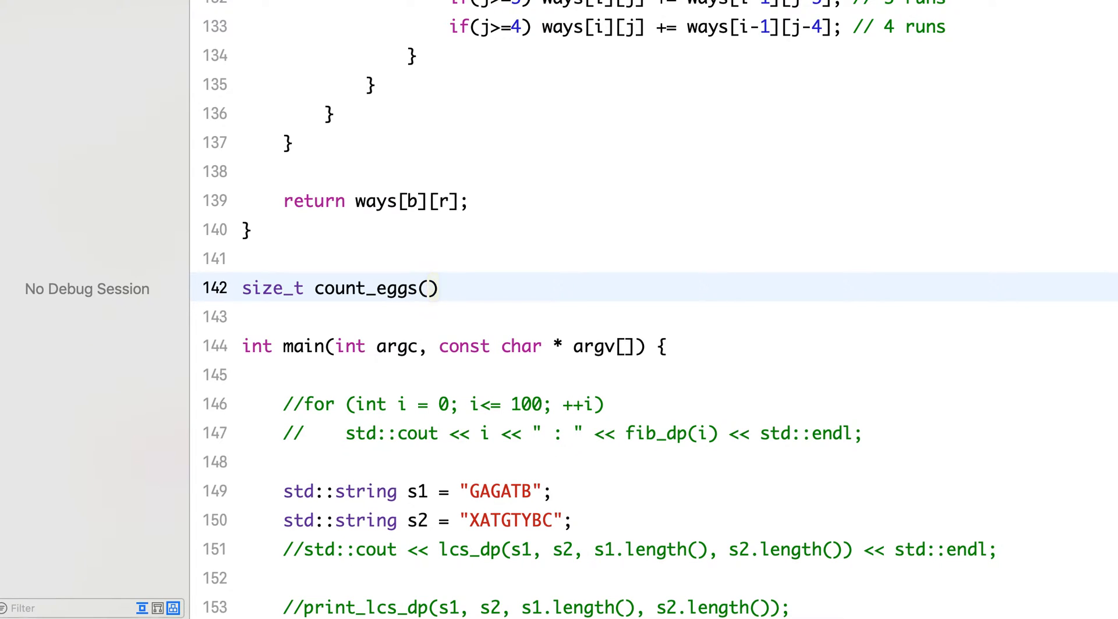
text(size_t)
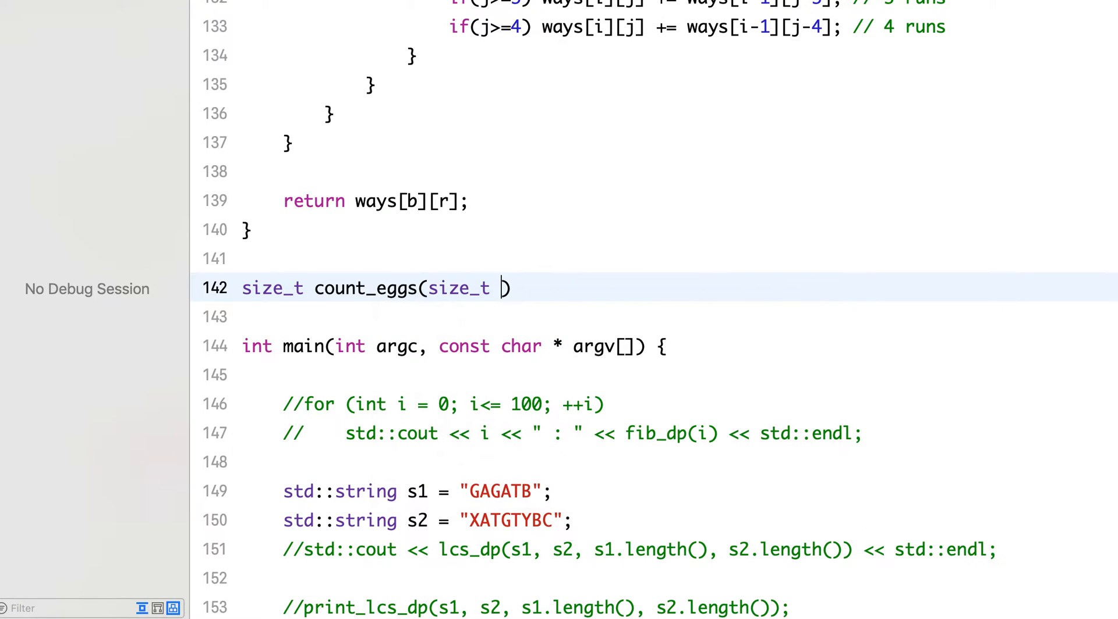
text(e,)
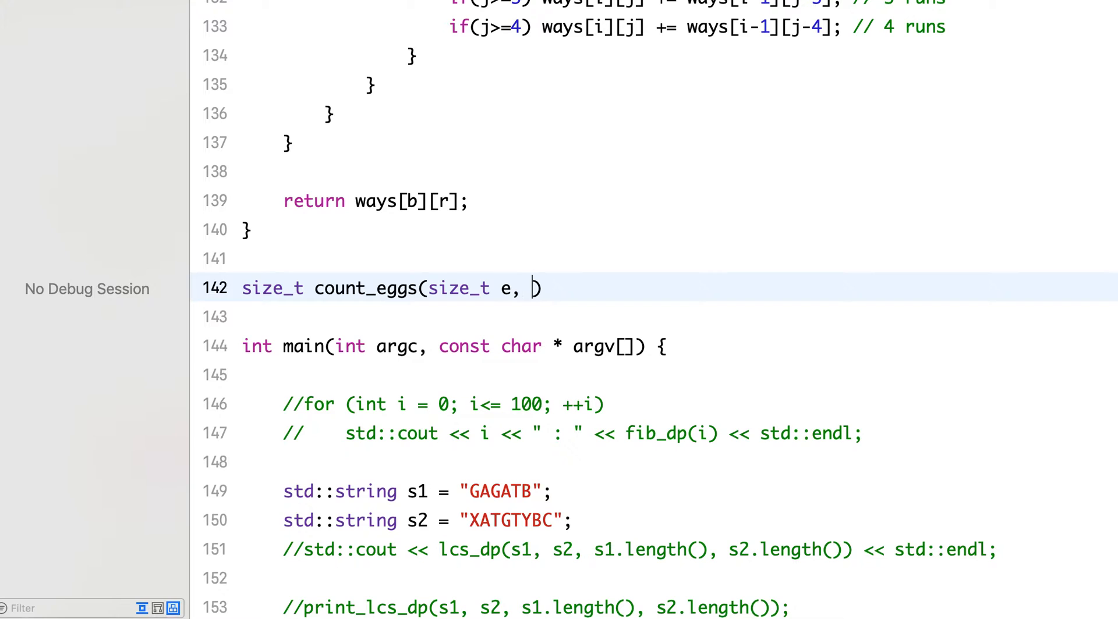
text(s)
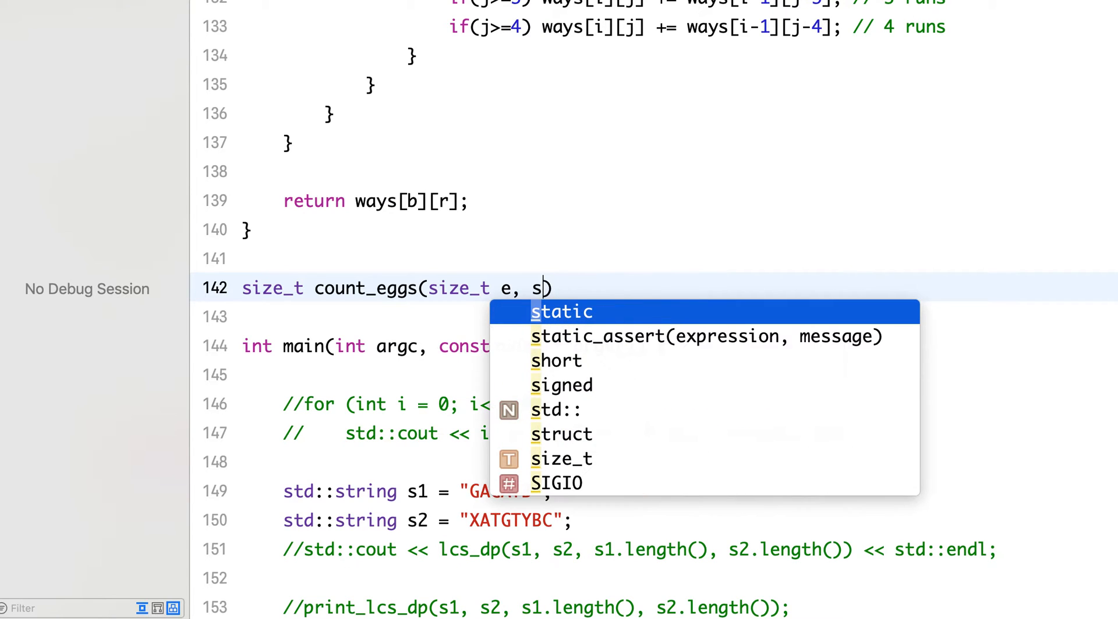
text(ize_t)
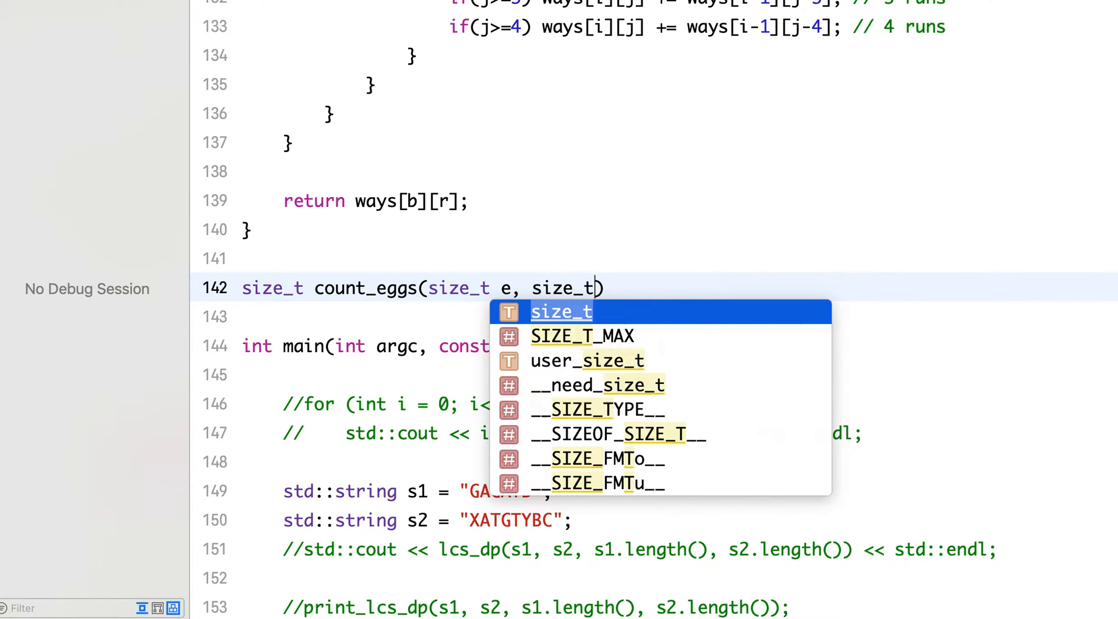
text(f){)
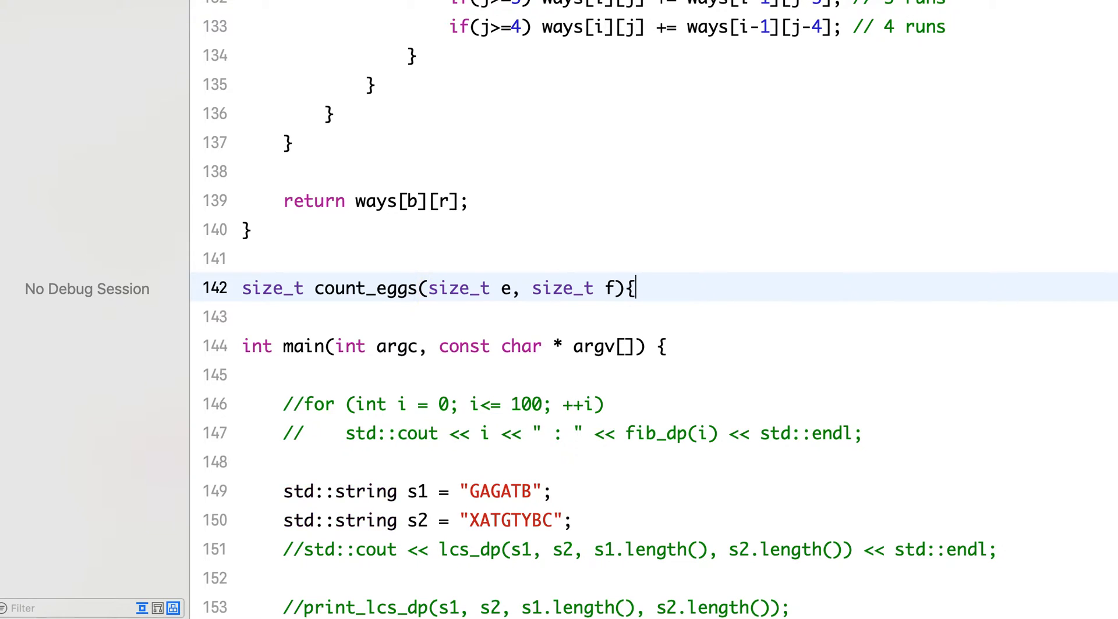
key(enter)
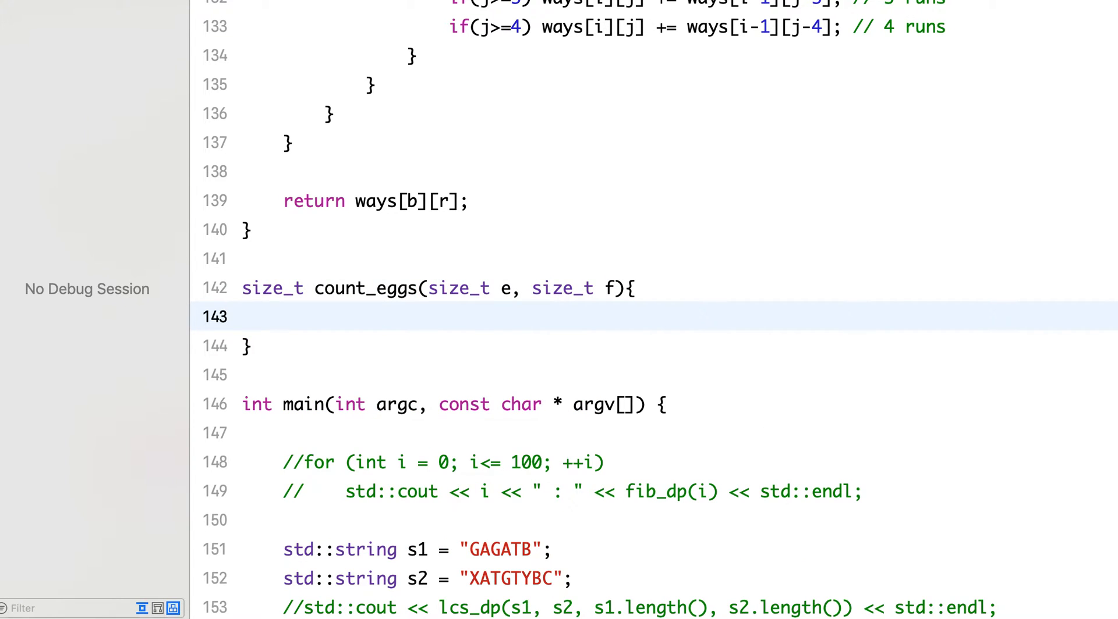
Declare the table size_t count[e+1][f+1]; inside count_eggs.
text(size_t)
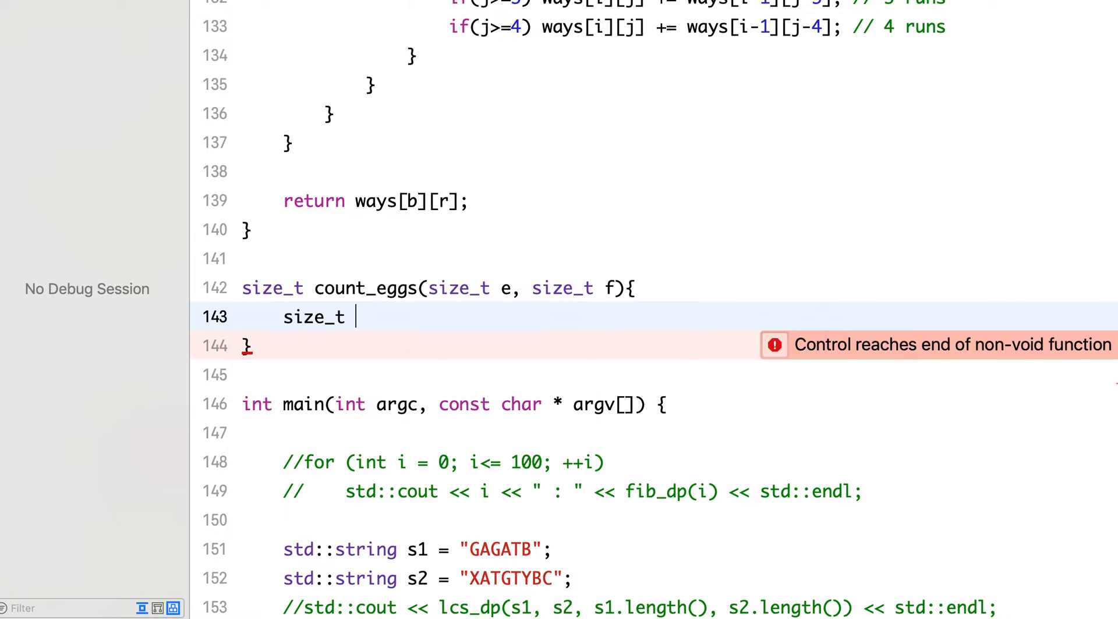
text(count)
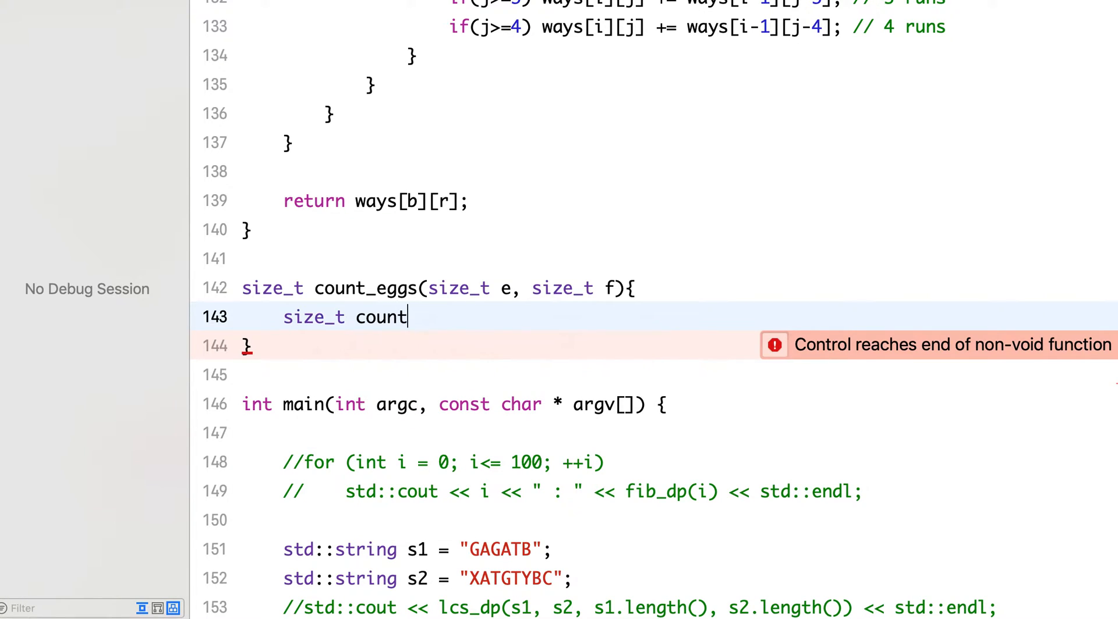
text([])
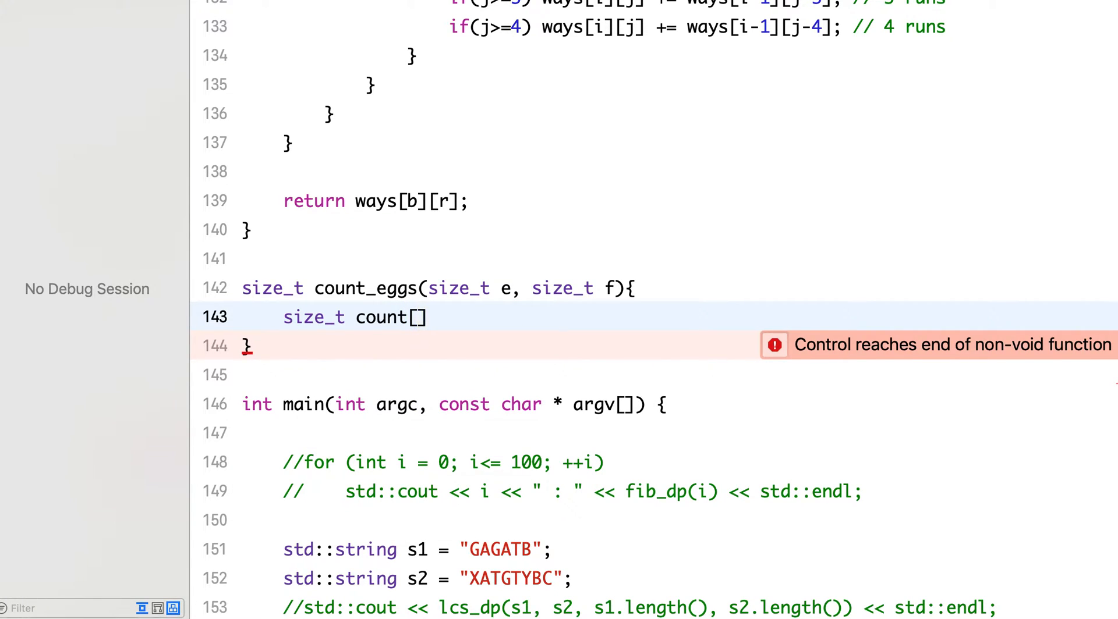
text(e+1][)
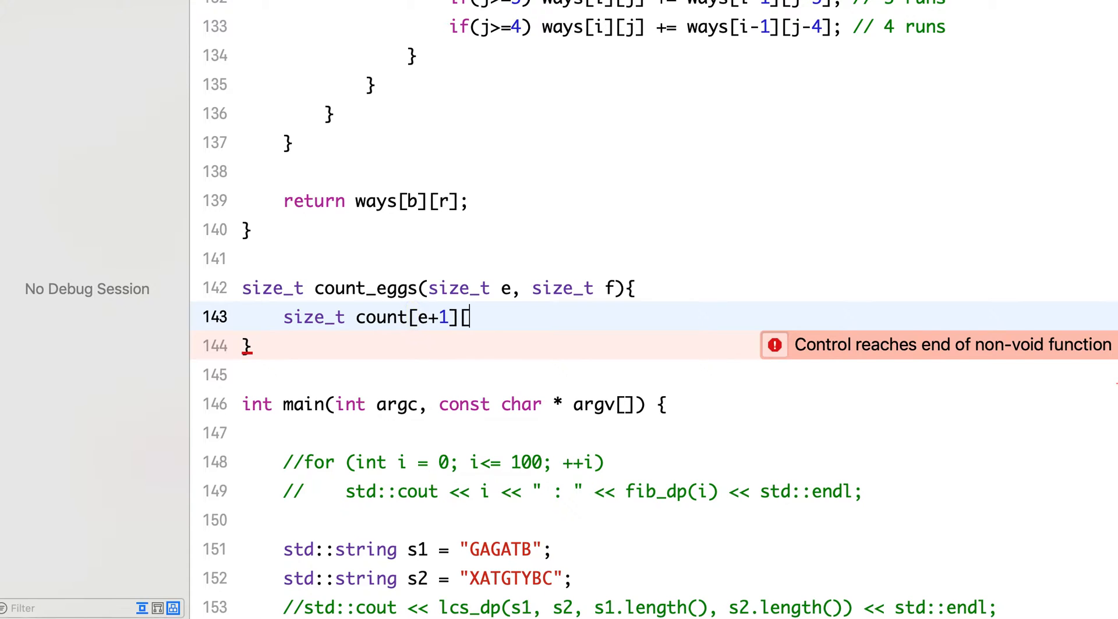
text(f+1];)
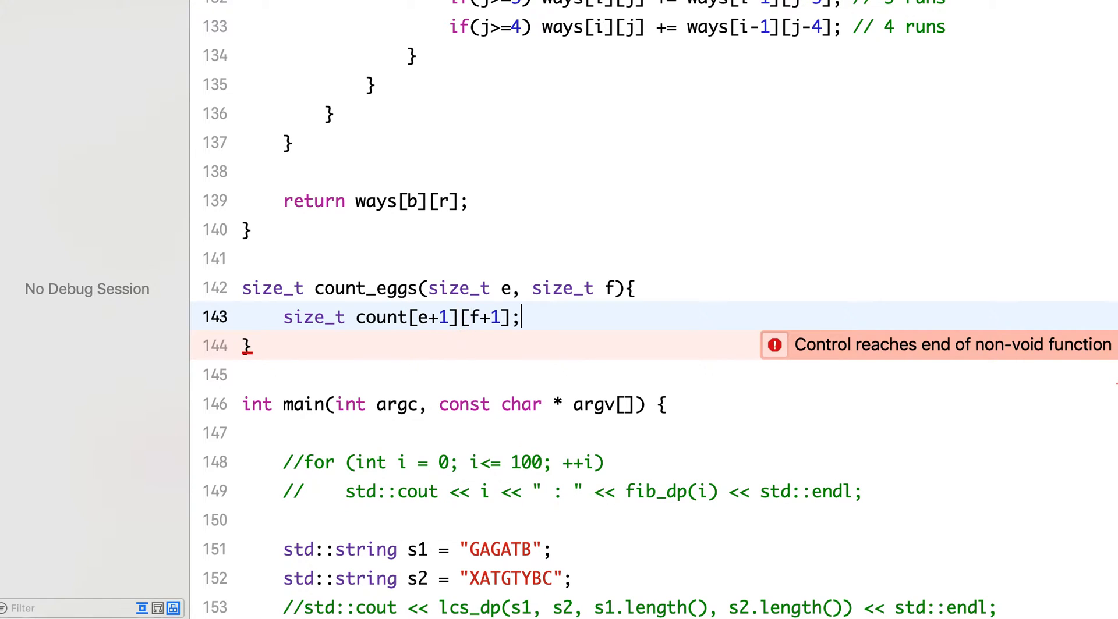
key(enter)
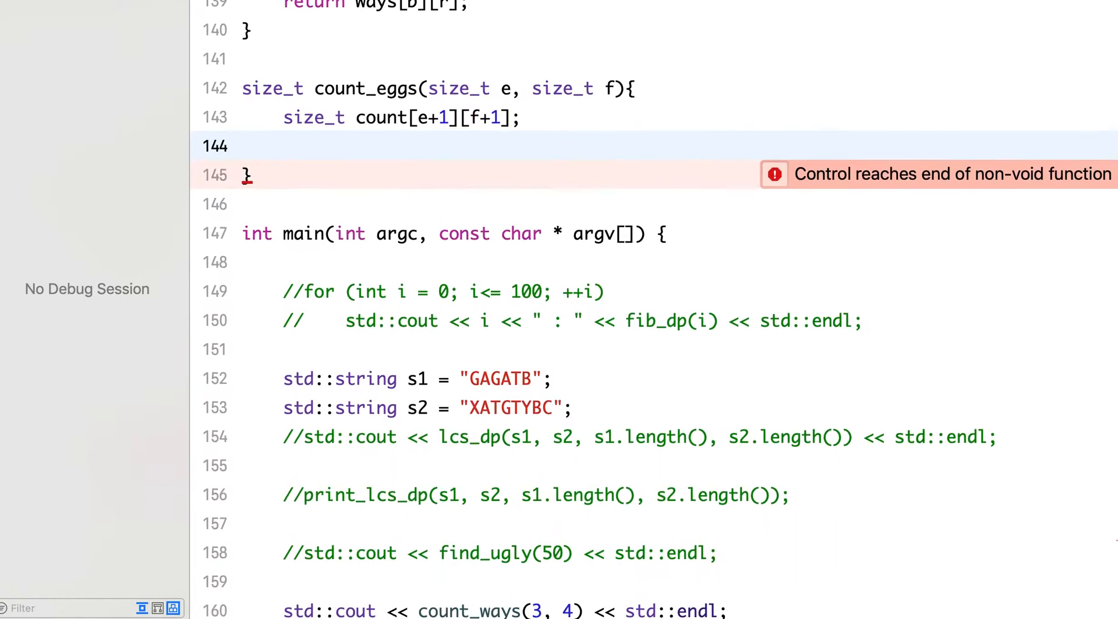
Type the loop header for(auto i = 0; i <= e; ++i){ in the function body.
text(for()
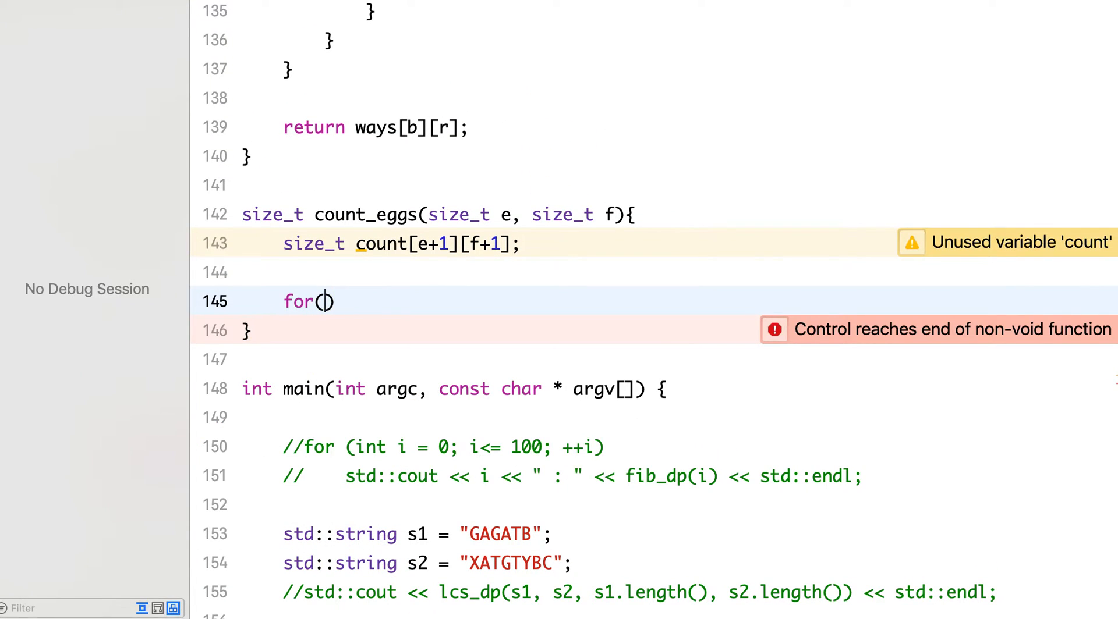
text(auto i)
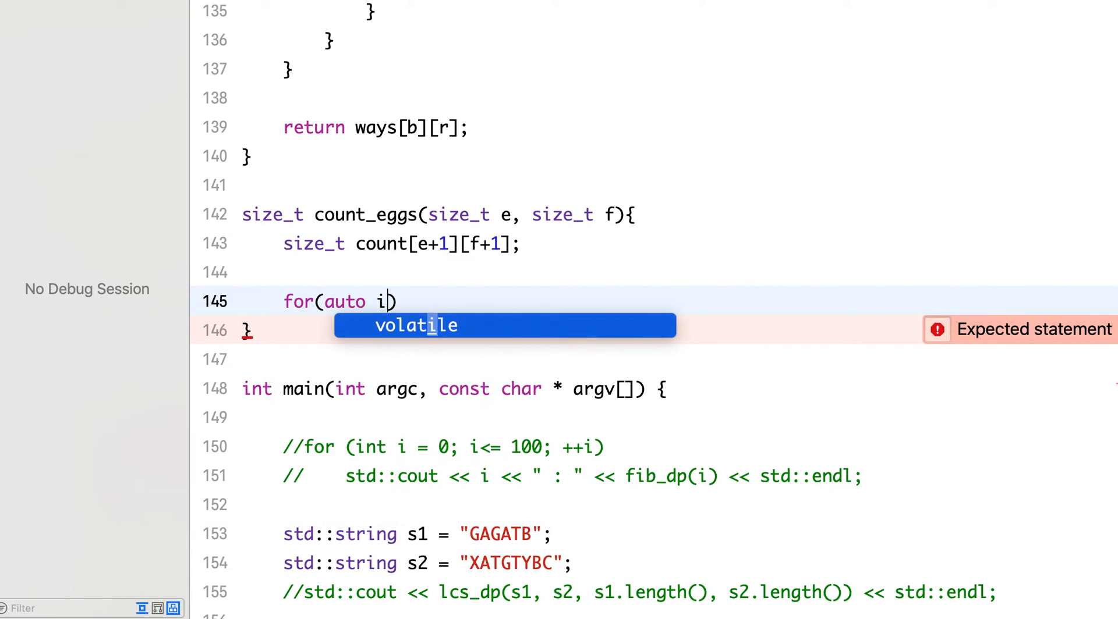
text(=)
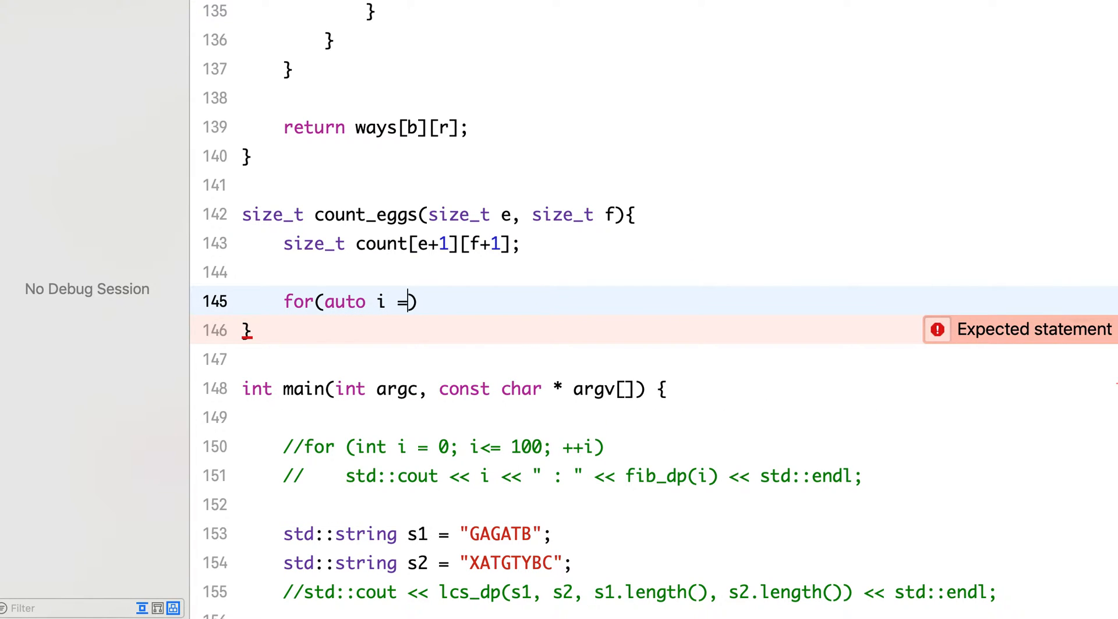
text(0;)
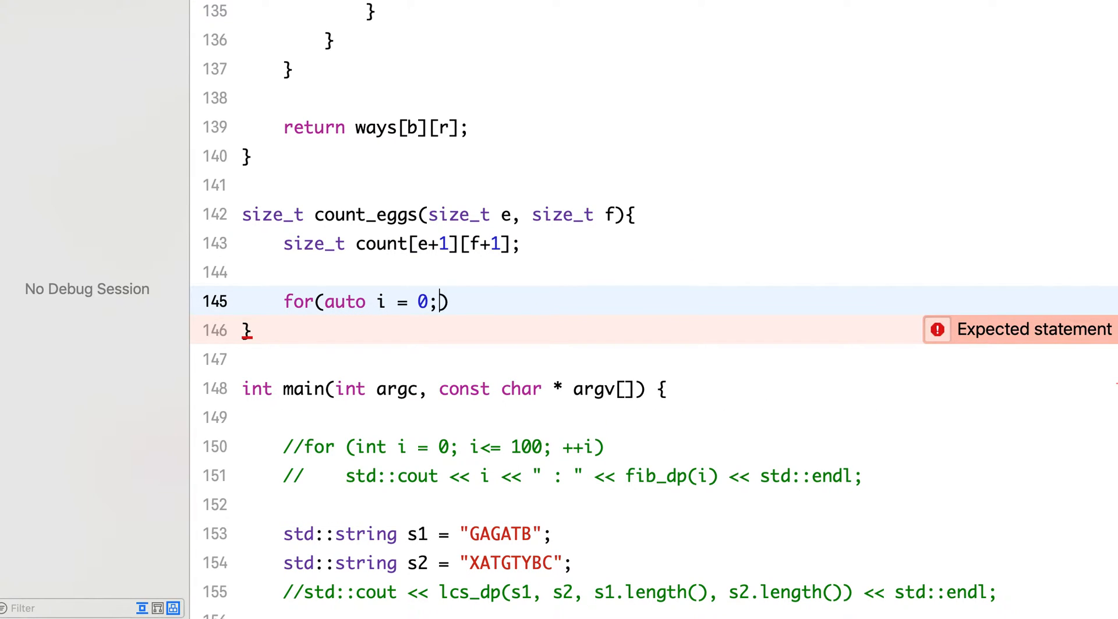
text(i<=)
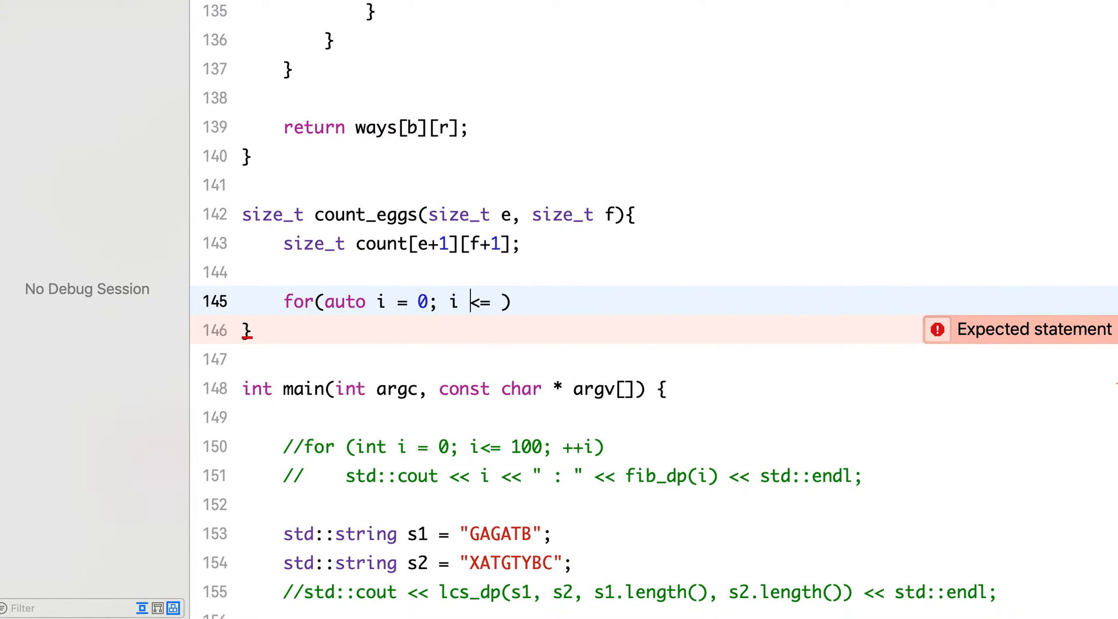
text(e; ++)
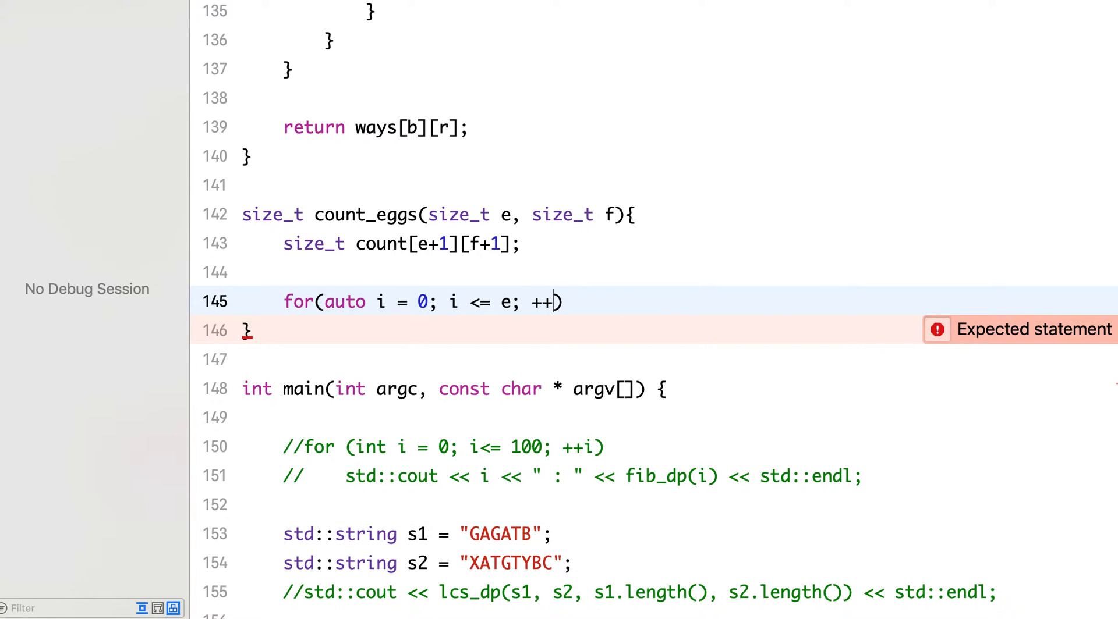
text(i{)
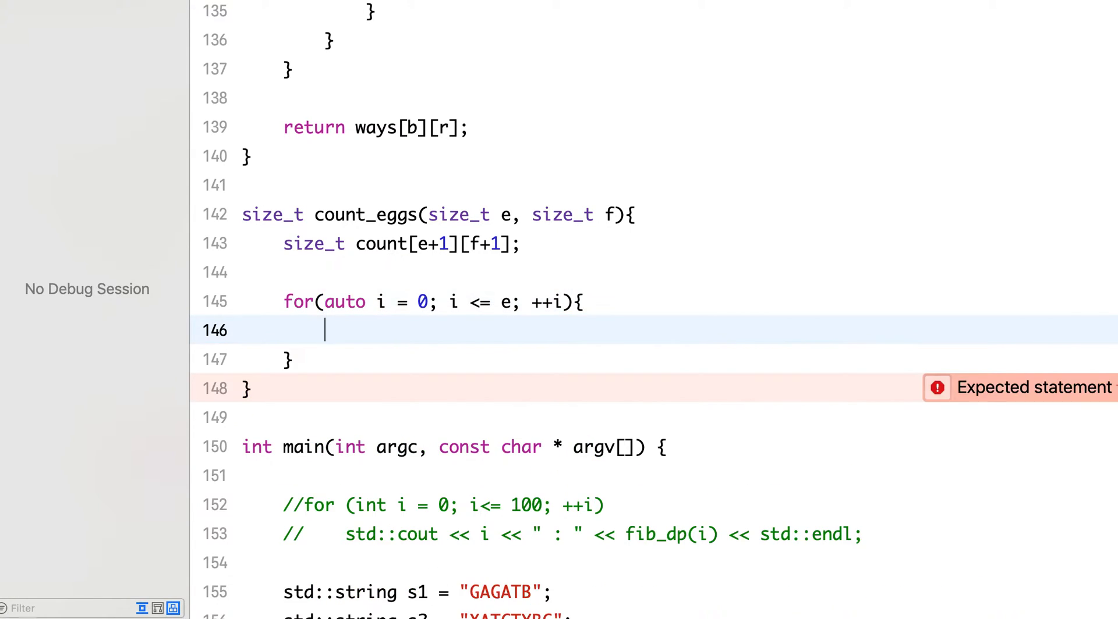
Type for(auto j = 0; j <= f; ++j){ inside the i loop.
text(for(auto j = 0; j <= f; ++j){)
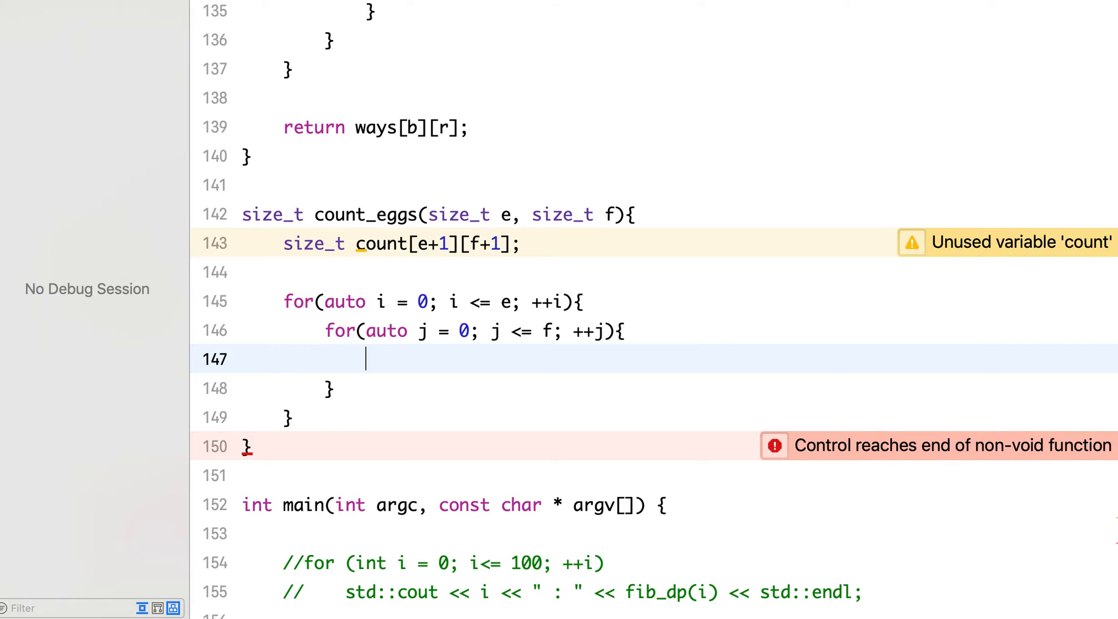
mouse_move(388, 369)
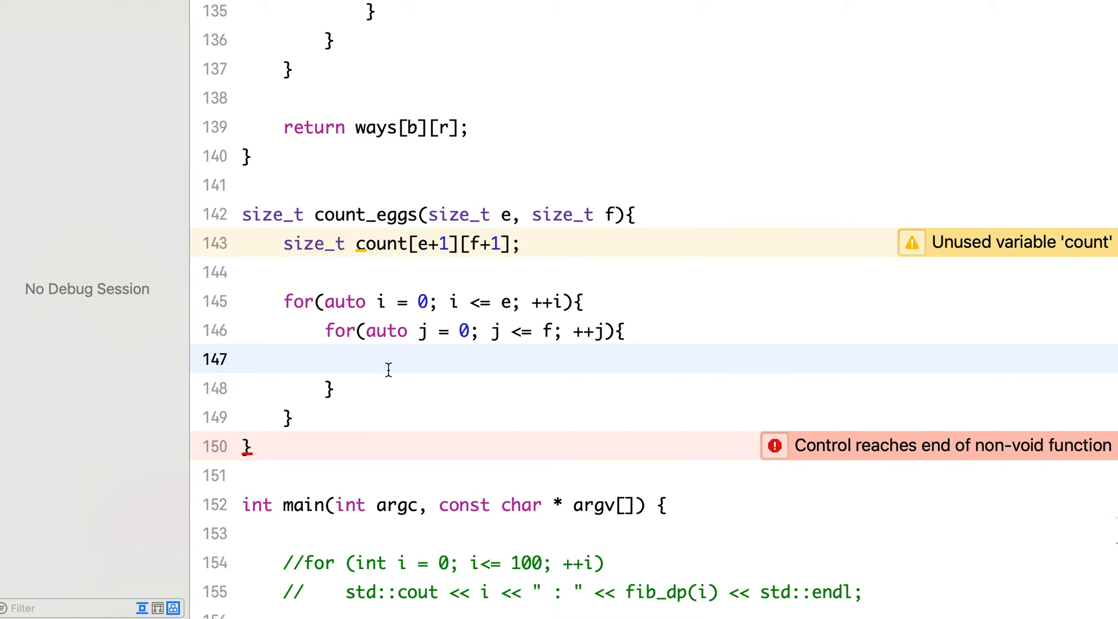
Add the base case if(i==0) count[i][j] = INT_MAX.
text(if()
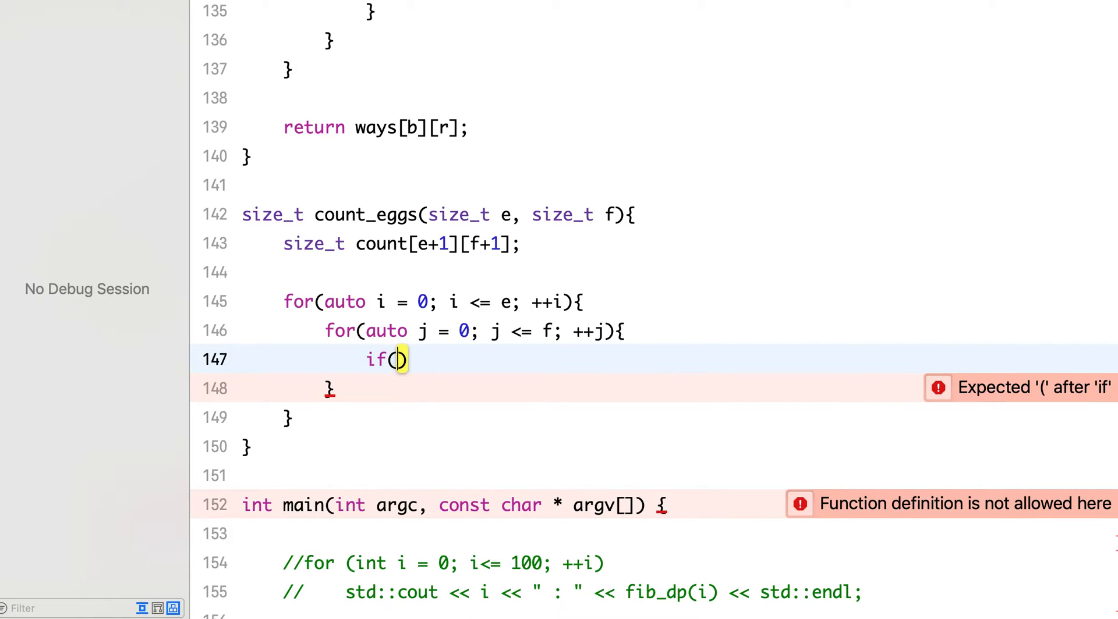
text(i)
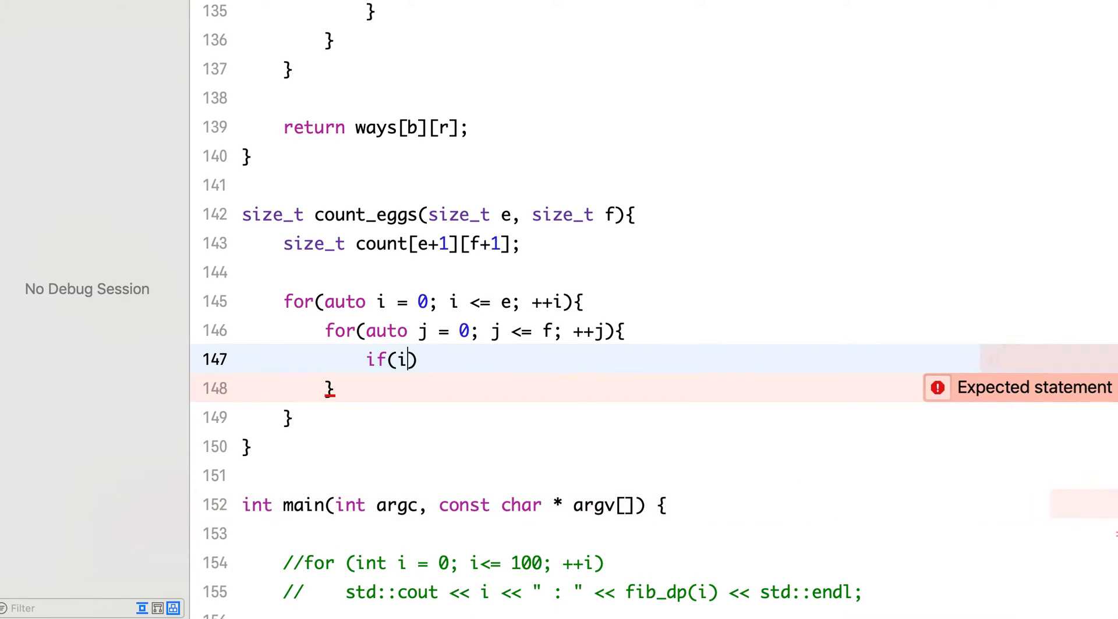
text(==0))
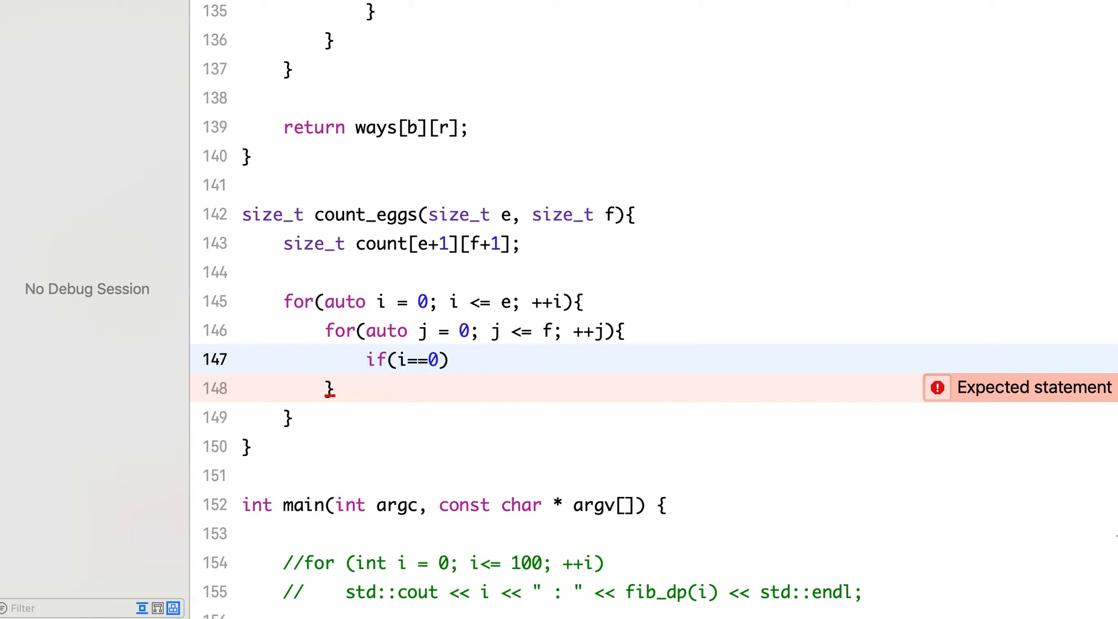
text(count)
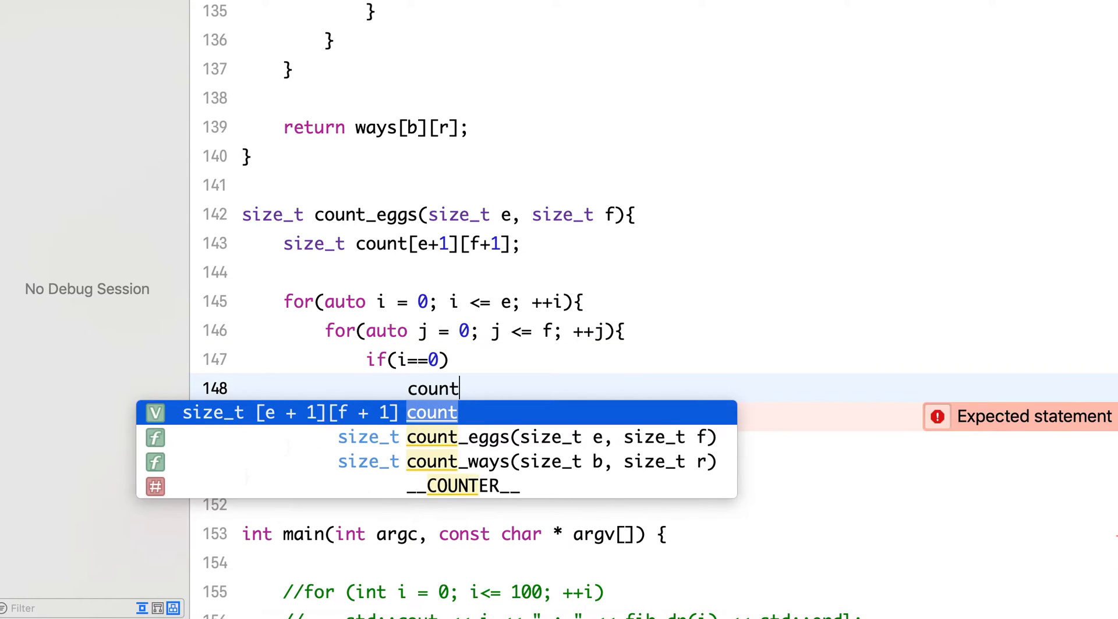
text([i])
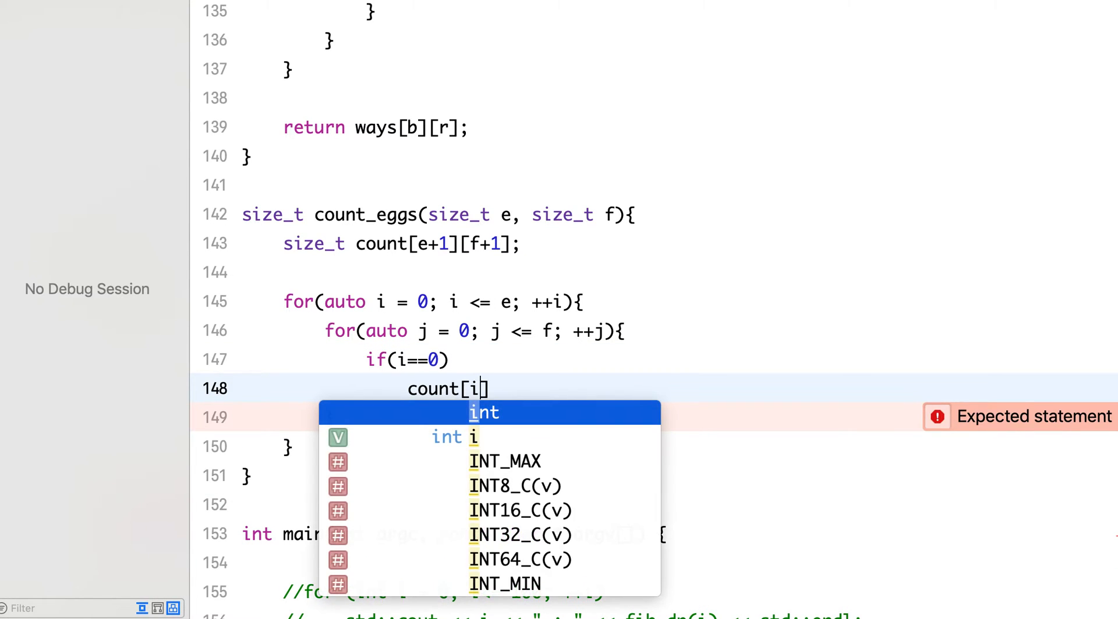
text([j)
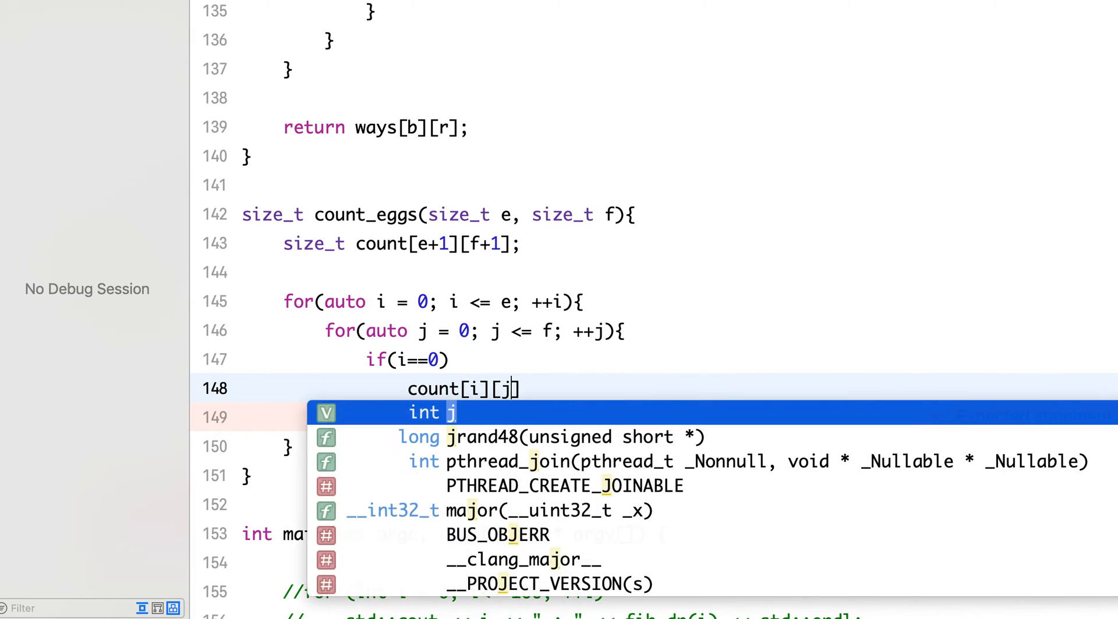
text(=)
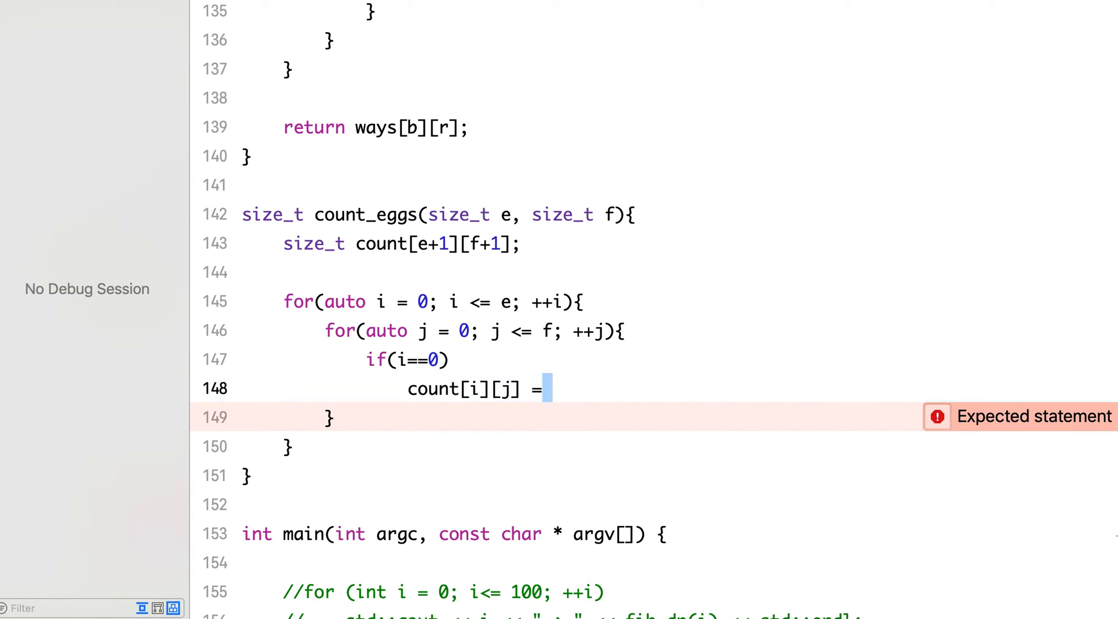
drag(409, 390, 552, 390)
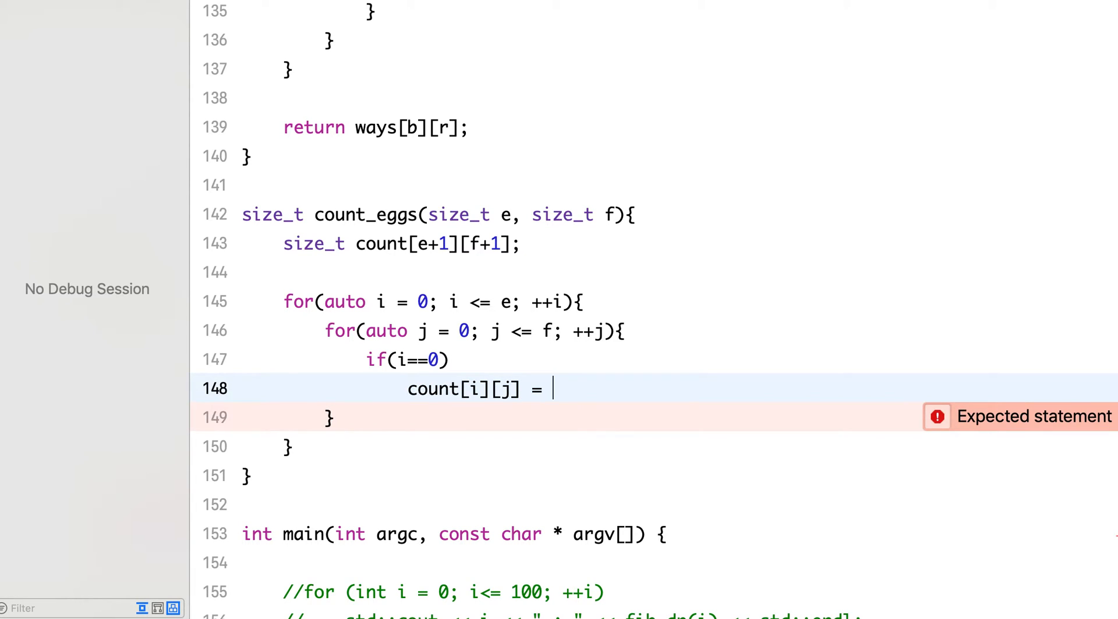
text(INT)
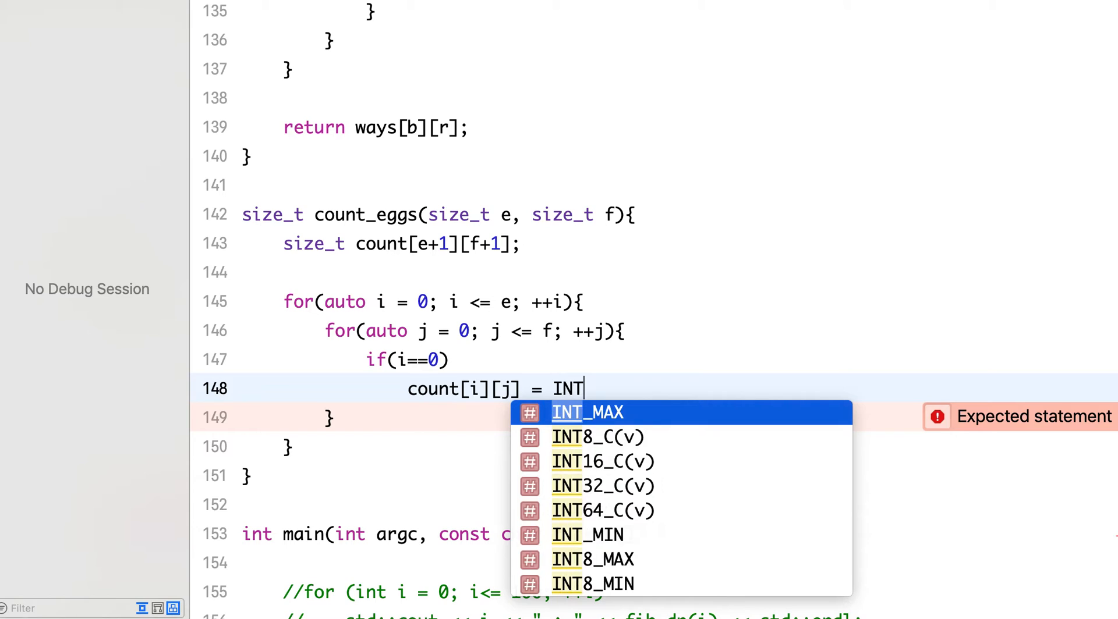
text(_MAX;)
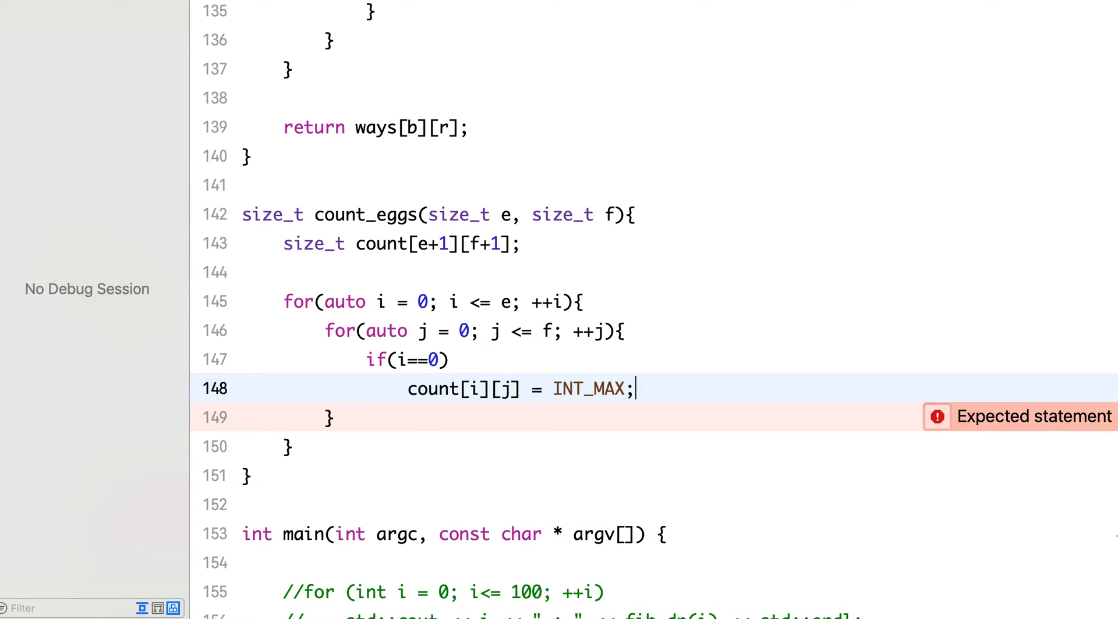
Add else-if cases: j for i==1, and count[i][j] = 0 when j==0.
text(else if()
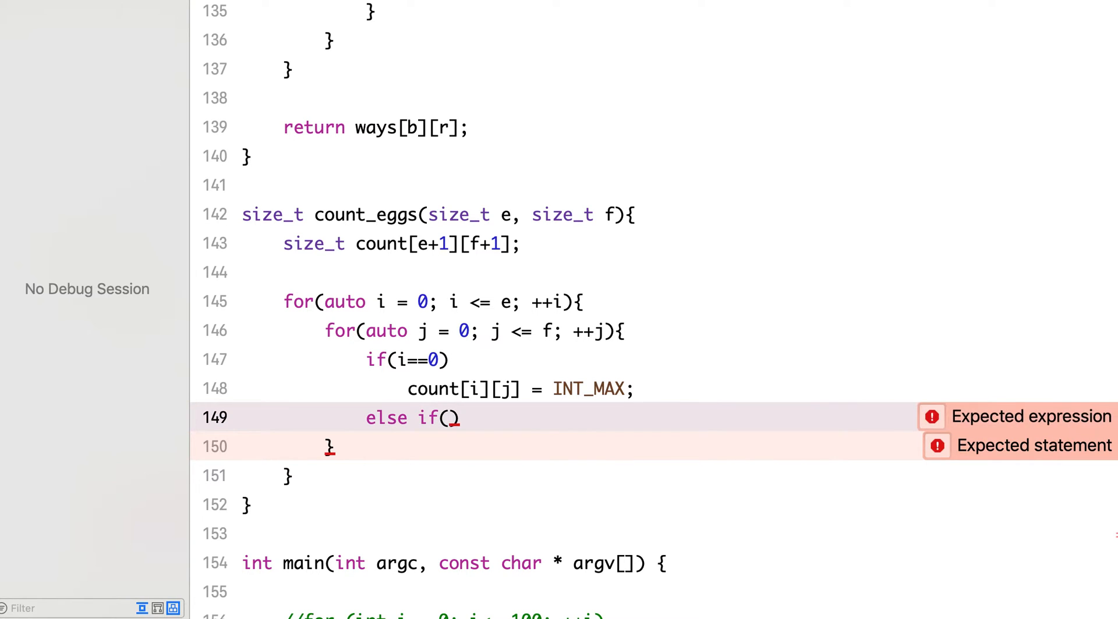
text(i==1)
text(count[i][j] =)
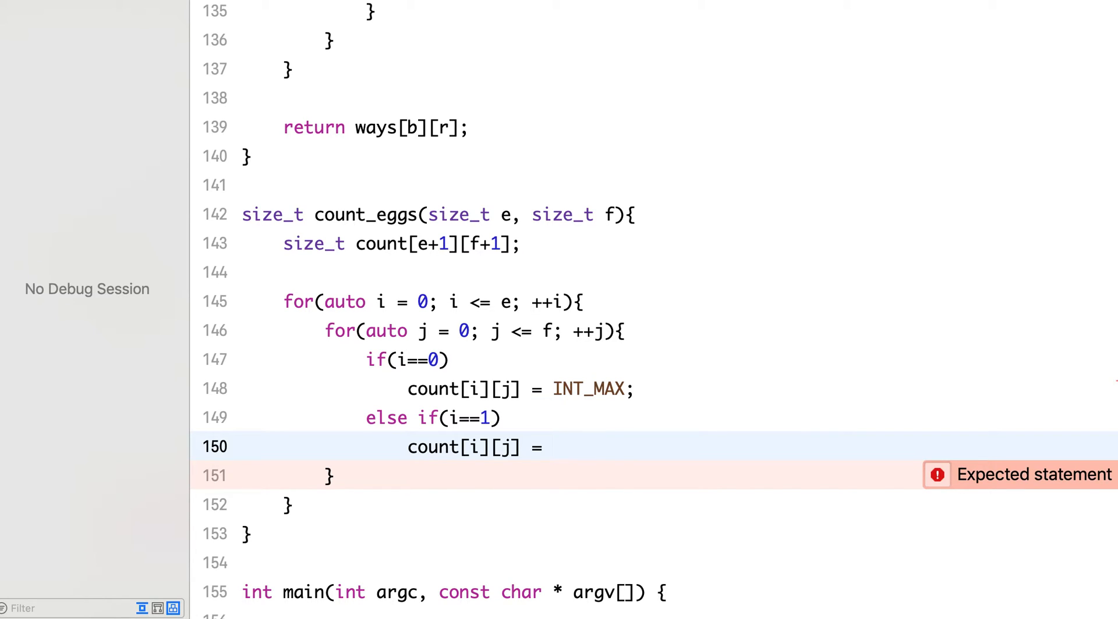
text(j;)
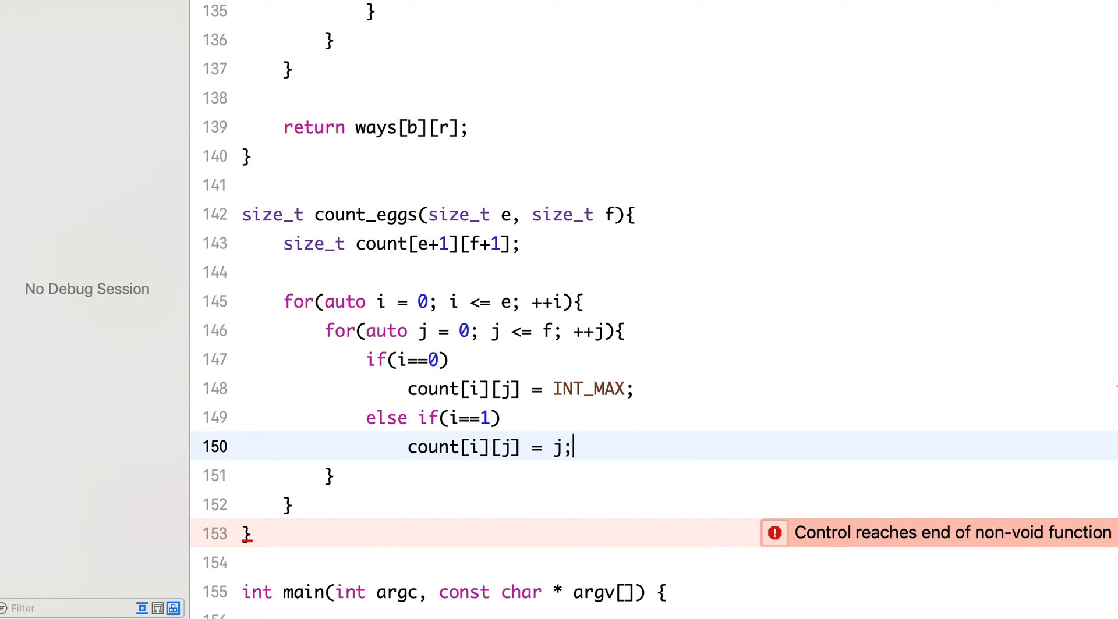
text(if)
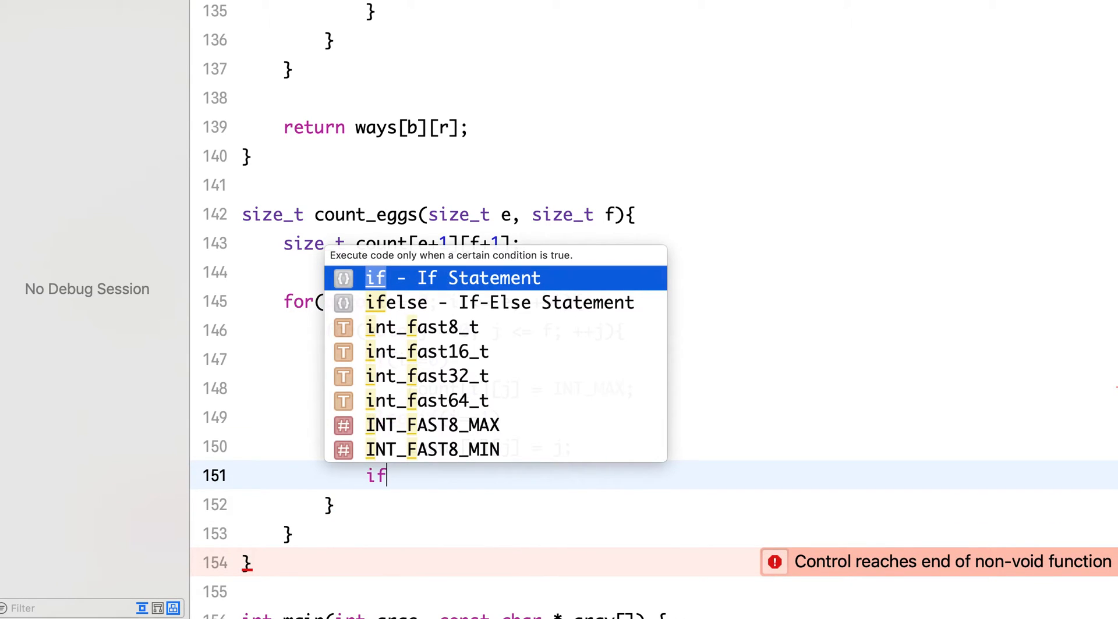
text((i)
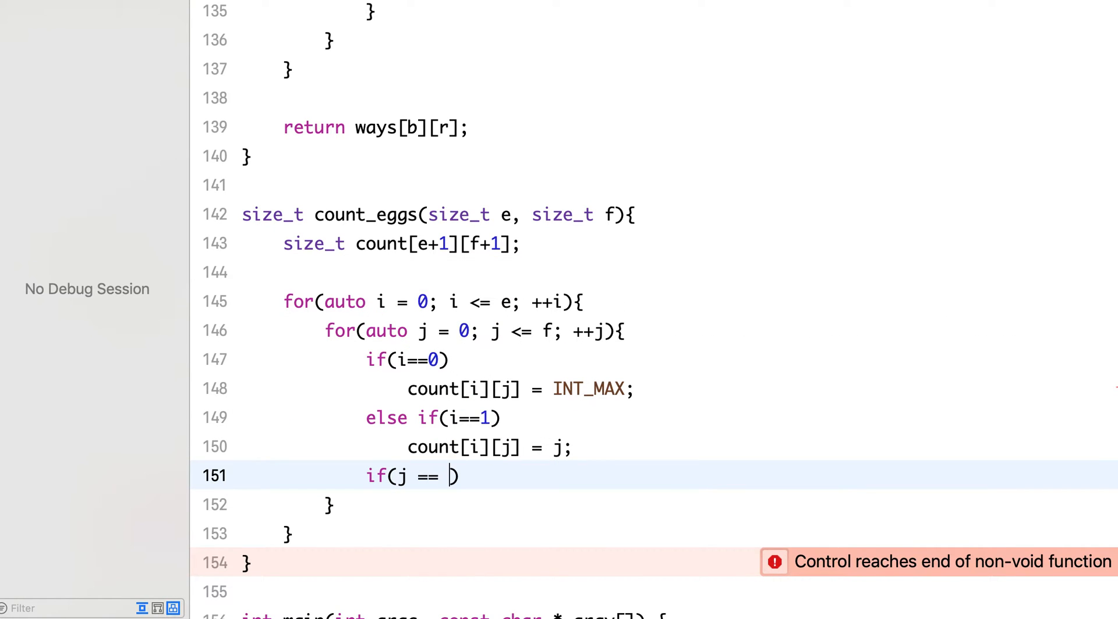
text(0))
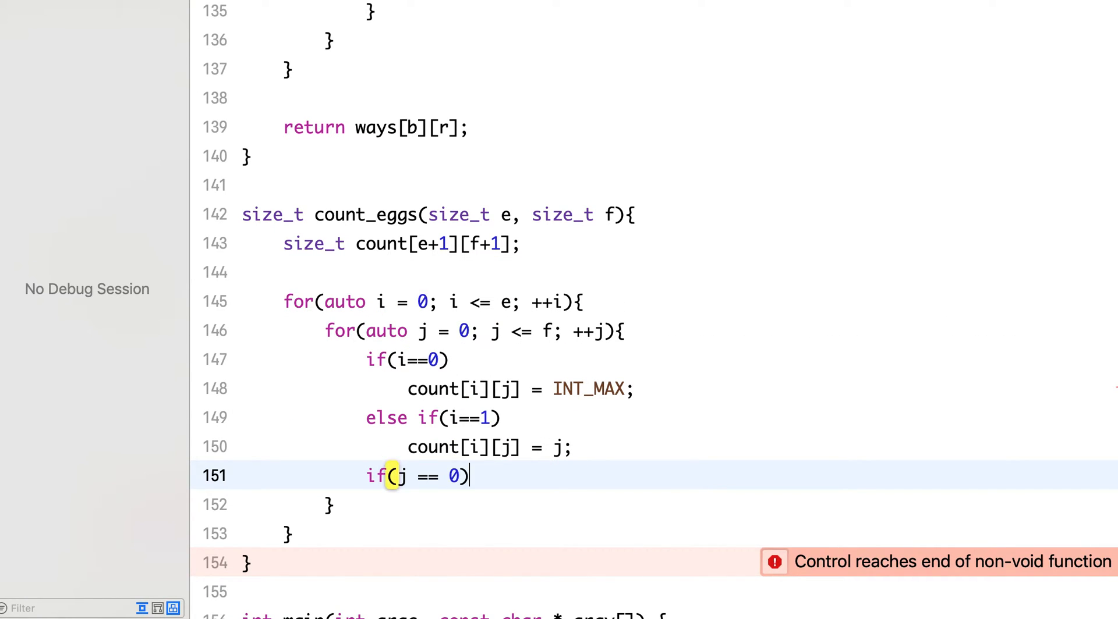
key(enter)
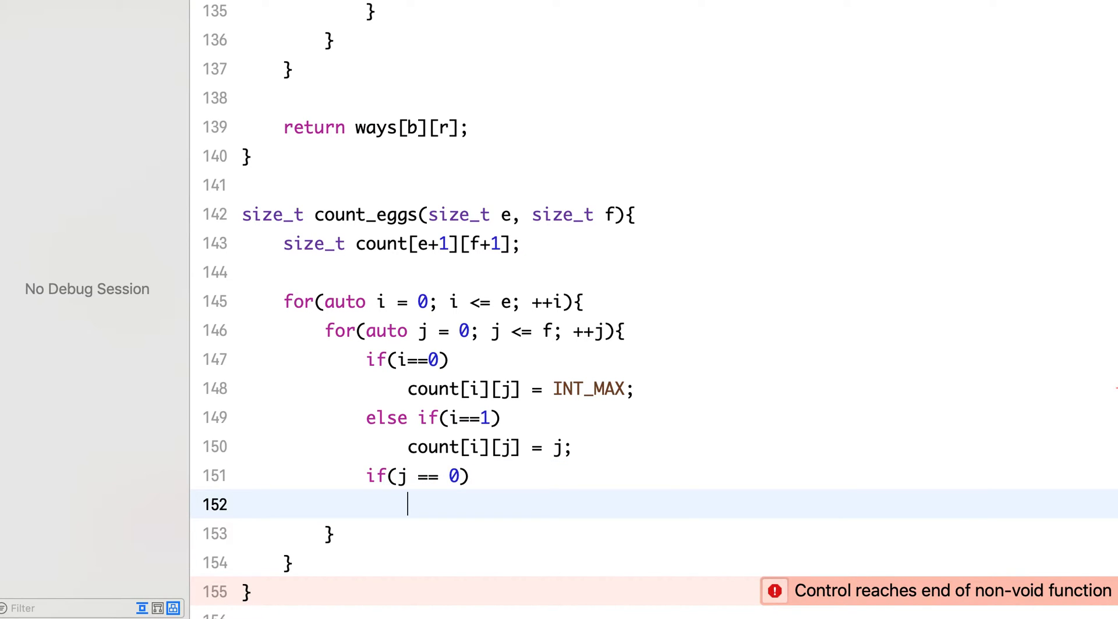
text(count[i][j] = 0;)
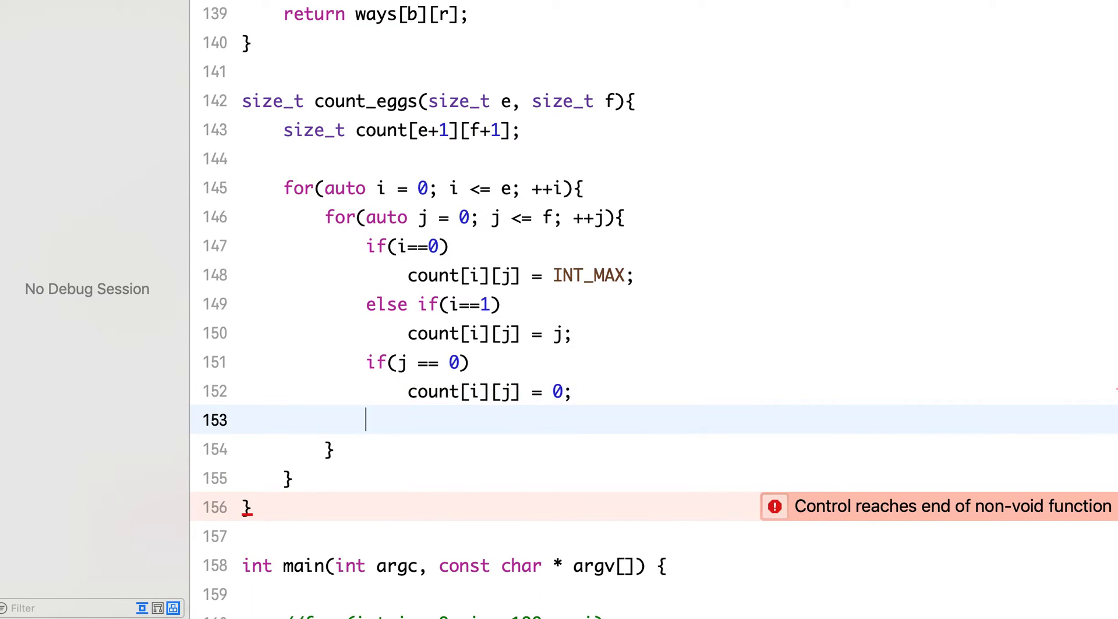
Add the else if(j==1) case setting count[i][j] = 1;.
text(else if)
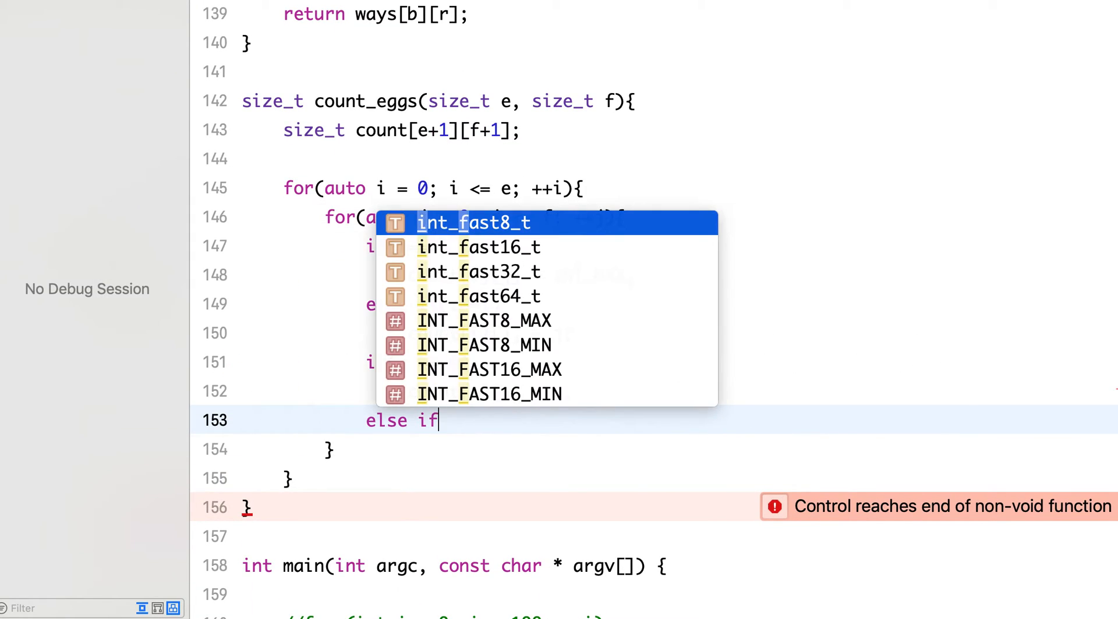
text(()
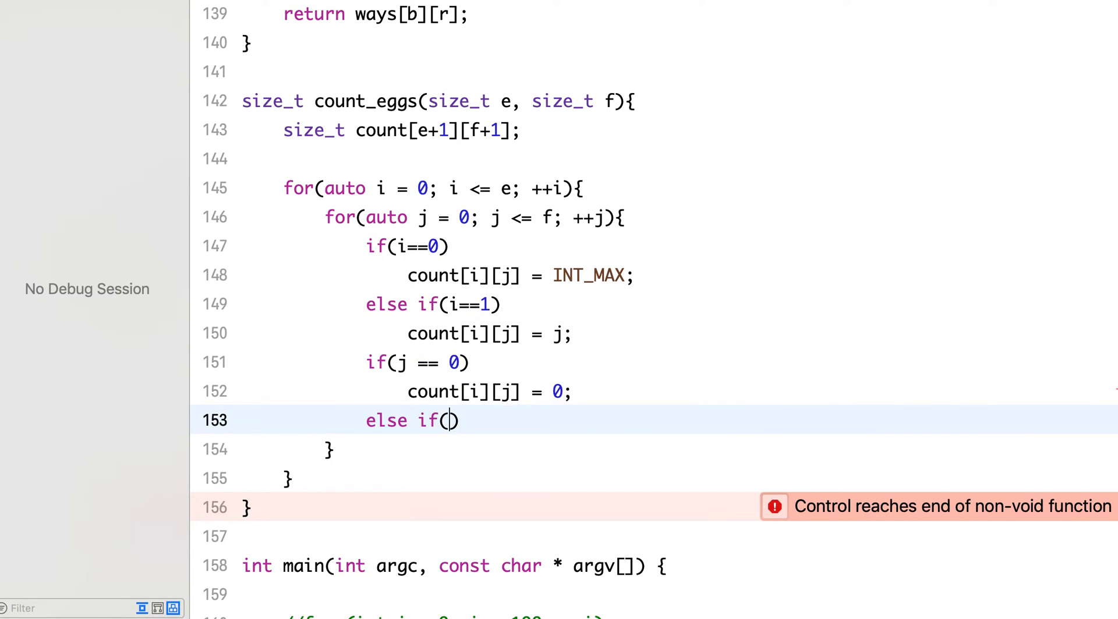
text(j==1 && i>0)
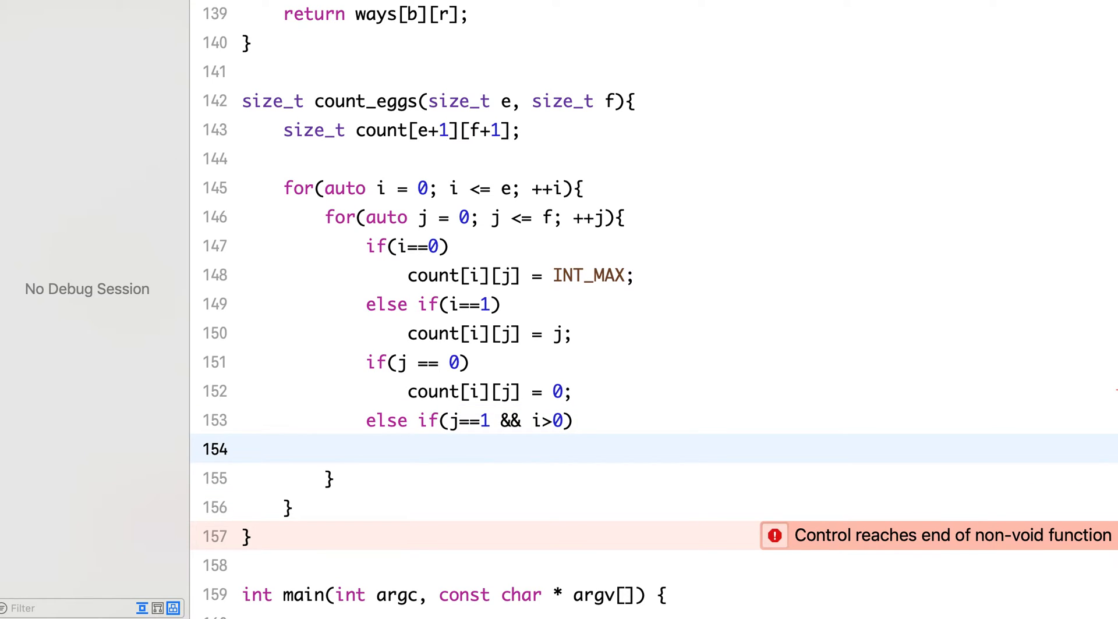
text(count[i][j] =)
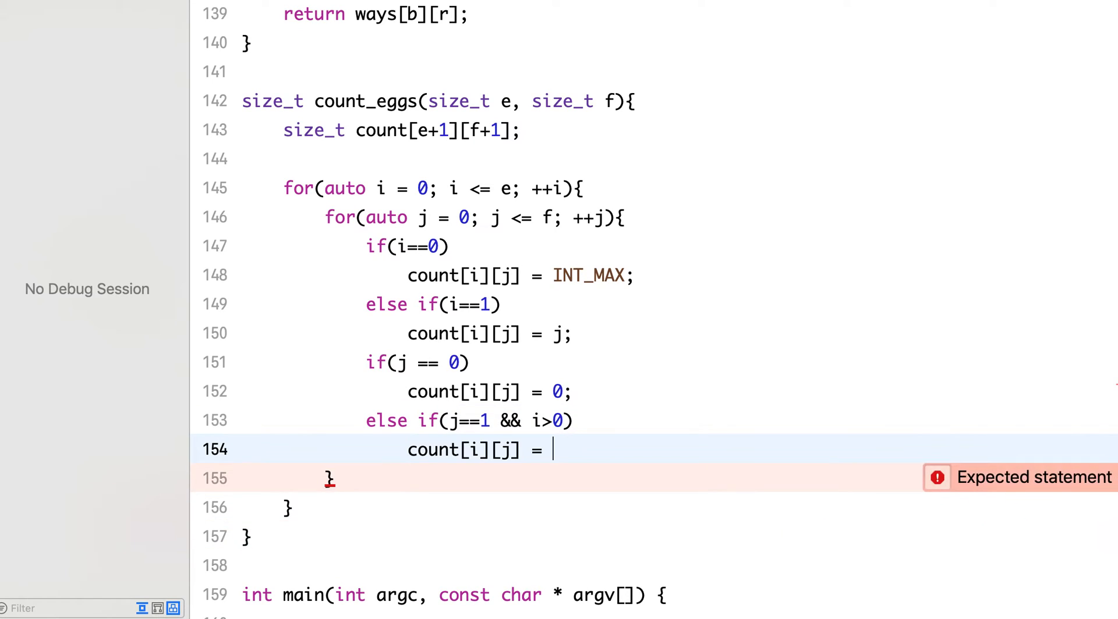
text(1;)
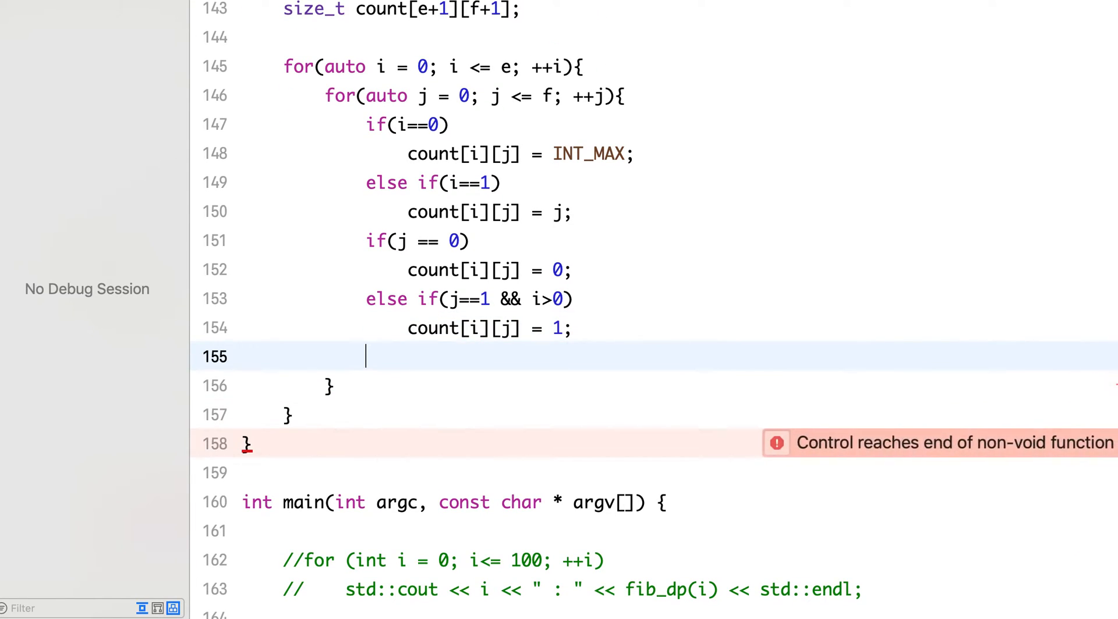
key(enter)
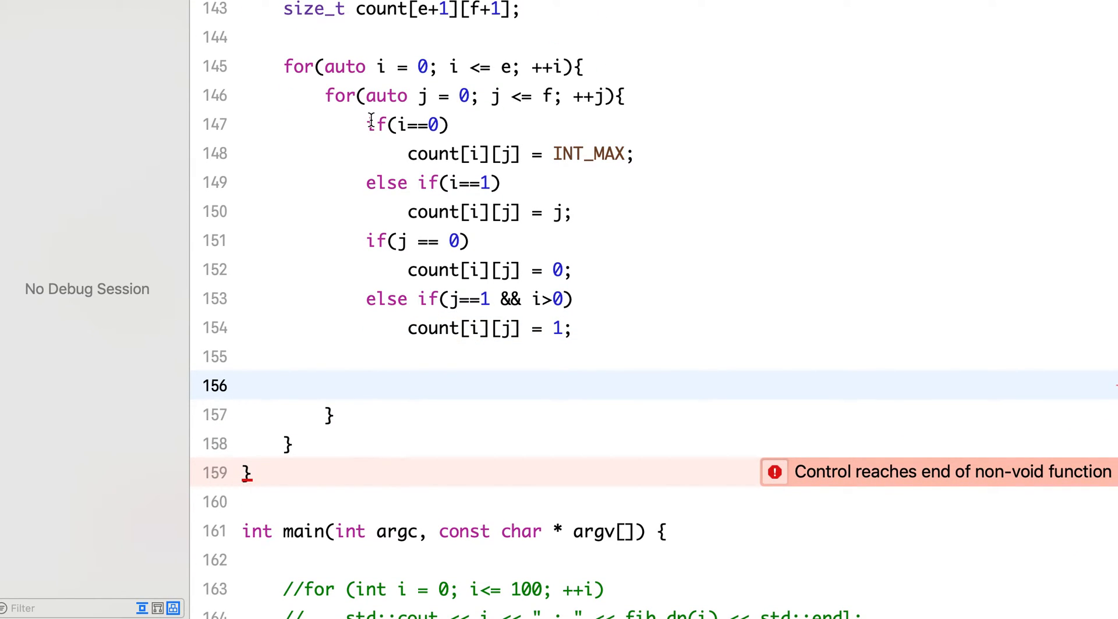
Write an if(i>1 && j>1) branch containing for(auto k = 1; k <= j; ++k).
double_click(384, 182)
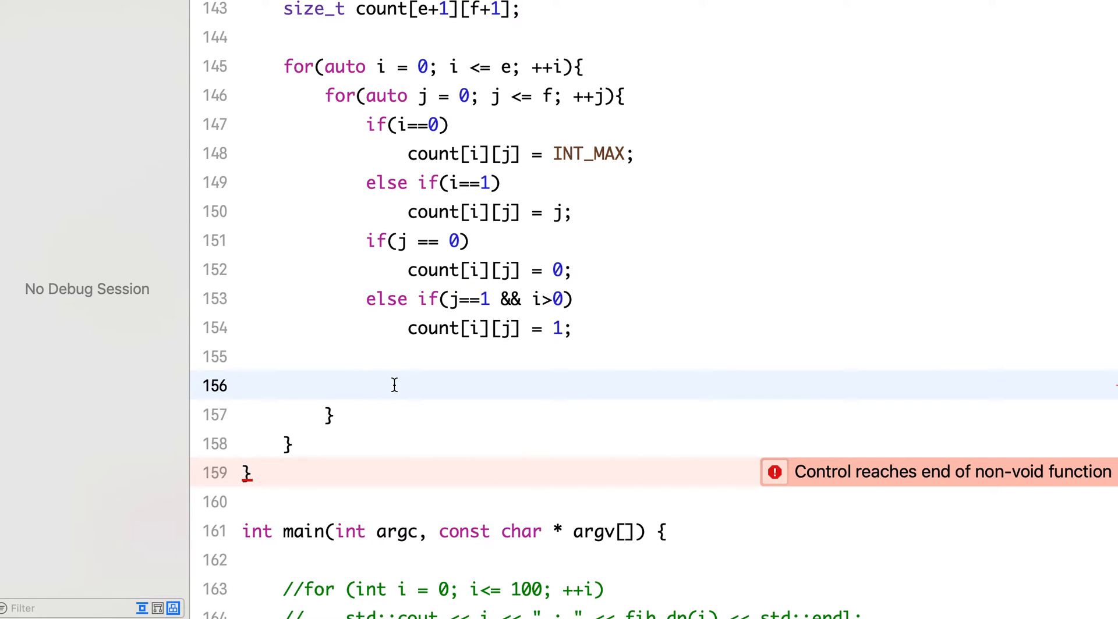
text(if(j)
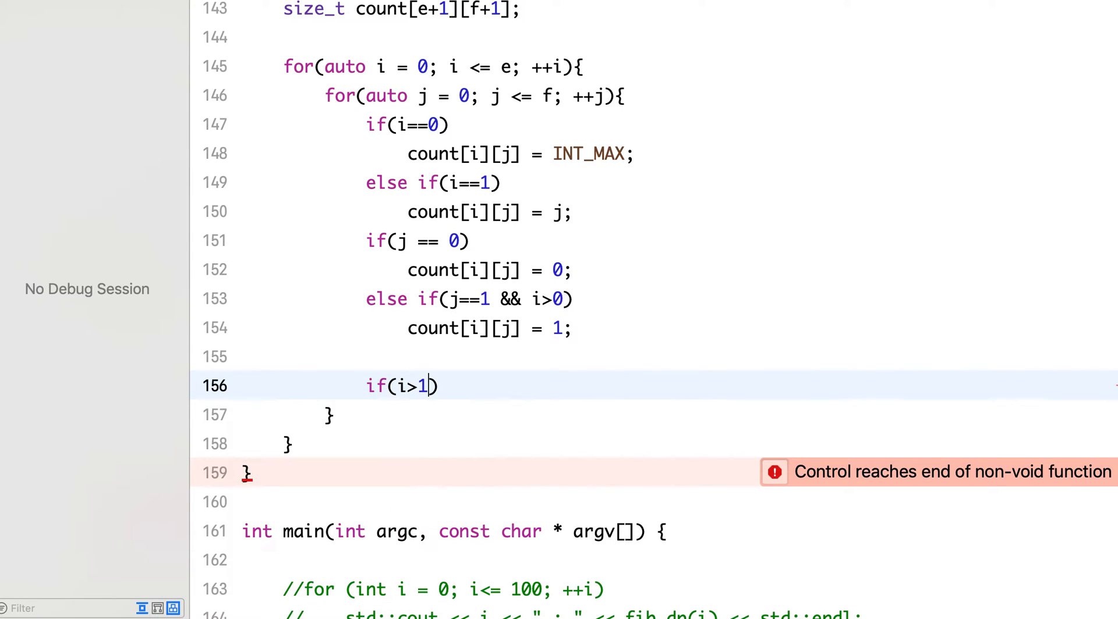
text(&& j>1)
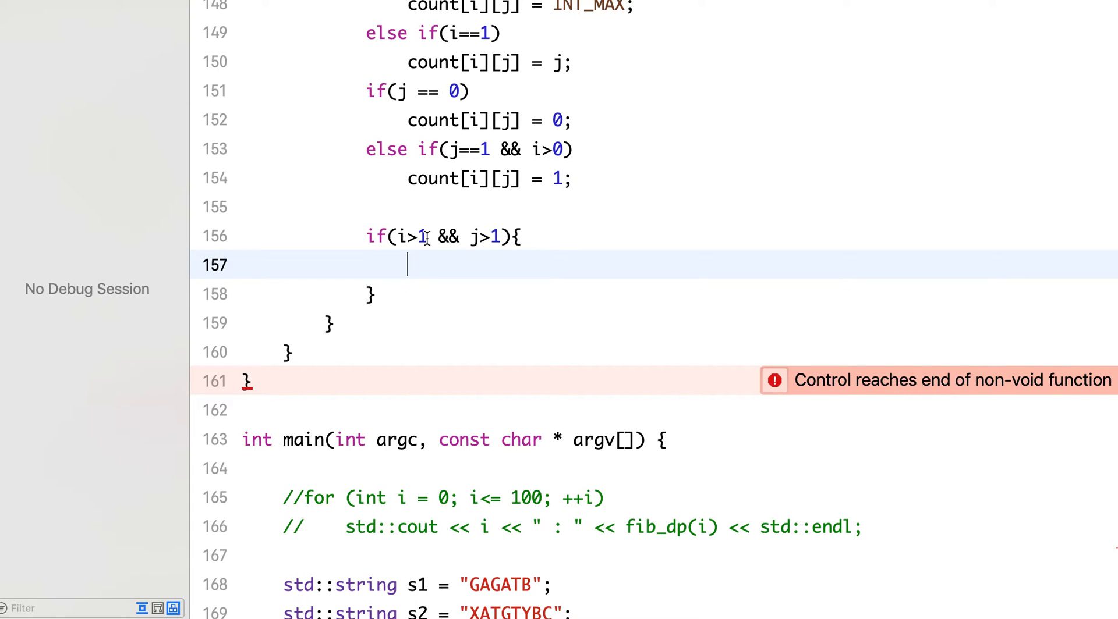
text(for(auto k = 1; k <= j; ++)
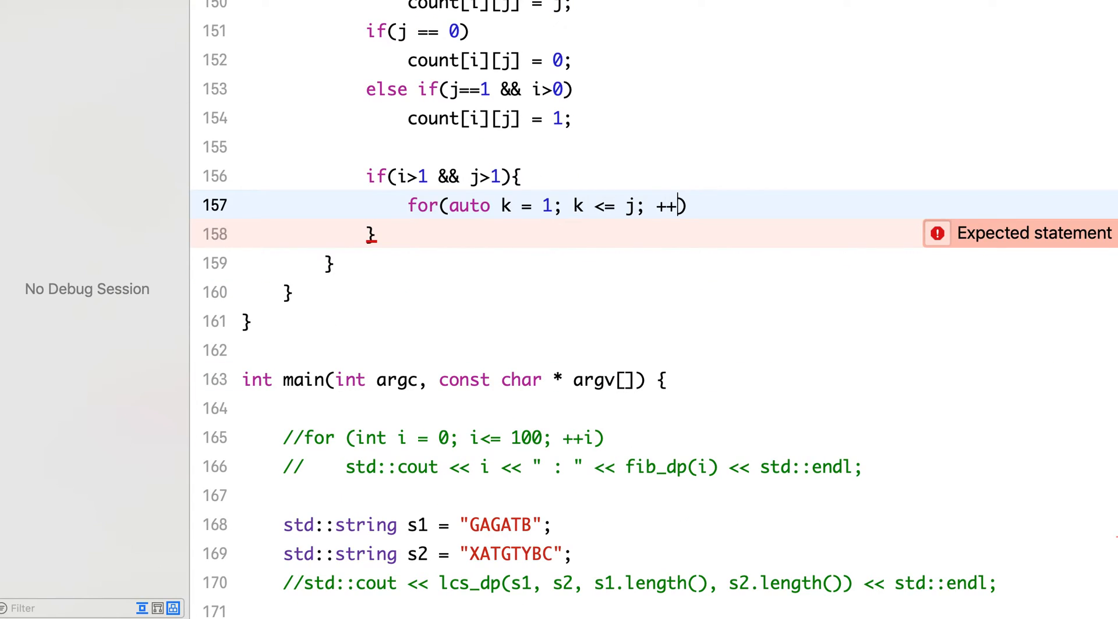
text(k)
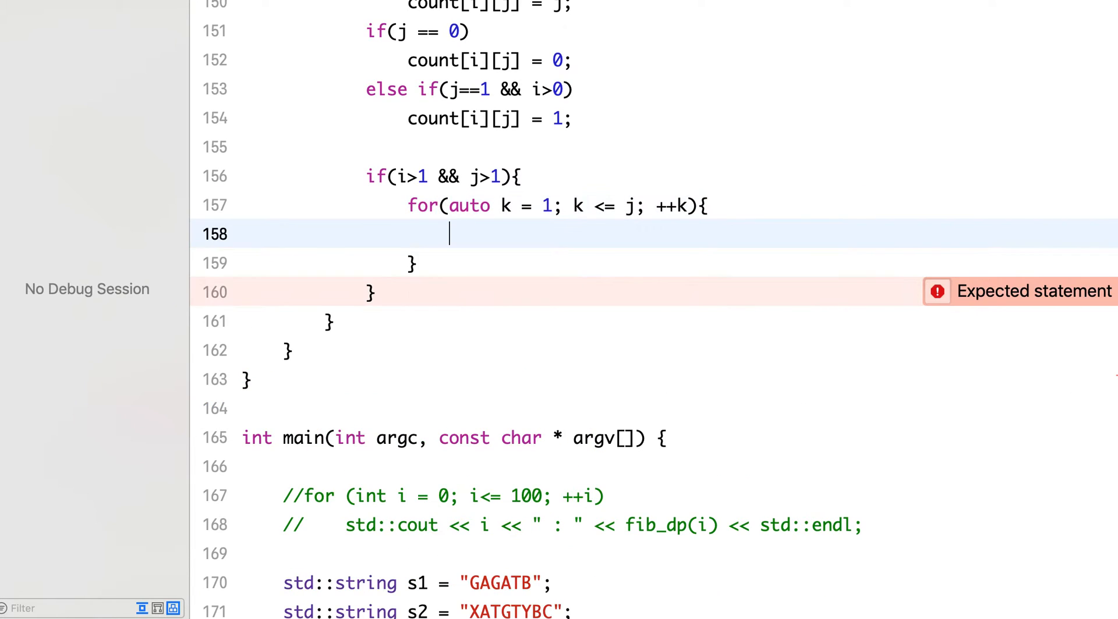
scroll(down, 3)
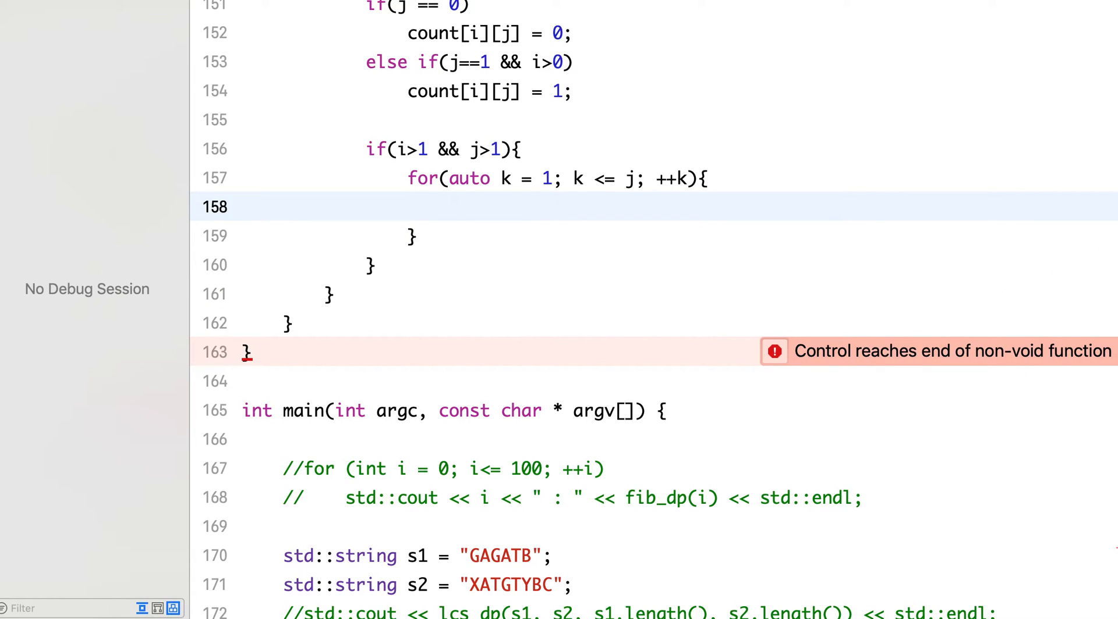
click(448, 207)
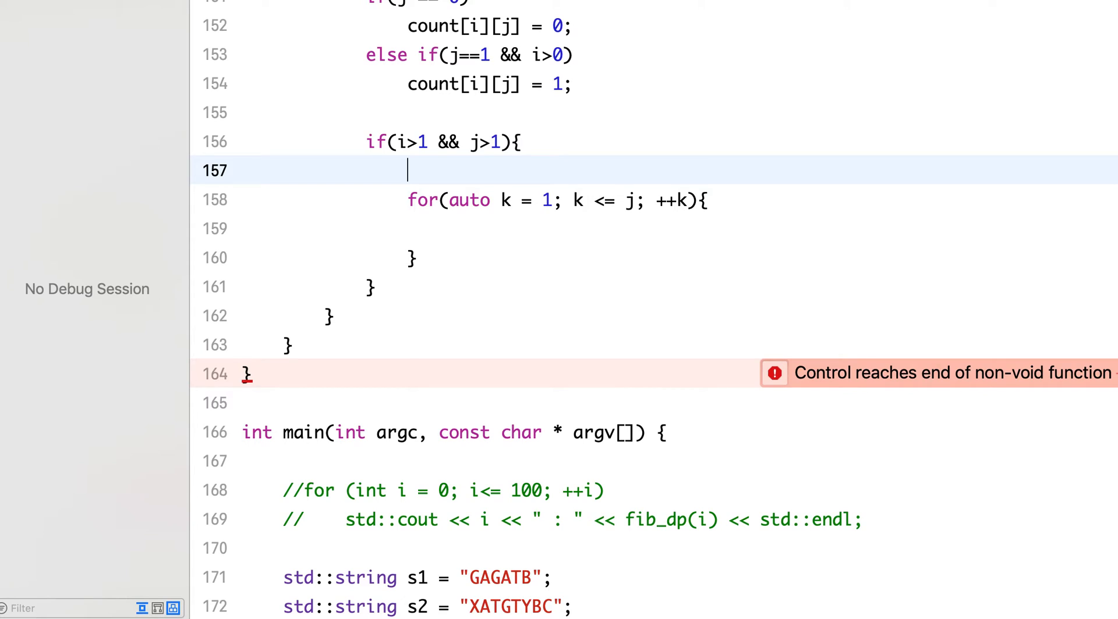
Declare size_t min_trials = INT_MAX above the k loop.
text(size_t)
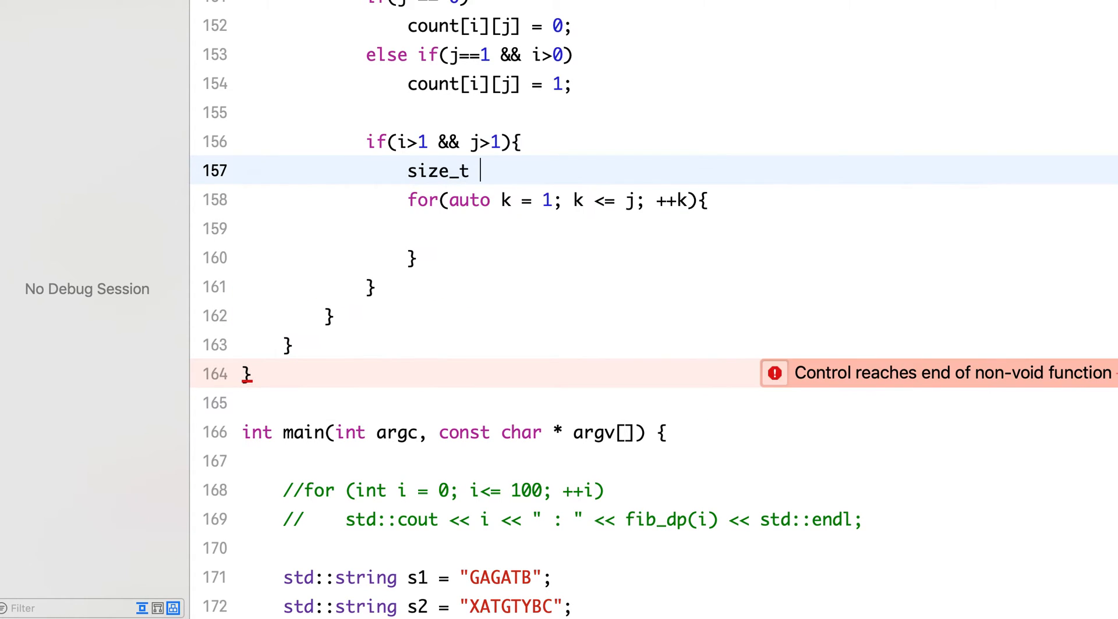
text(min_)
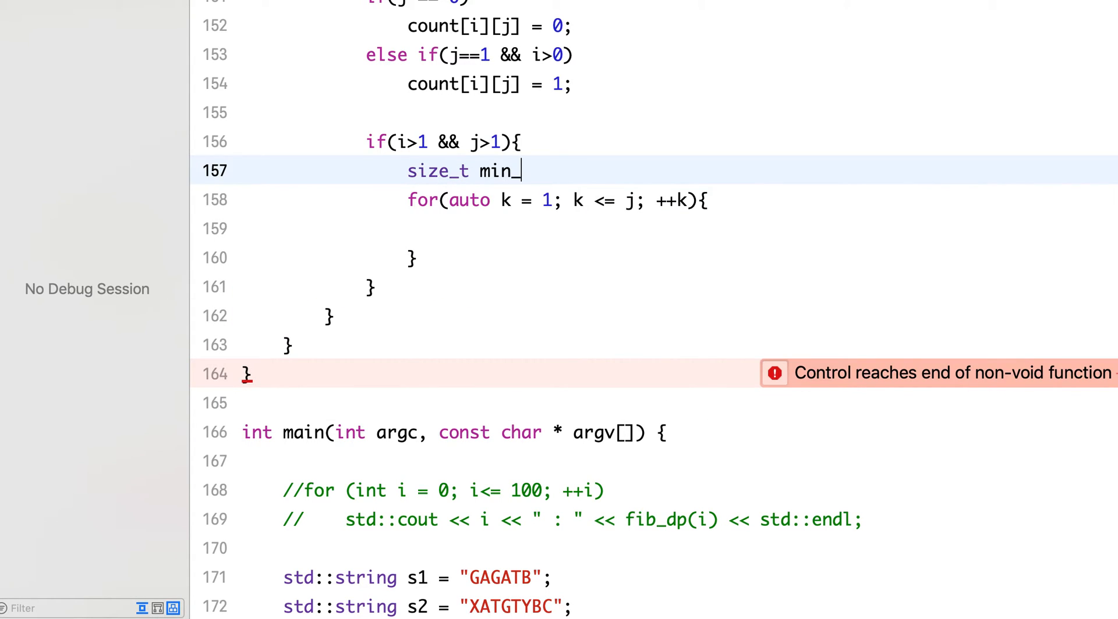
text(trials = INT_MAX;)
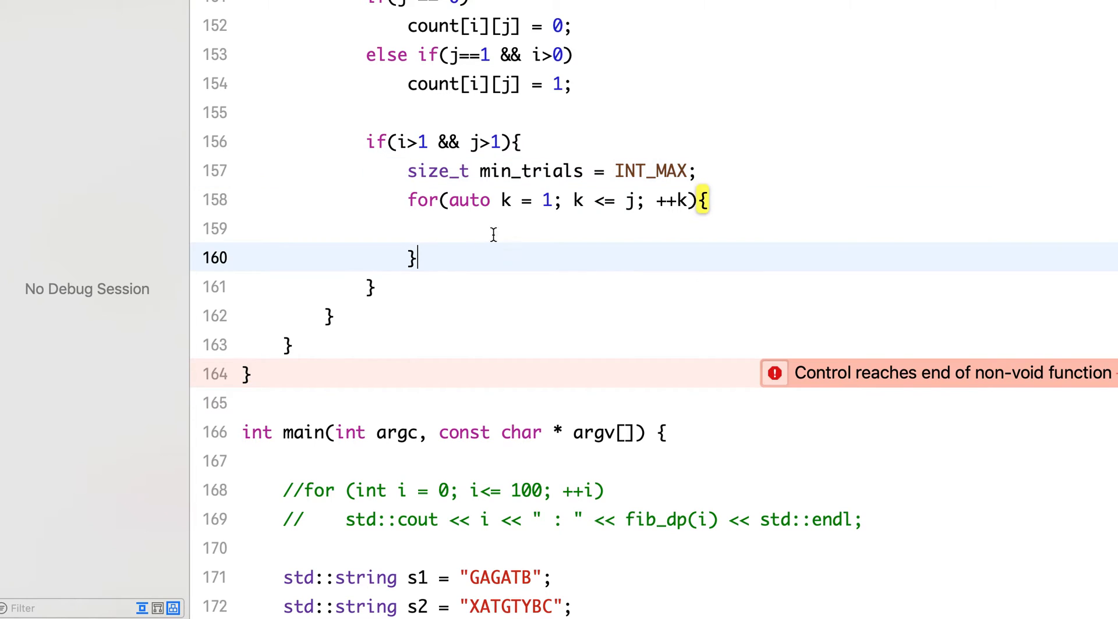
Start size_t max_trial = std::max(); in the k loop body.
click(505, 229)
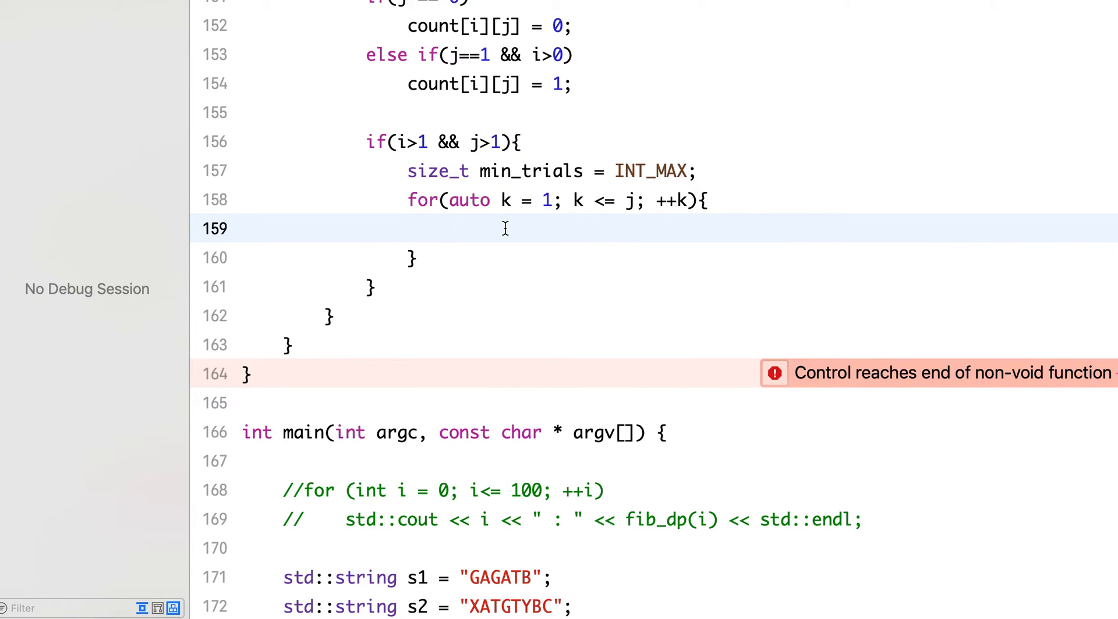
text(size_t)
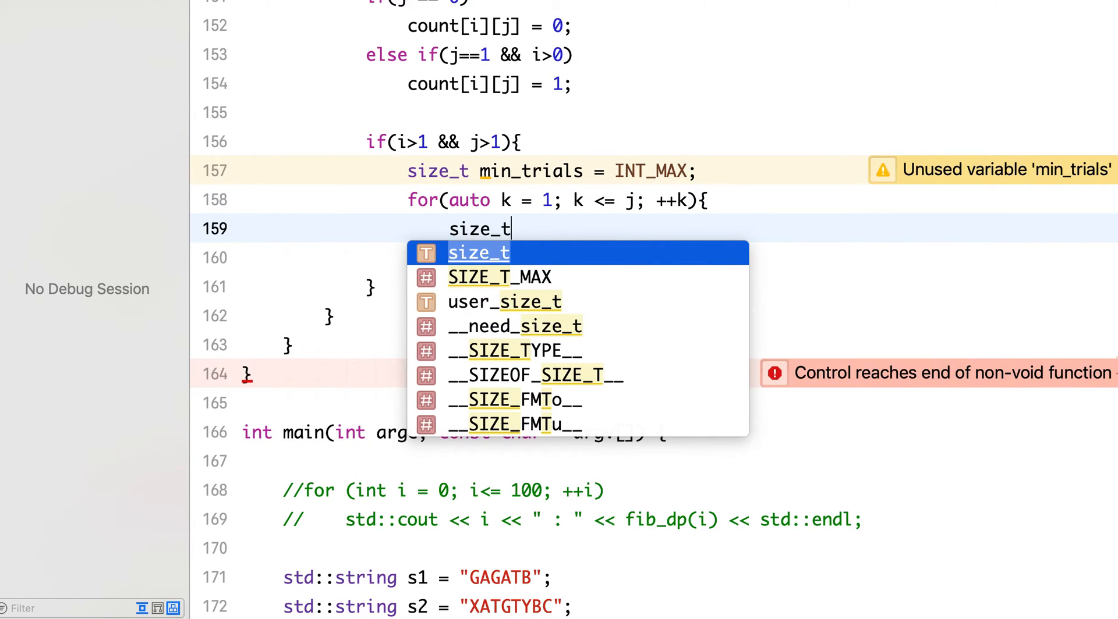
text(max)
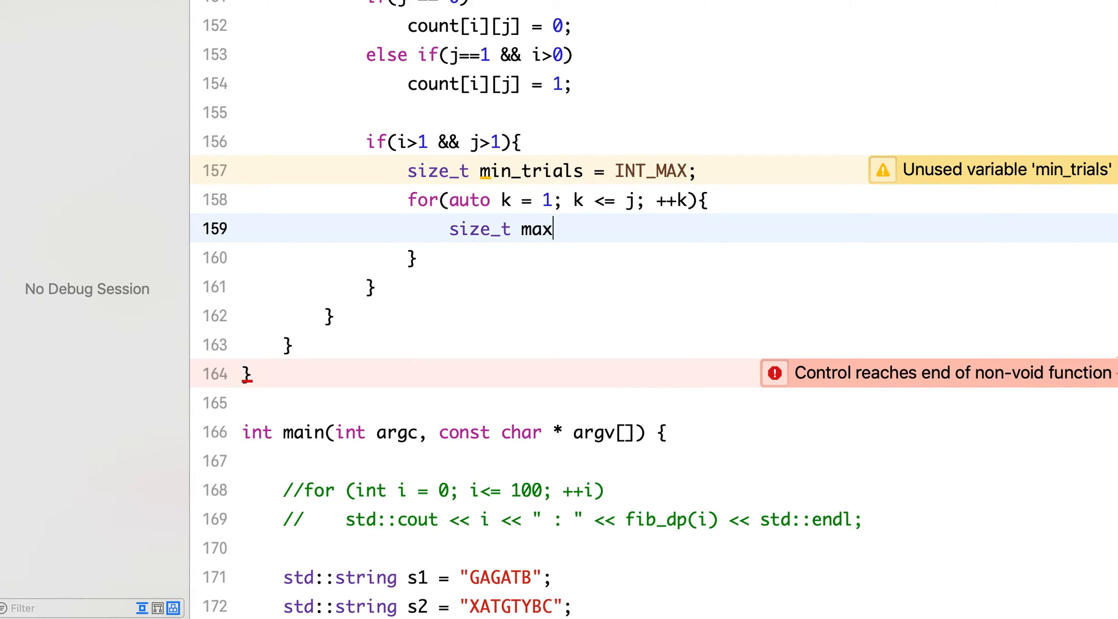
text(_tr)
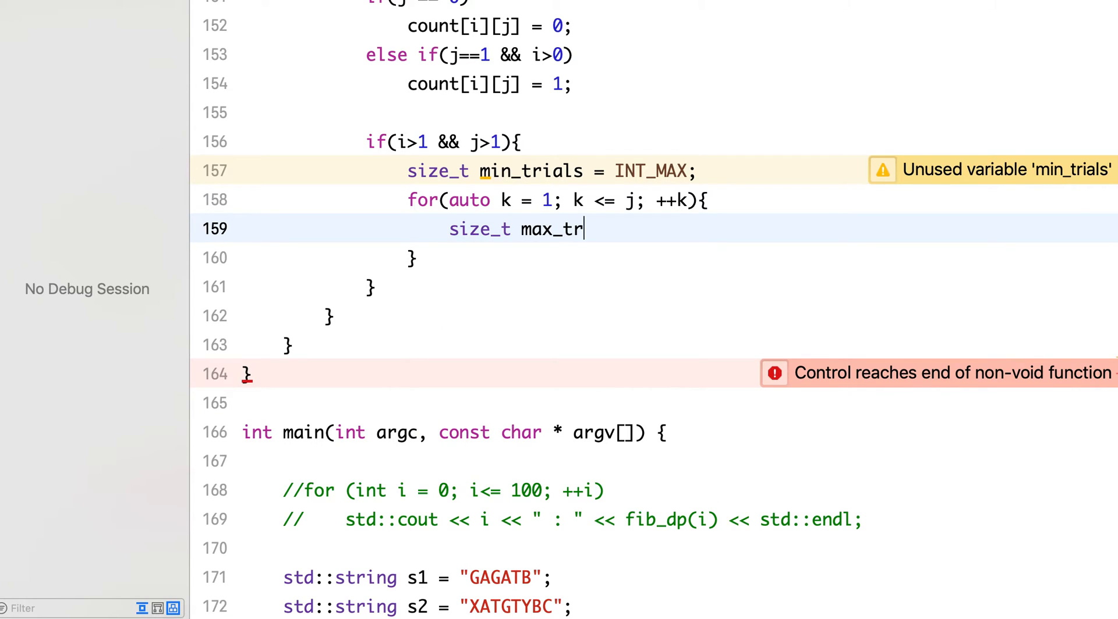
text(ial = st)
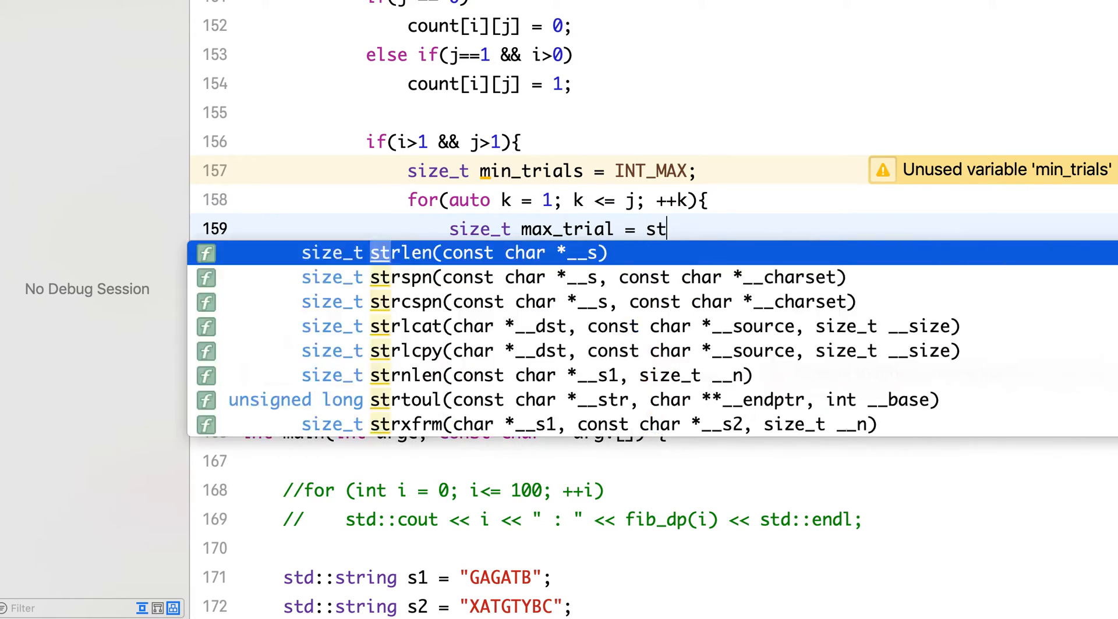
text(d::max())
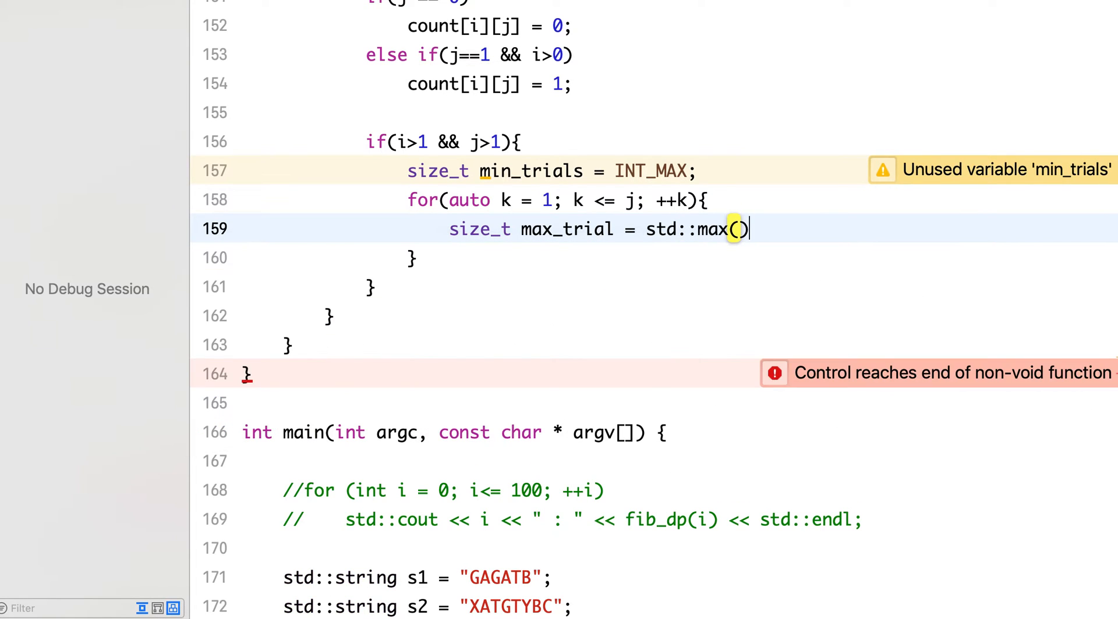
text(;)
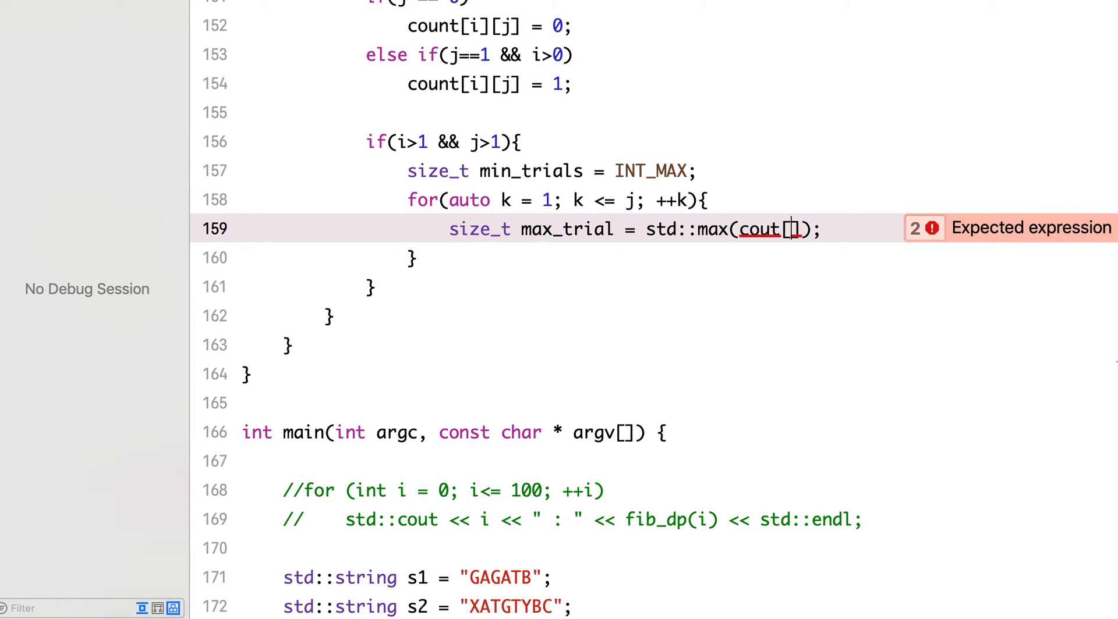
Fill std::max's arguments with cout[i-1][k-1] and count[i][f-k].
text(i-1)
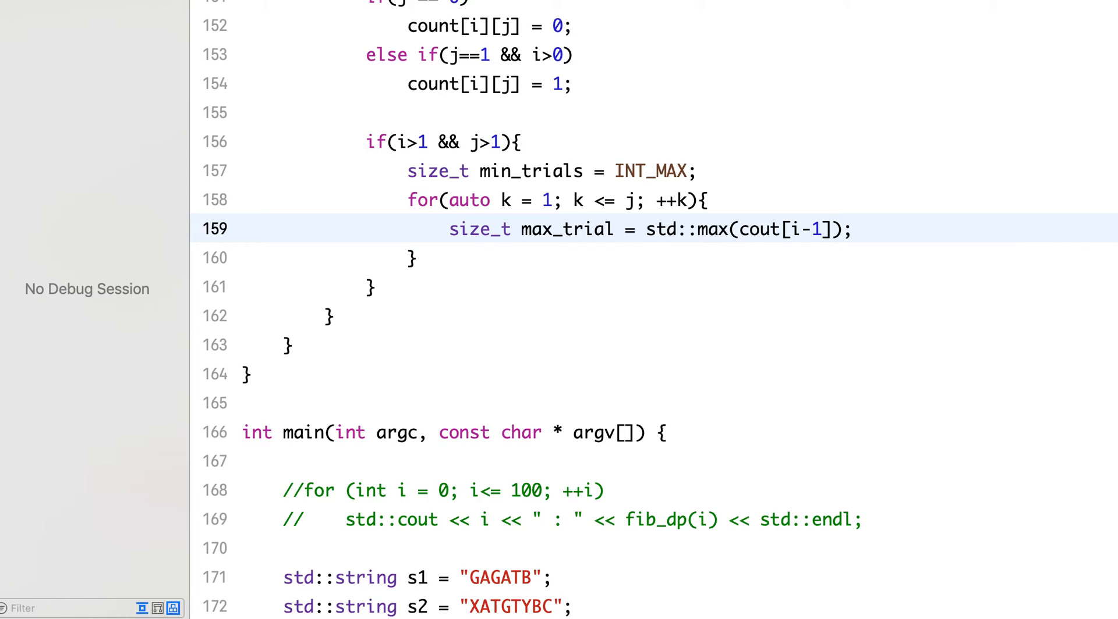
text([])
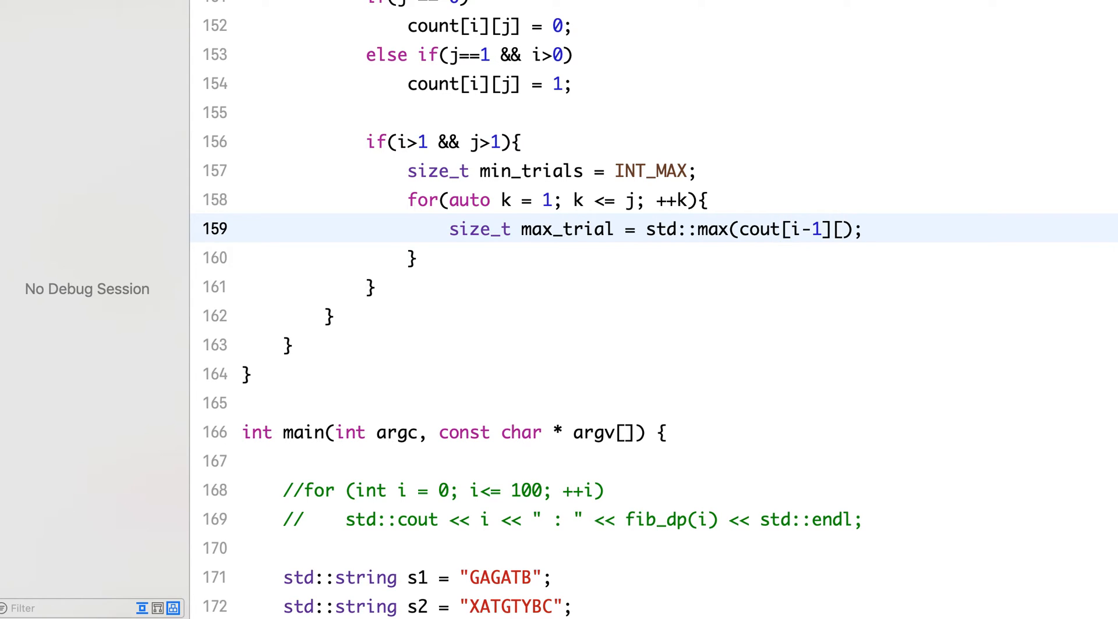
text(k-1)
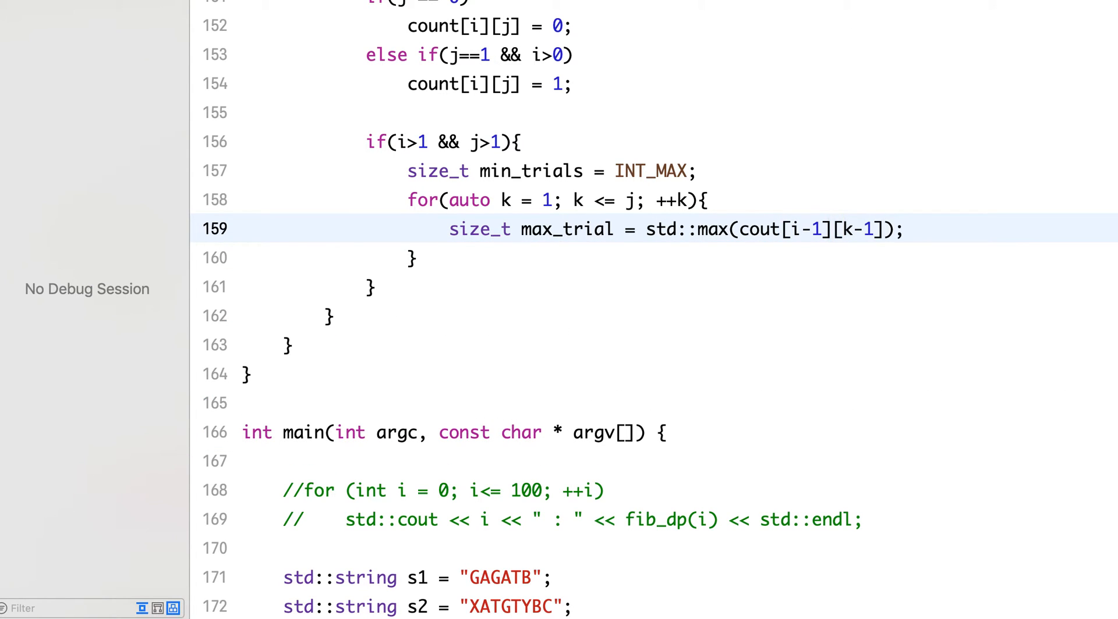
text(,)
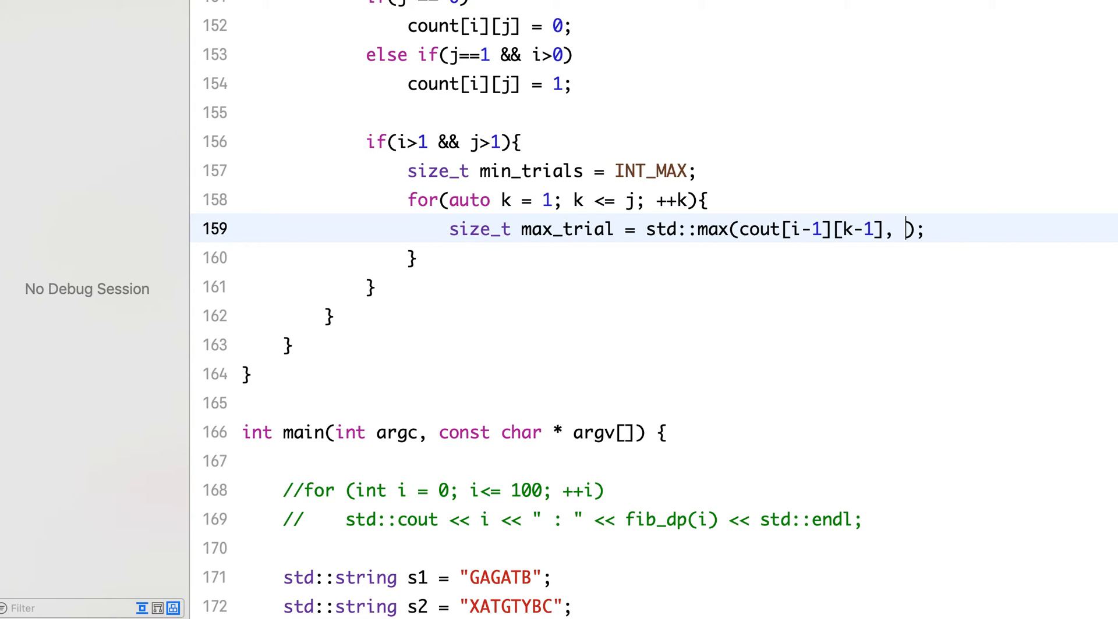
text(count)
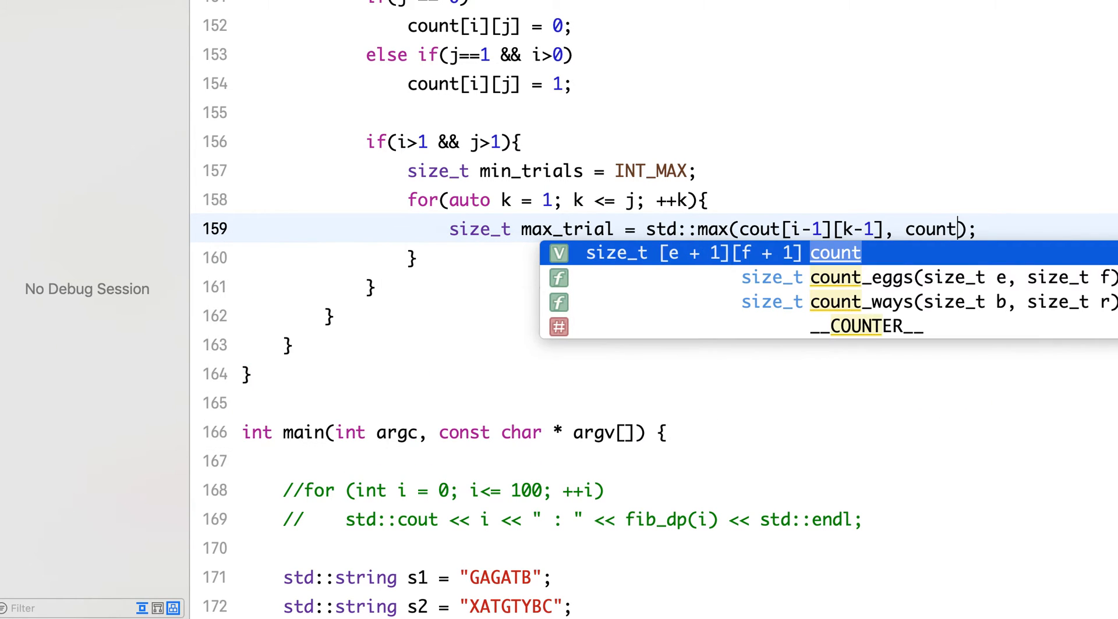
text([)
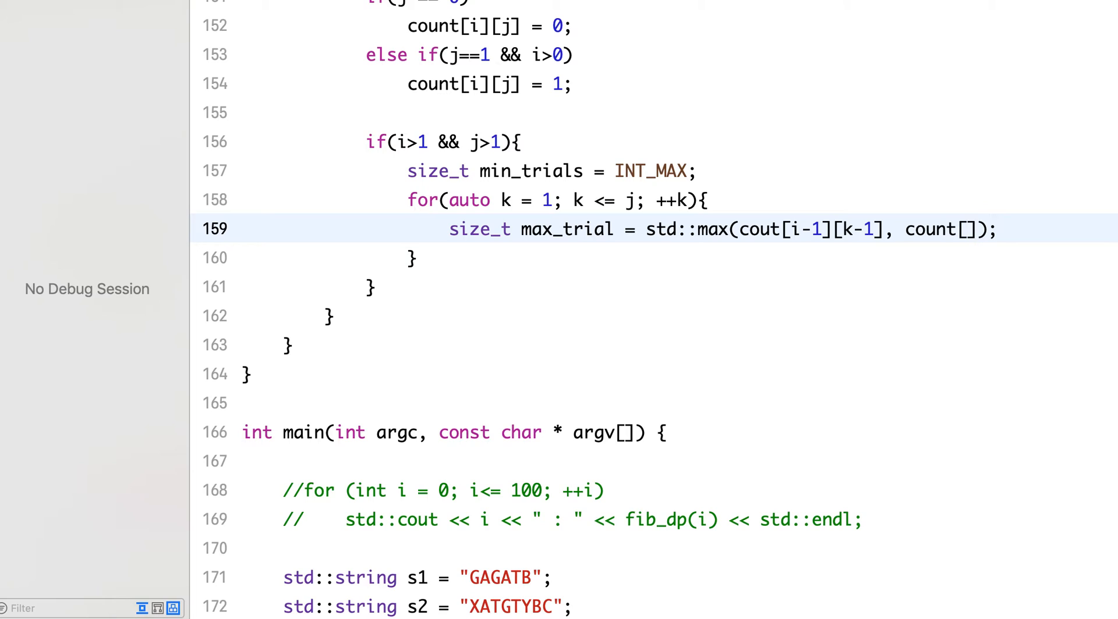
text(i][)
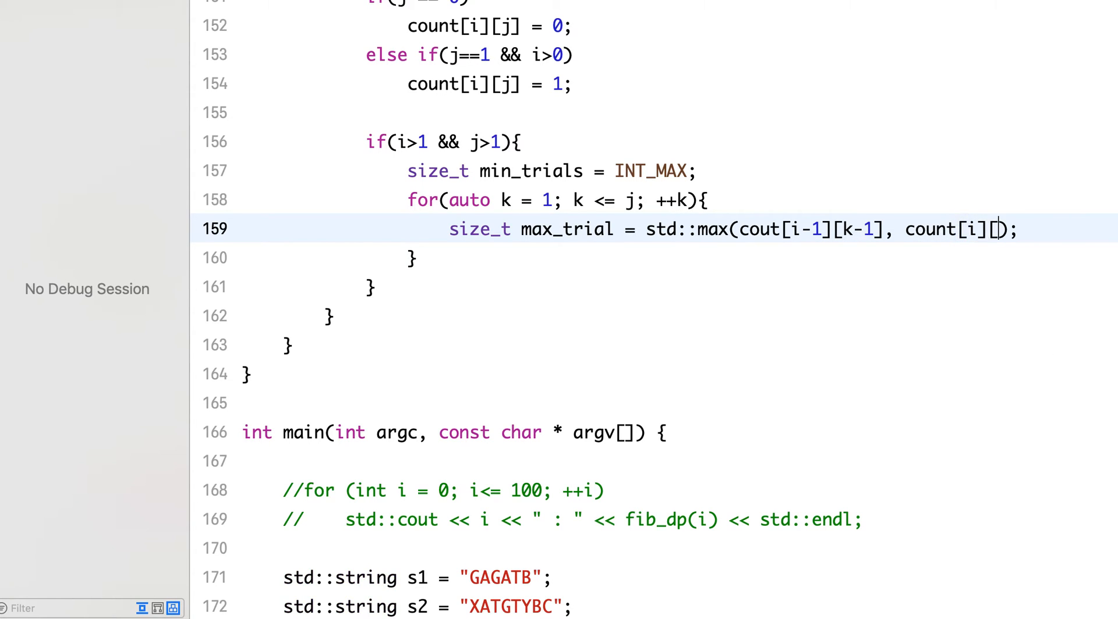
text(f-k)
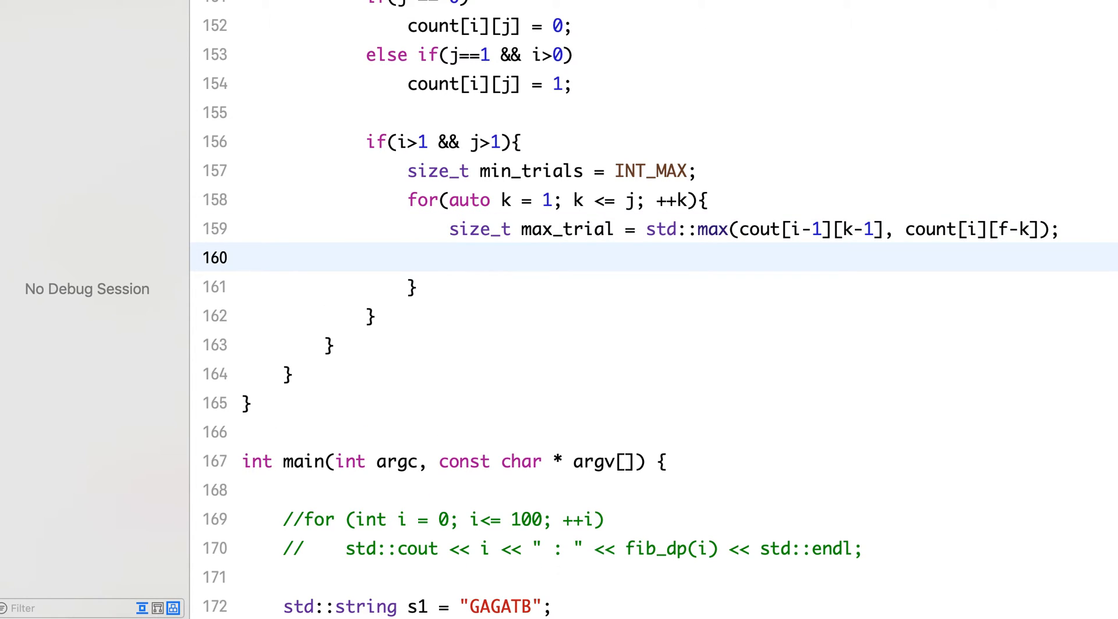
Set min_trials to max_trial when max_trial < min_trials.
text(if()
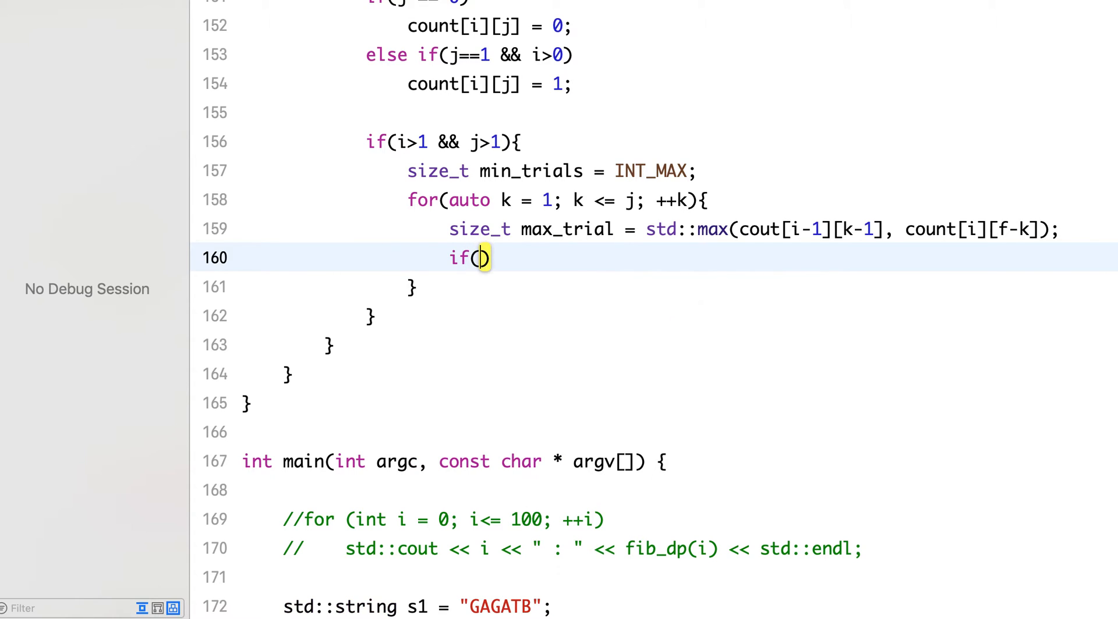
text(max_trial)
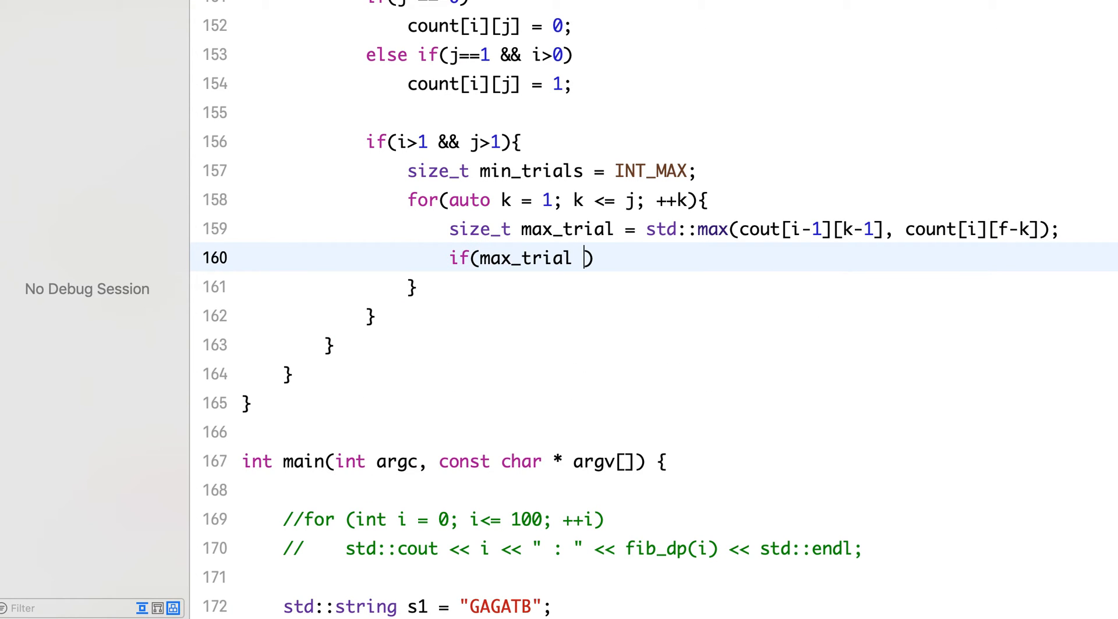
text(< min_trials)
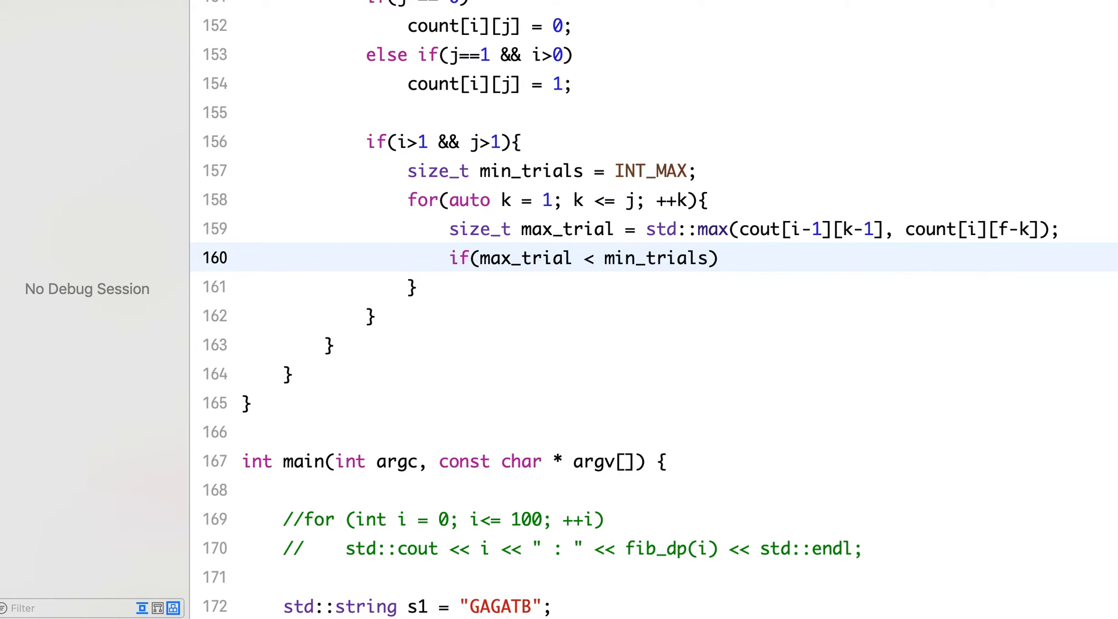
key(Return)
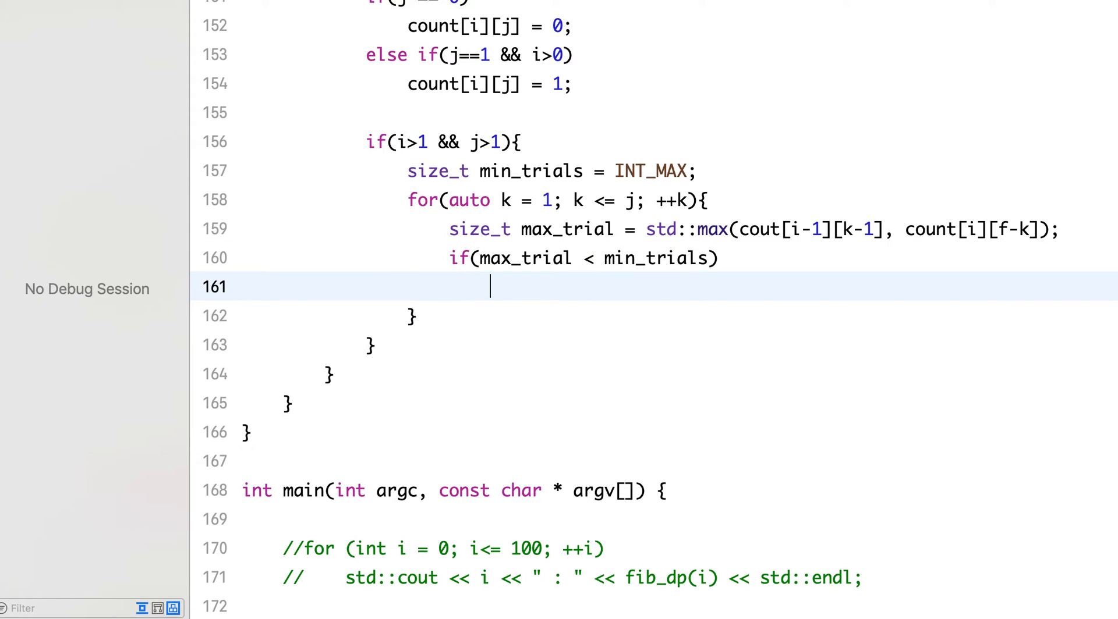
text(min)
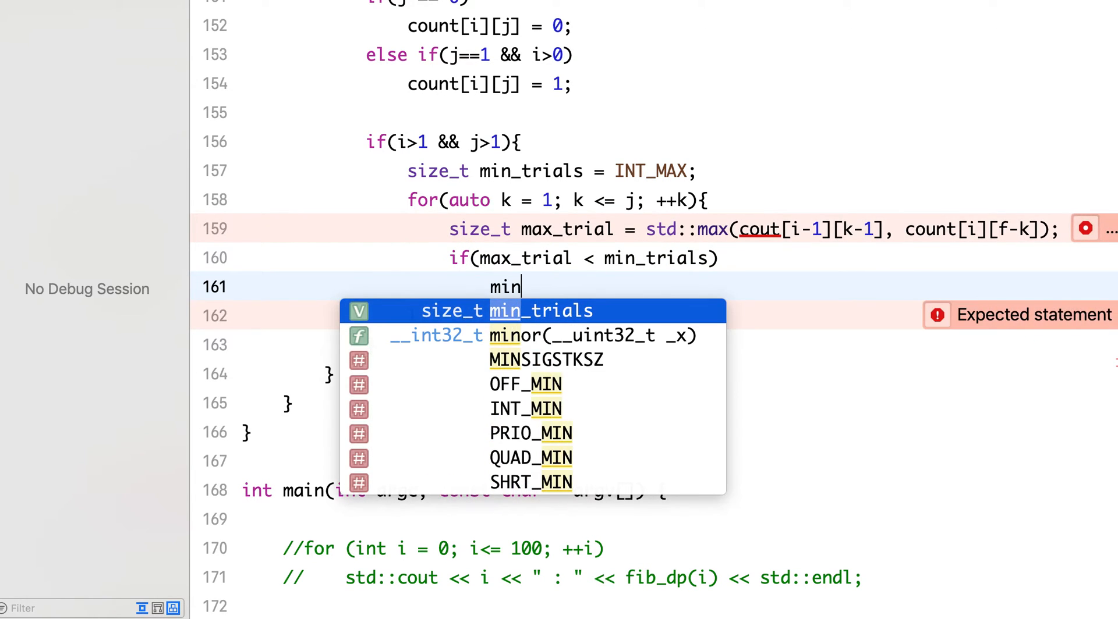
text(_trials = max_trial;)
click(679, 316)
text(})
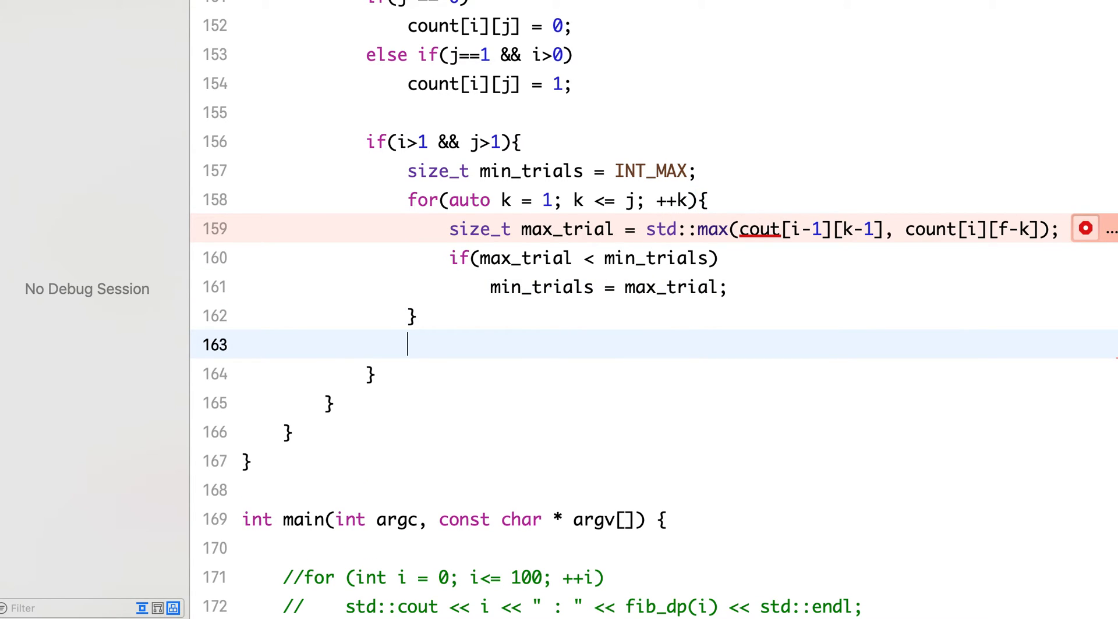
Assign count[i][j] = 1 + min_trials after the k loop.
text(count[i][j] =)
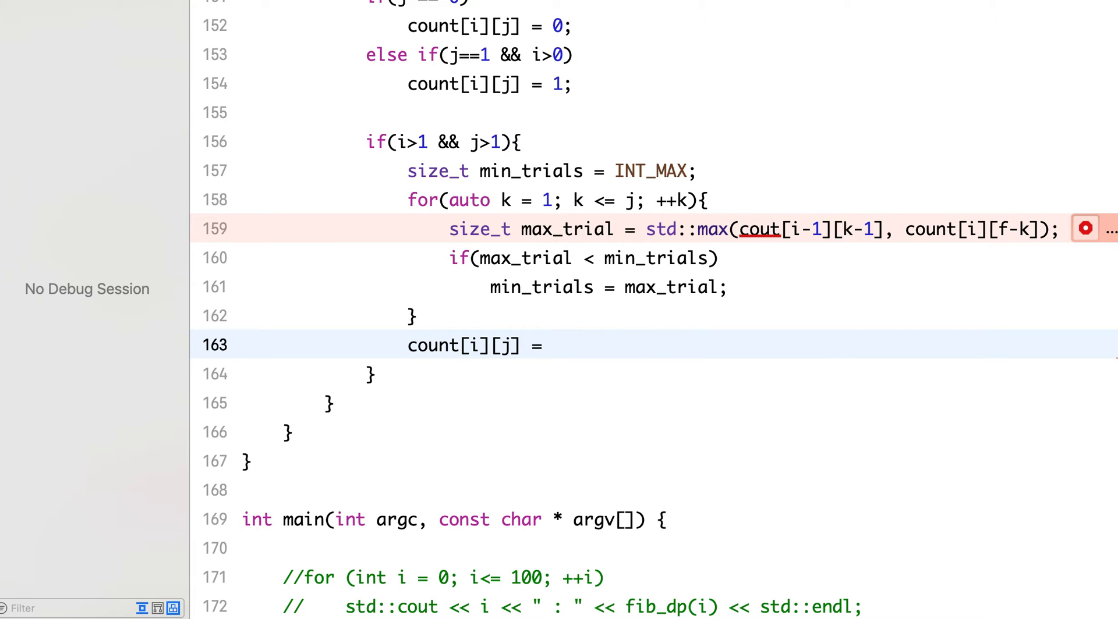
text(1 +)
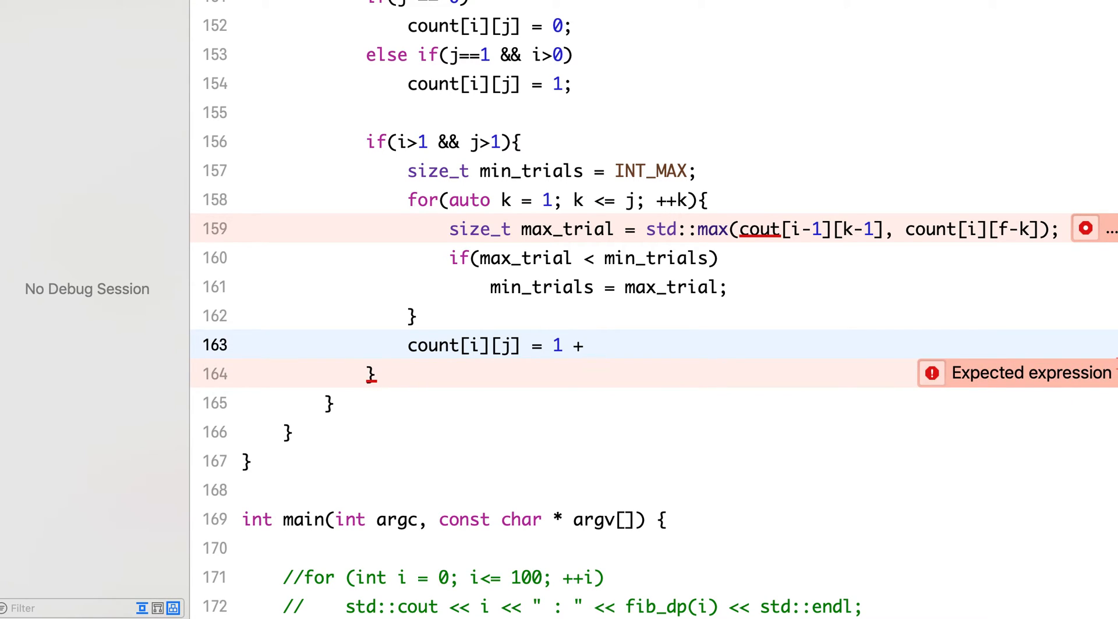
text(min_trials;)
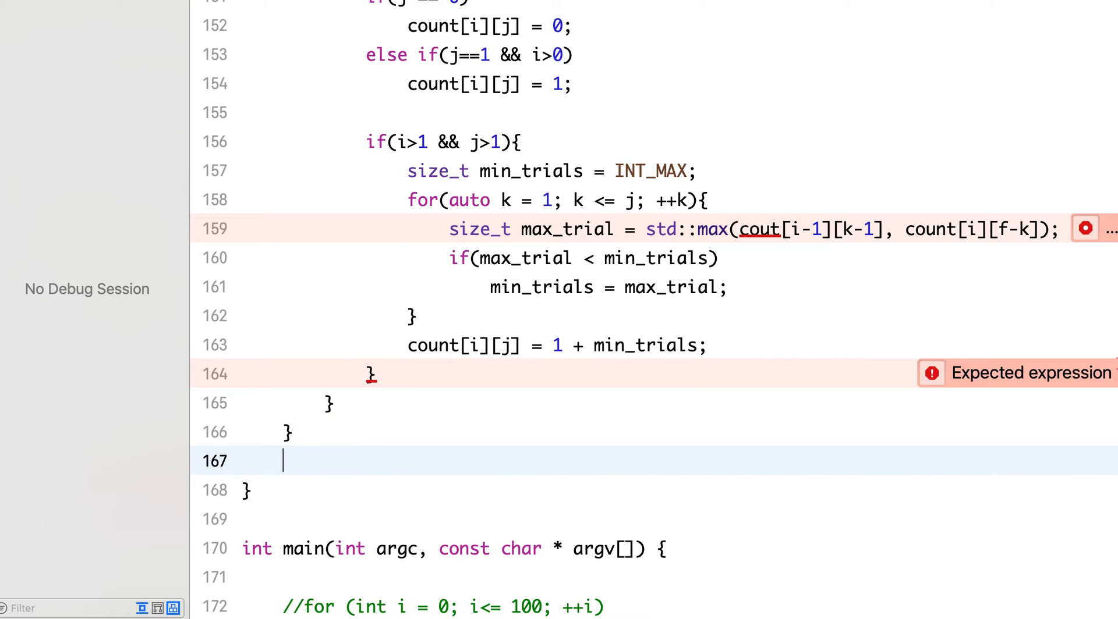
Add return count[e][f]; at the end of count_eggs.
text(return count)
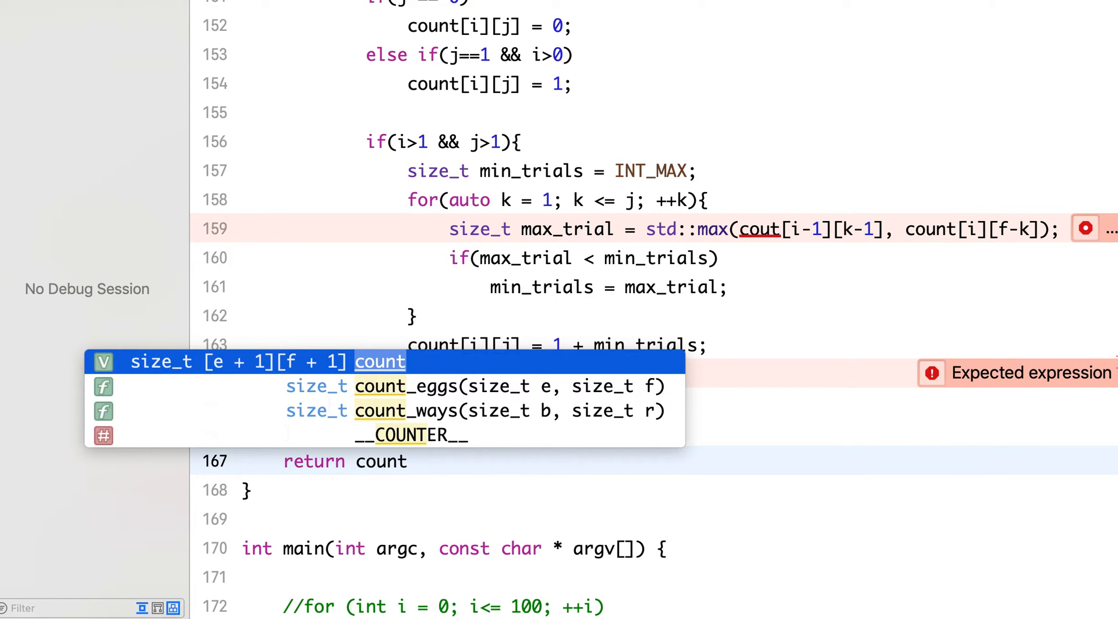
text([e])
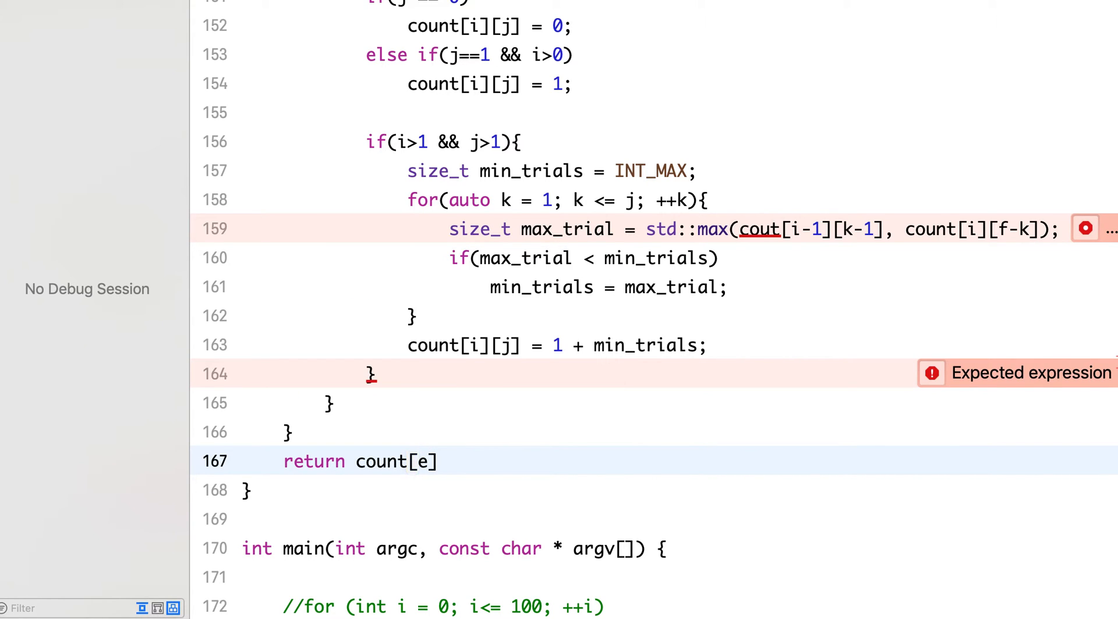
text([f];)
click(759, 229)
text(n)
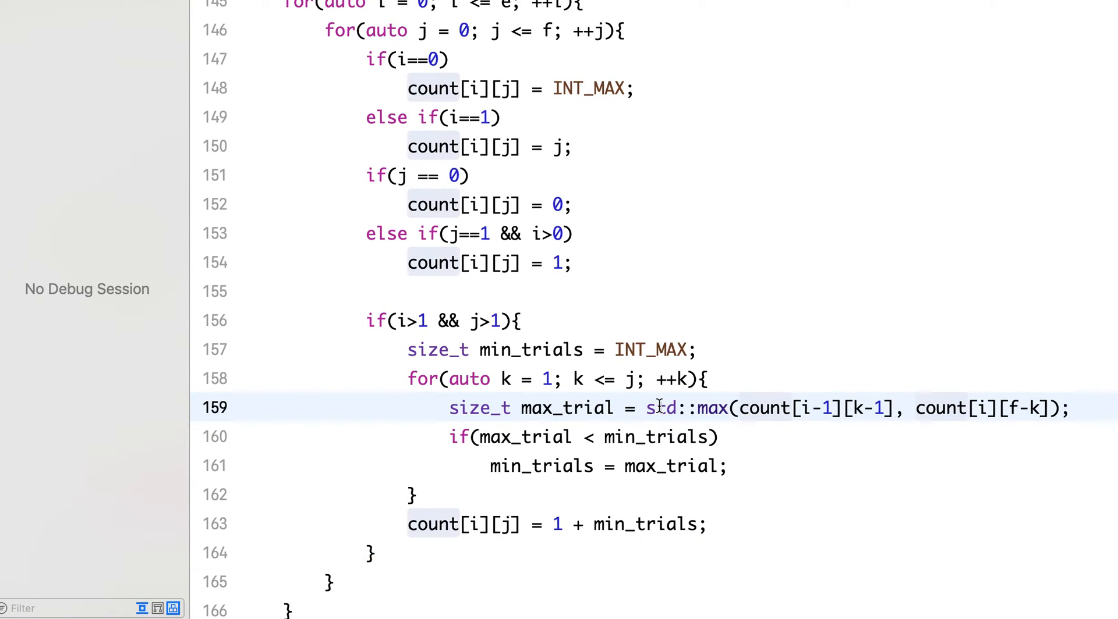
scroll(down, 3)
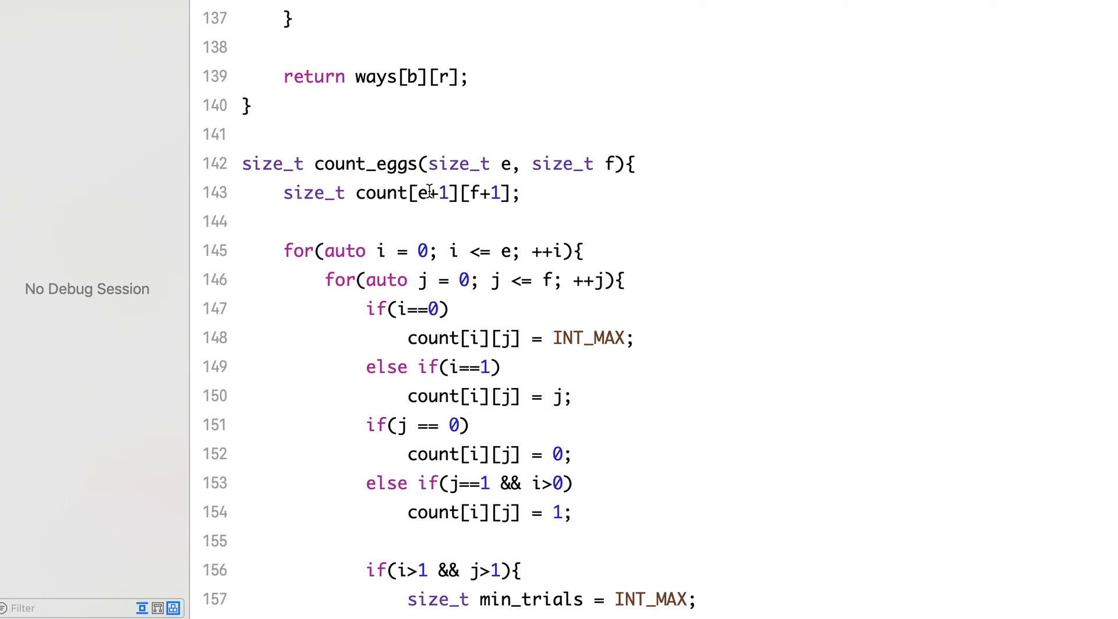
Add std::cout << count_eggs(3, 6) << std::endl; to main.
scroll(down, 3)
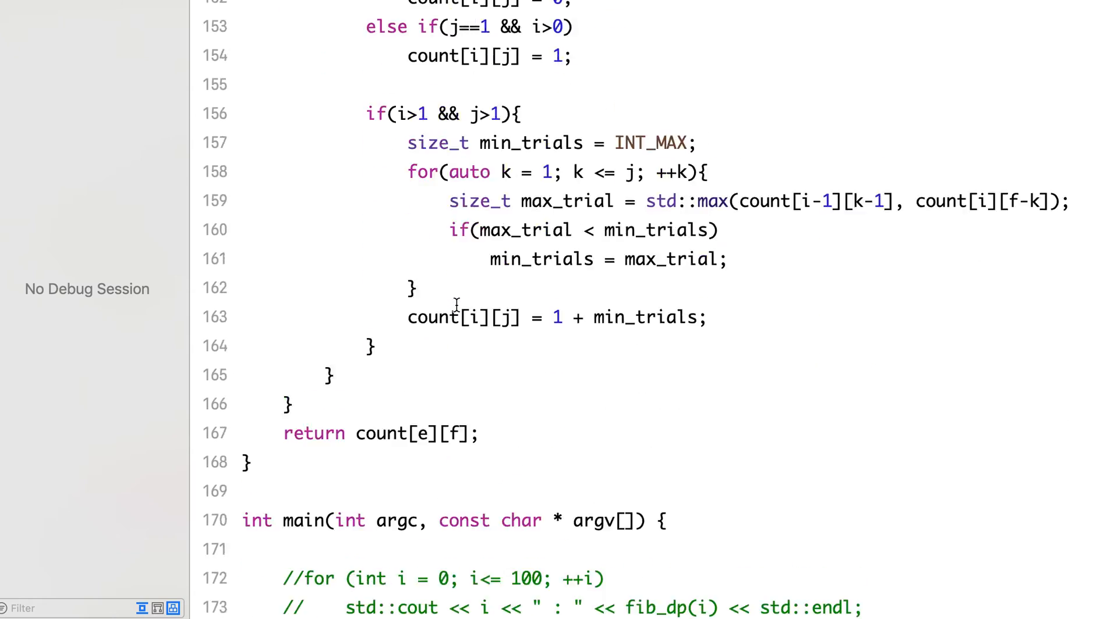
scroll(down, 3)
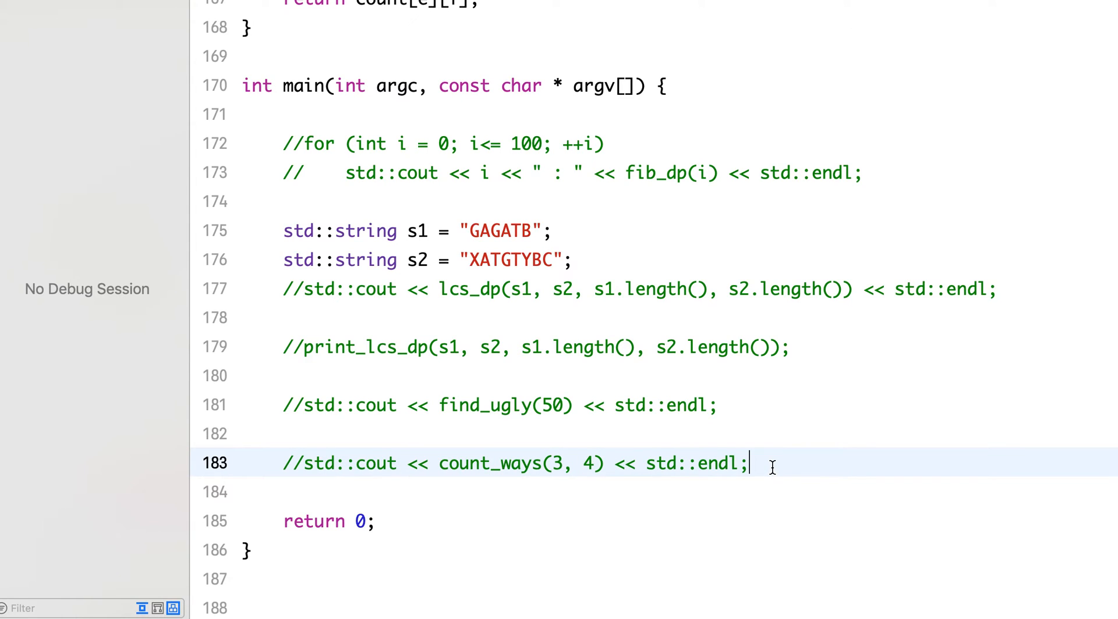
text(std)
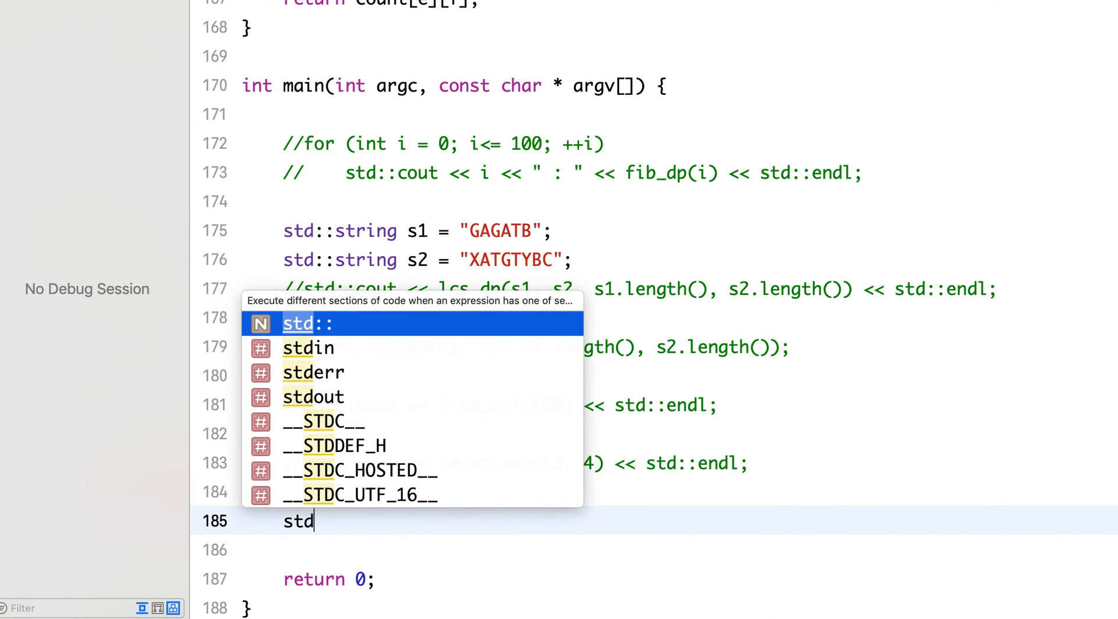
text(::)
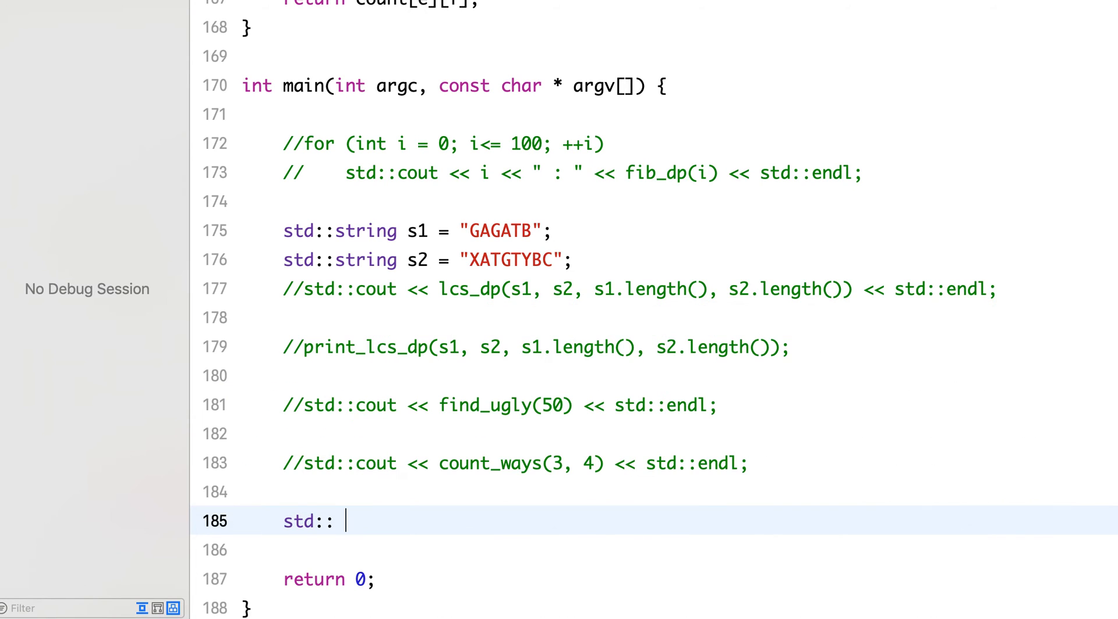
text(cout <<)
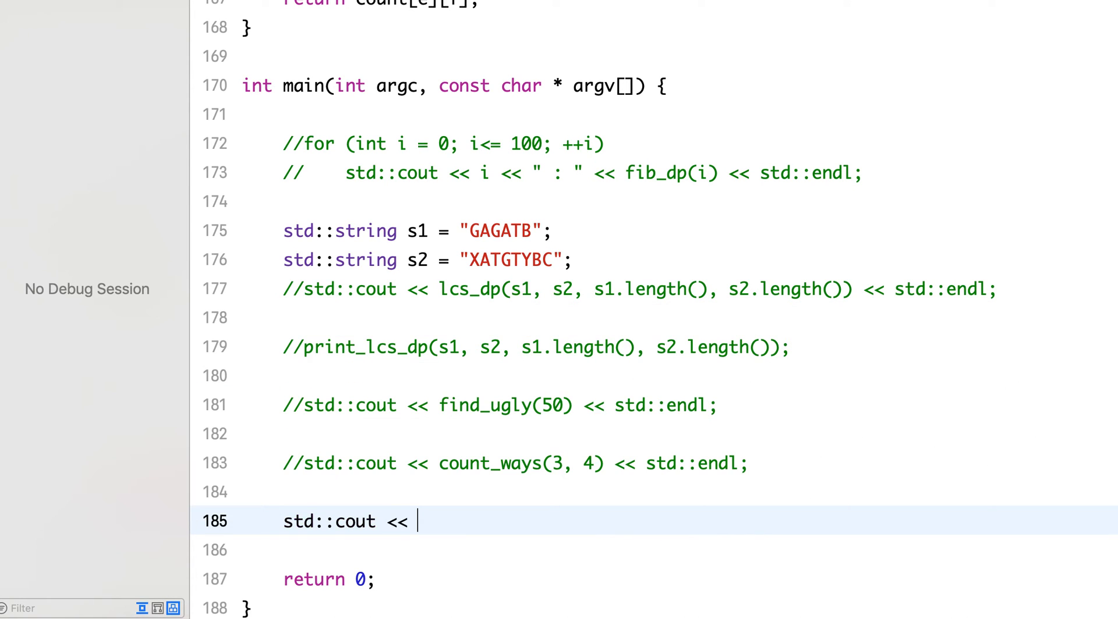
text(count_eggs()
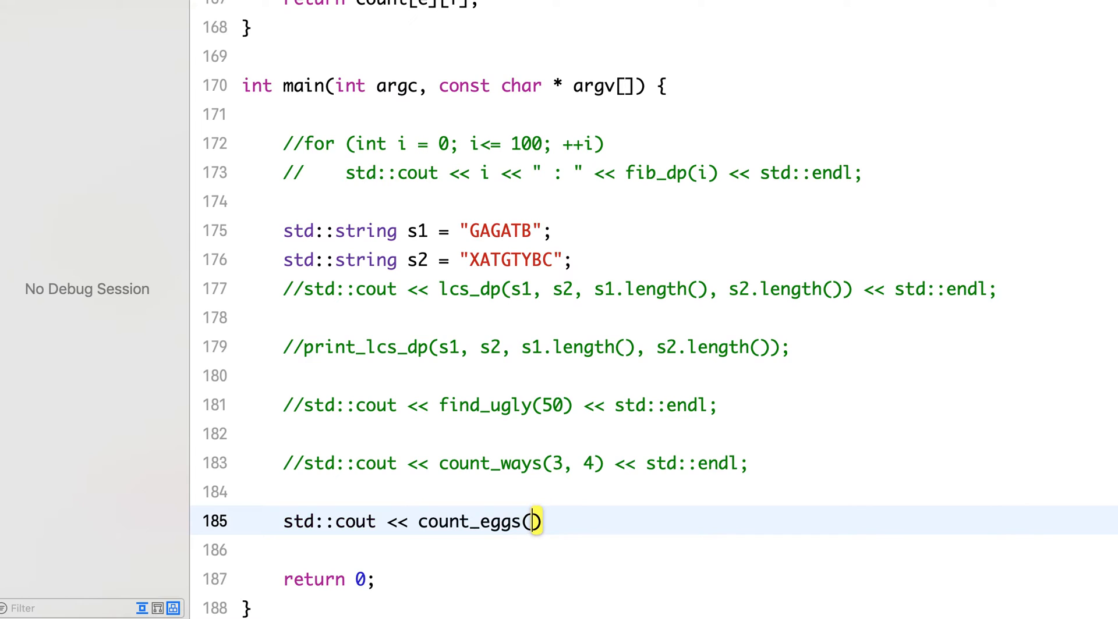
text(3, 6)
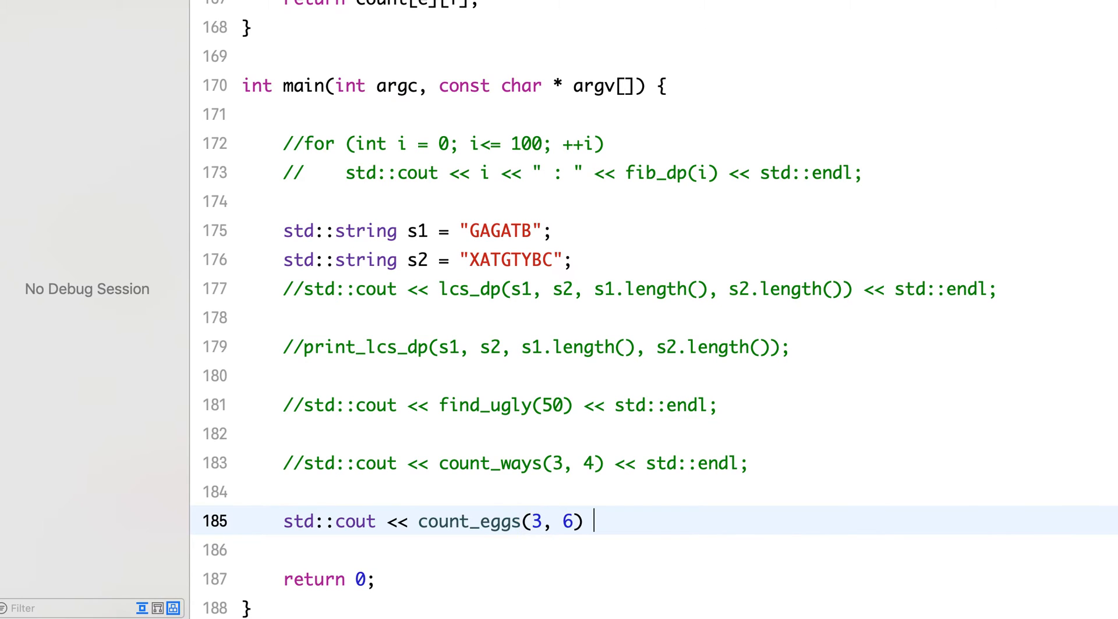
text(<< std::)
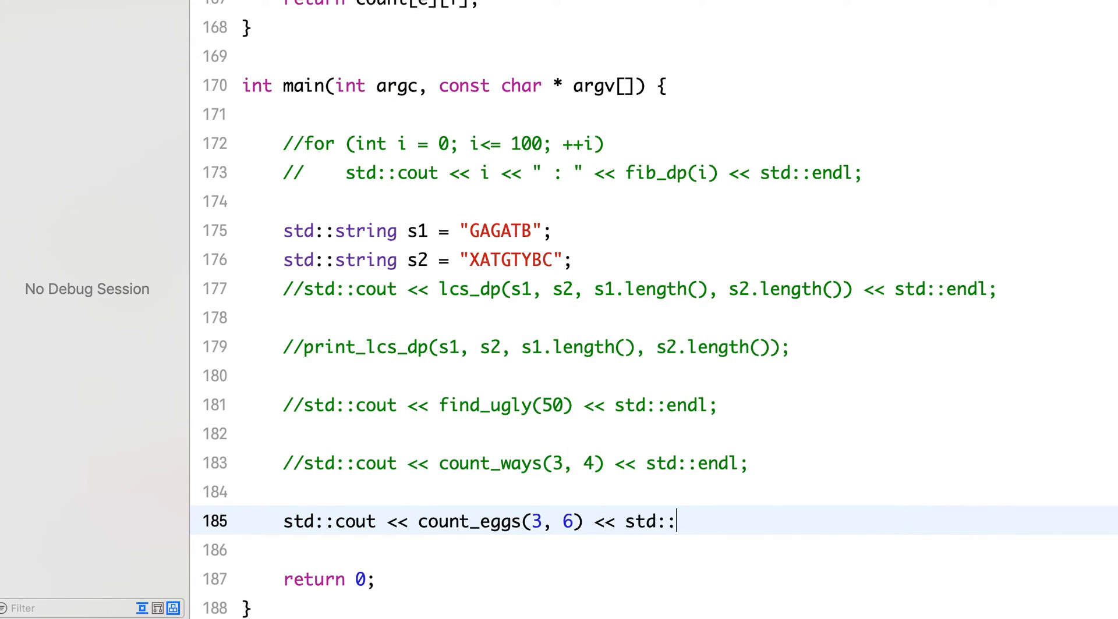
text(endl;)
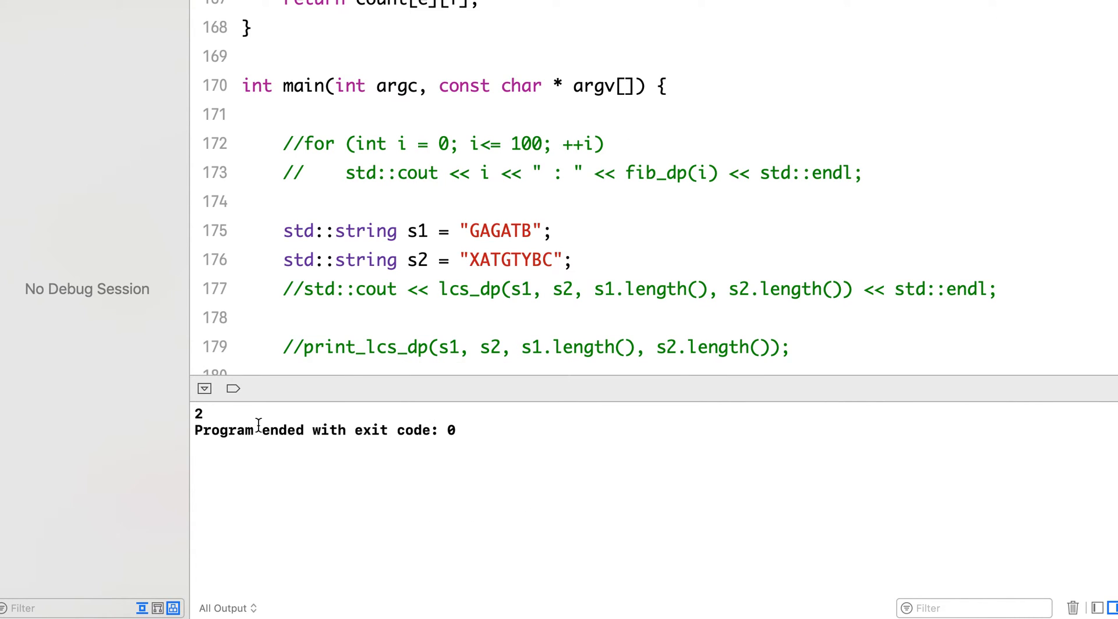
mouse_move(790, 369)
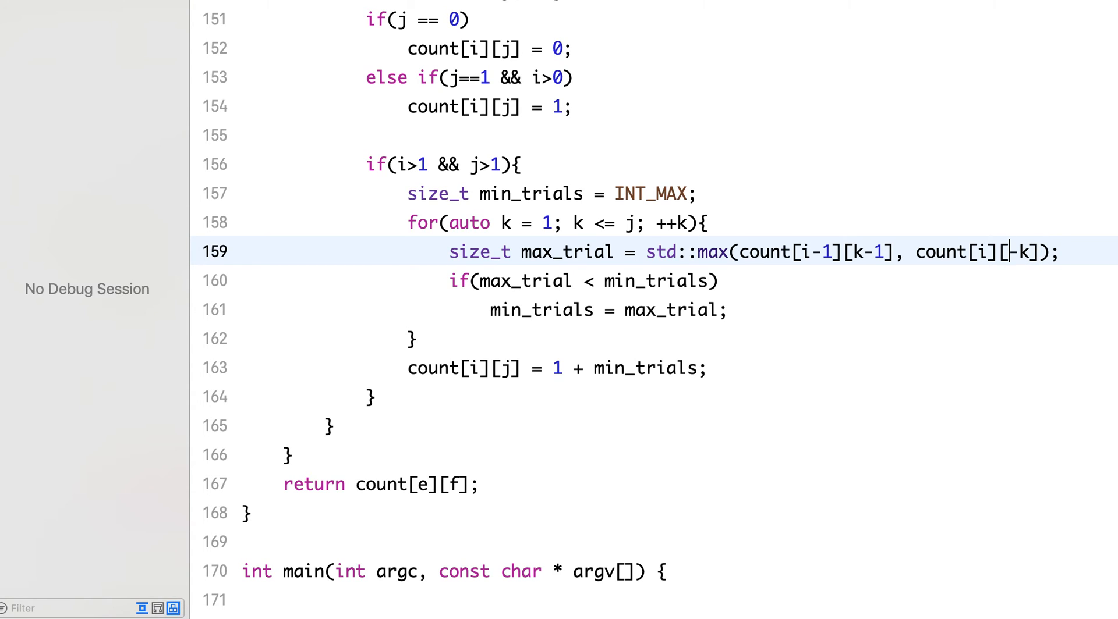
Change the second lookup to count[i][j-k] and rebuild to check the new result.
text(j)
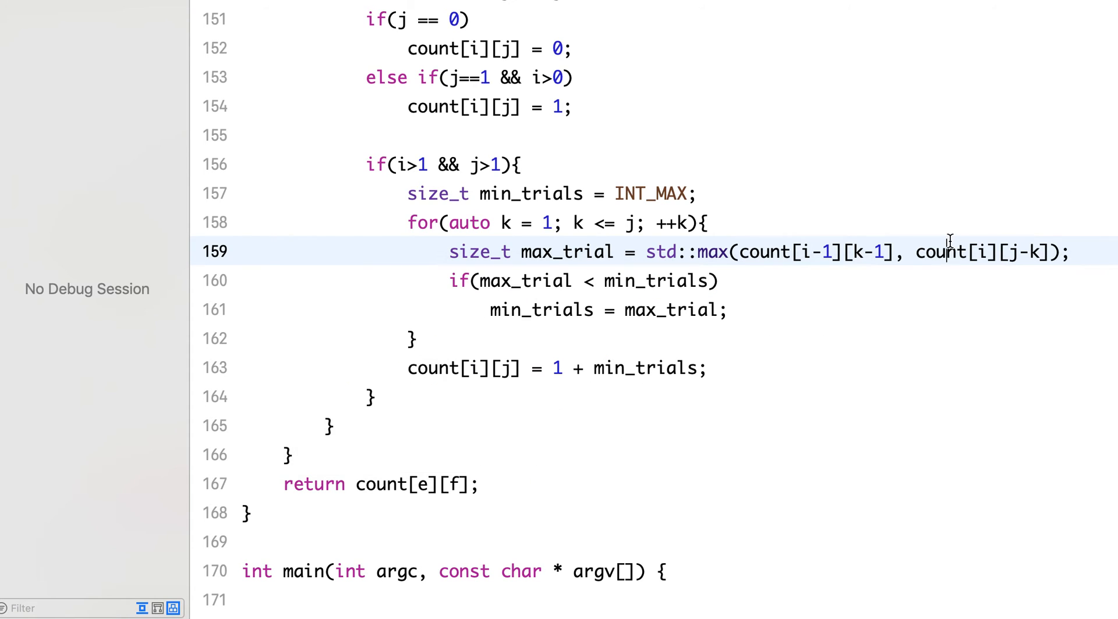
double_click(941, 251)
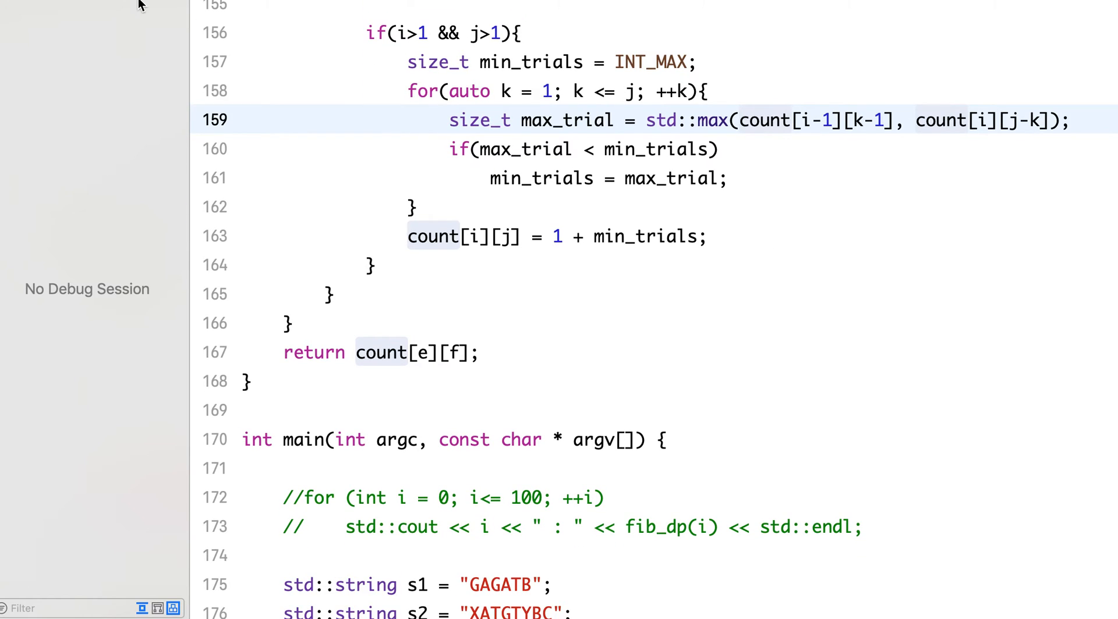
key(cmd+b)
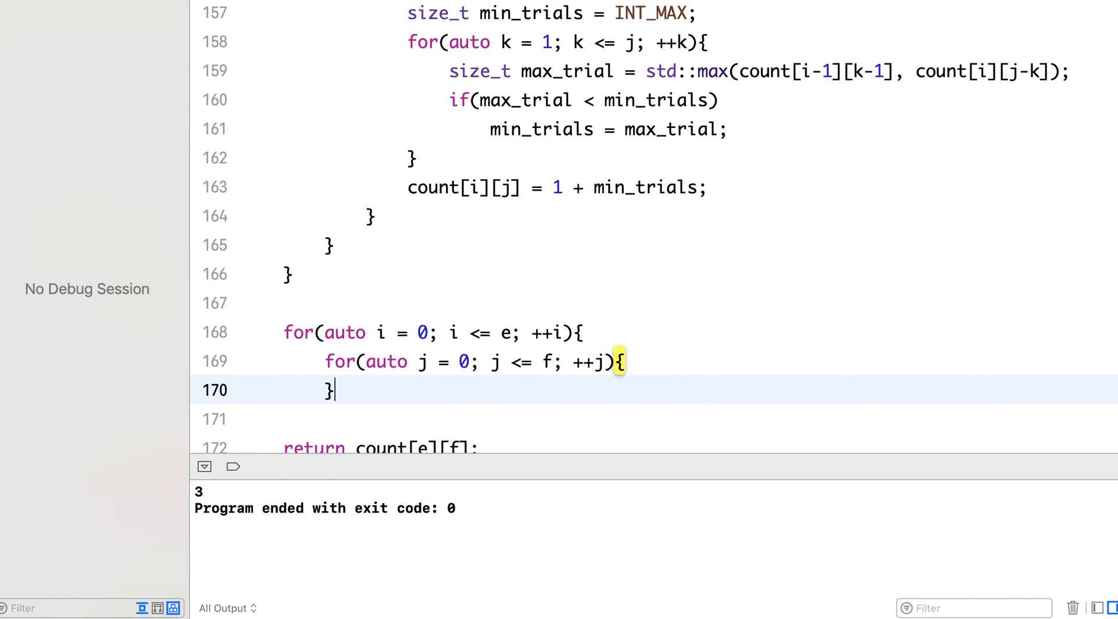
Write the nested loops printing std::cout << count[i][j] << "\t"; and select that statement.
key(Return)
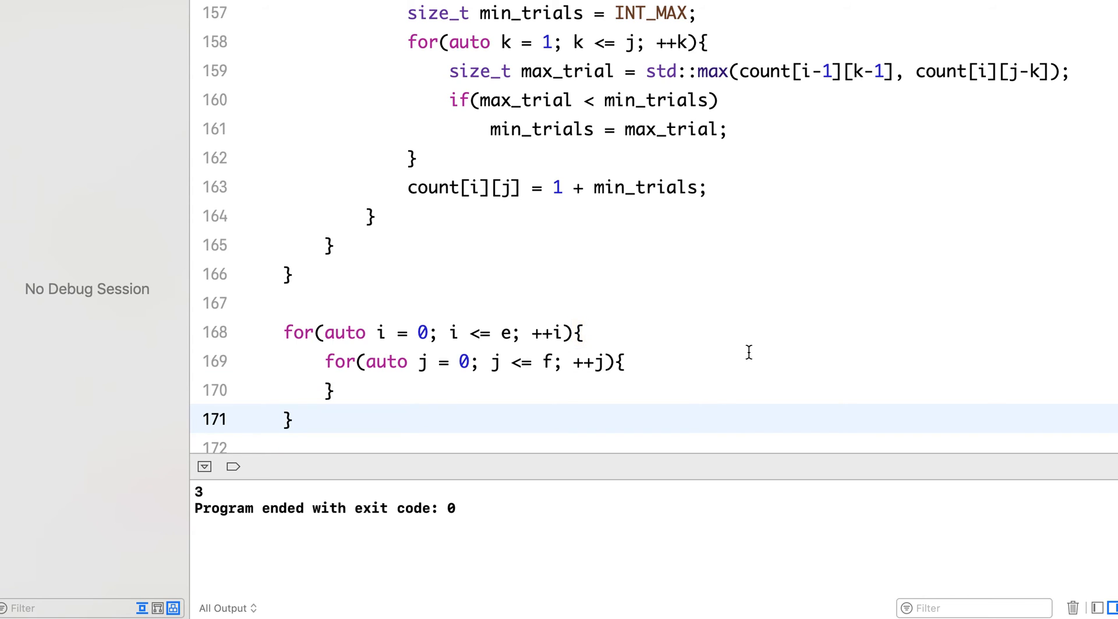
text(std::cout <<)
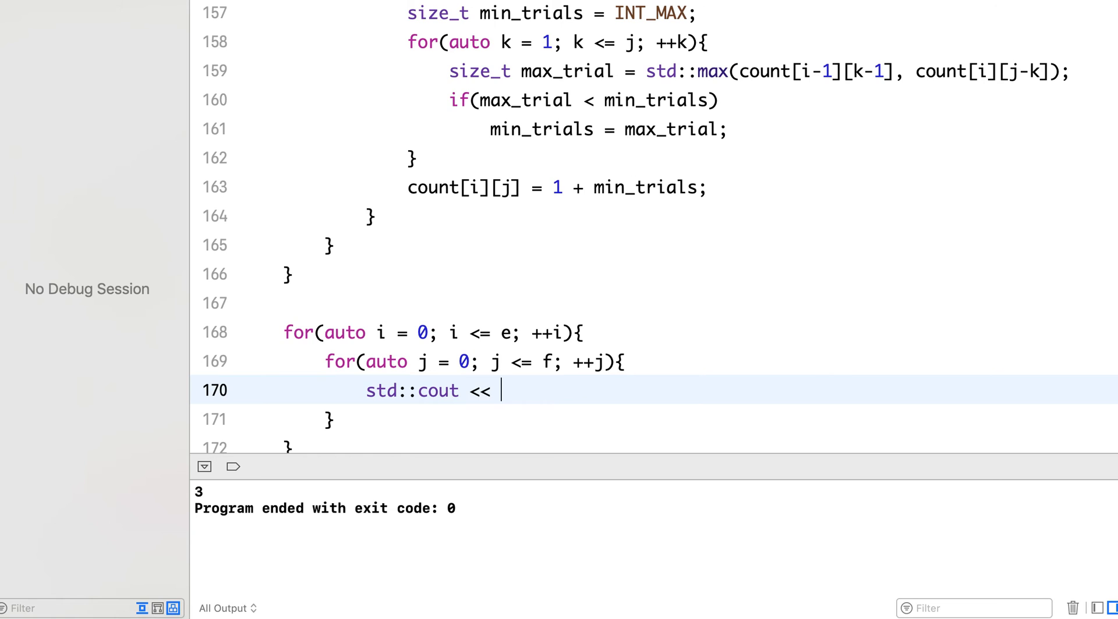
text(co)
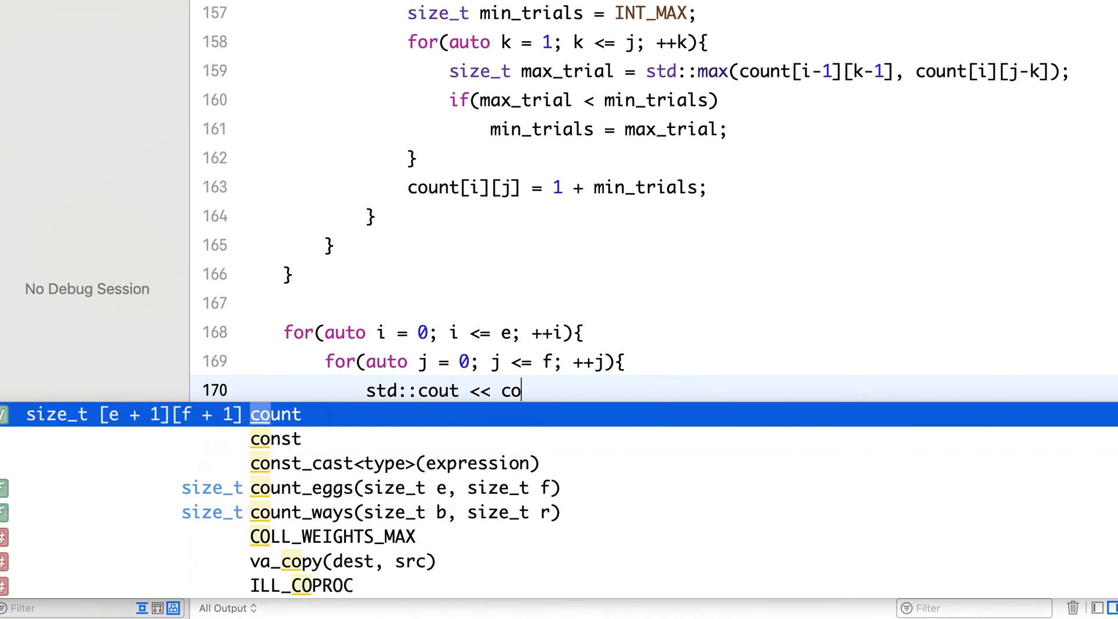
text(unt[i][j)
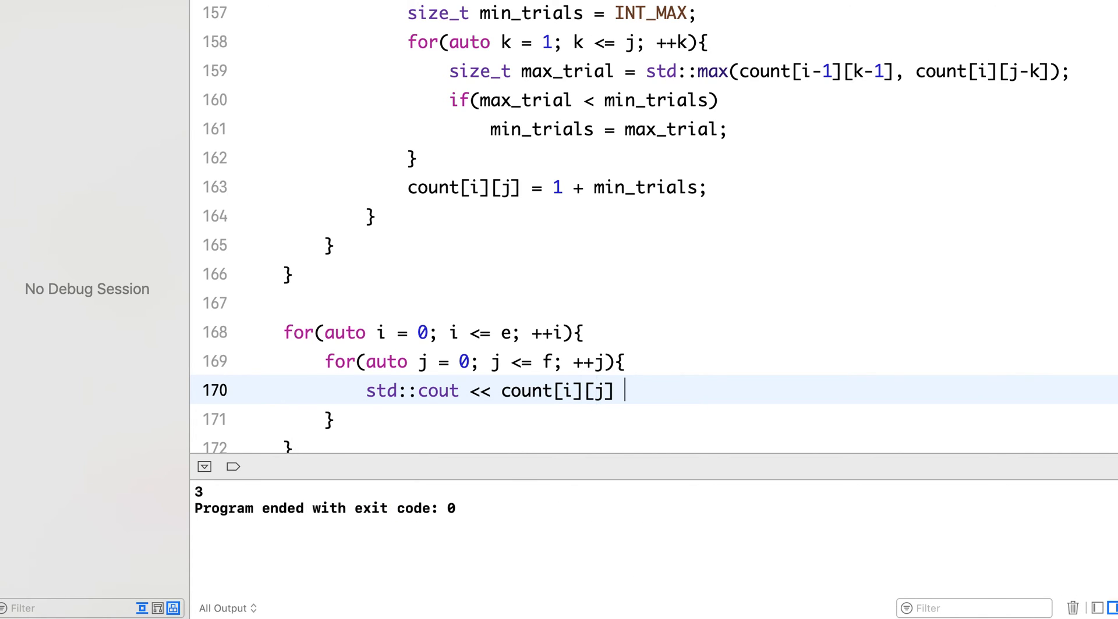
text(<< ")
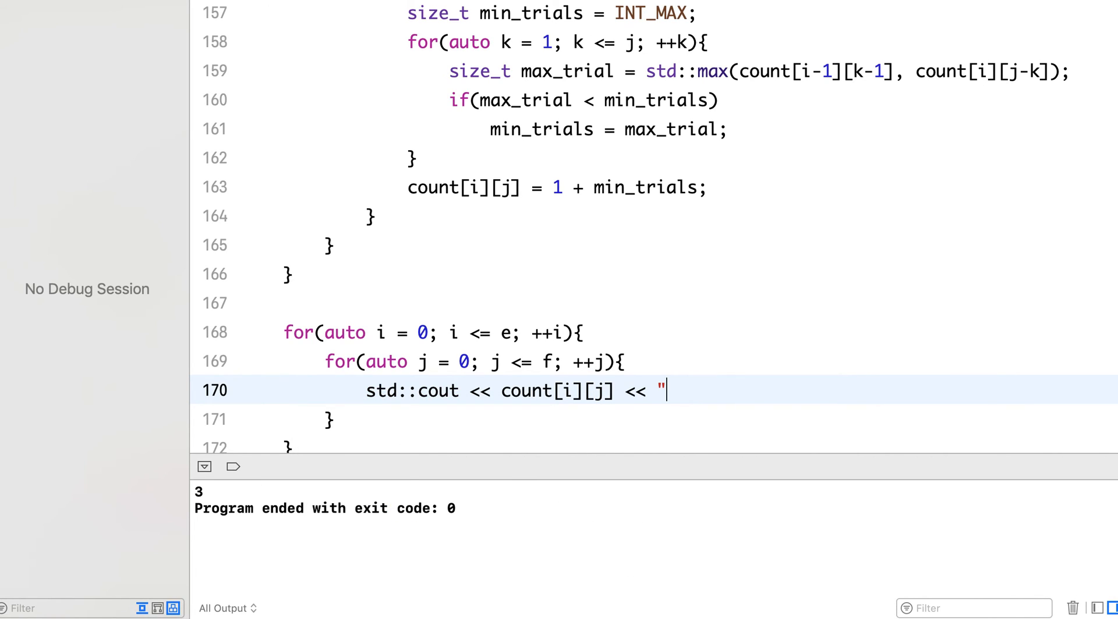
text(\t")
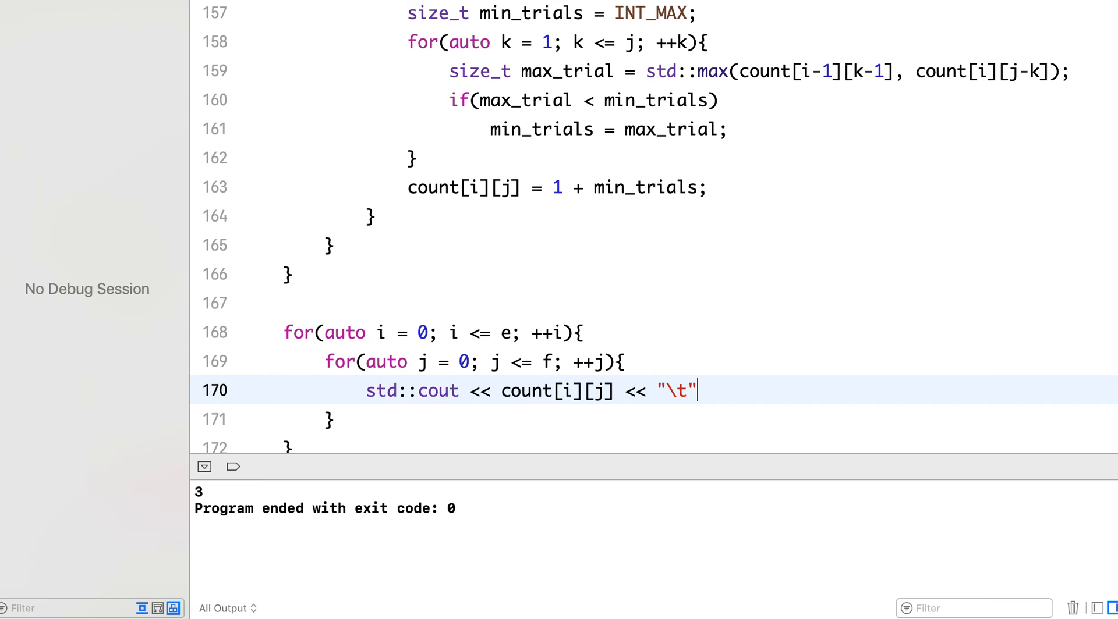
text(;)
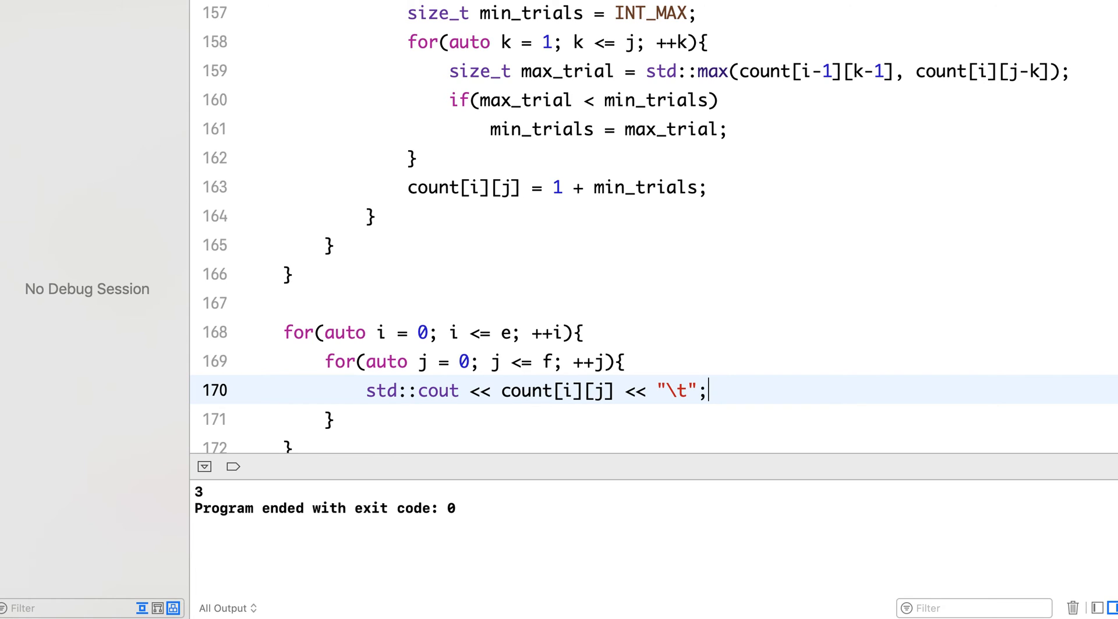
drag(363, 391, 624, 391)
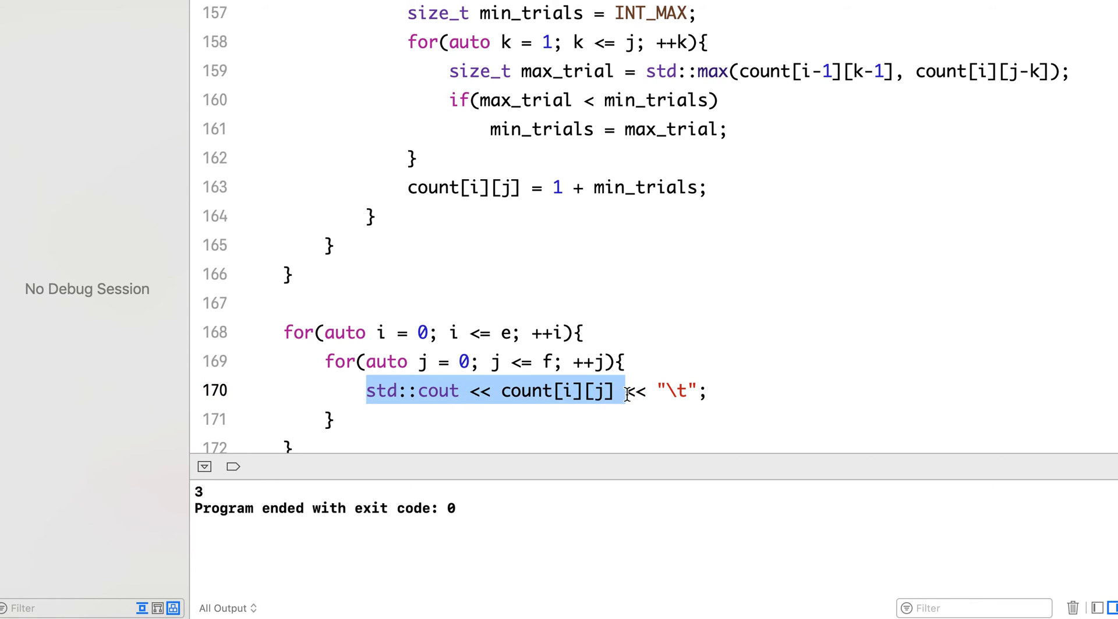
click(365, 390)
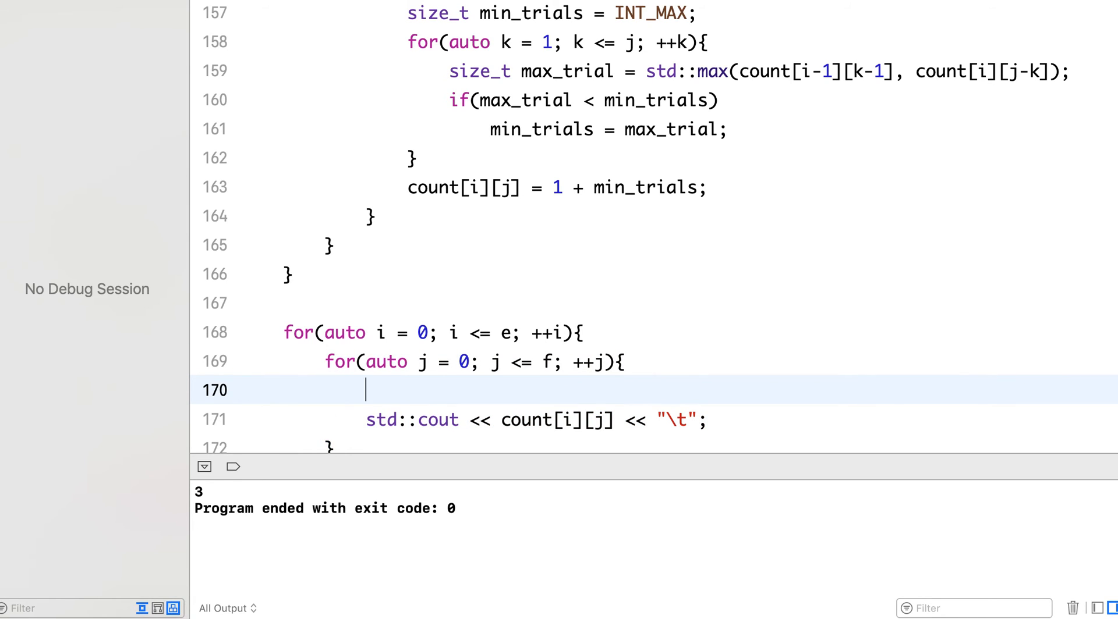
Add an if branch printing "INF" when count[i][j] equals INT_MAX.
text(if()
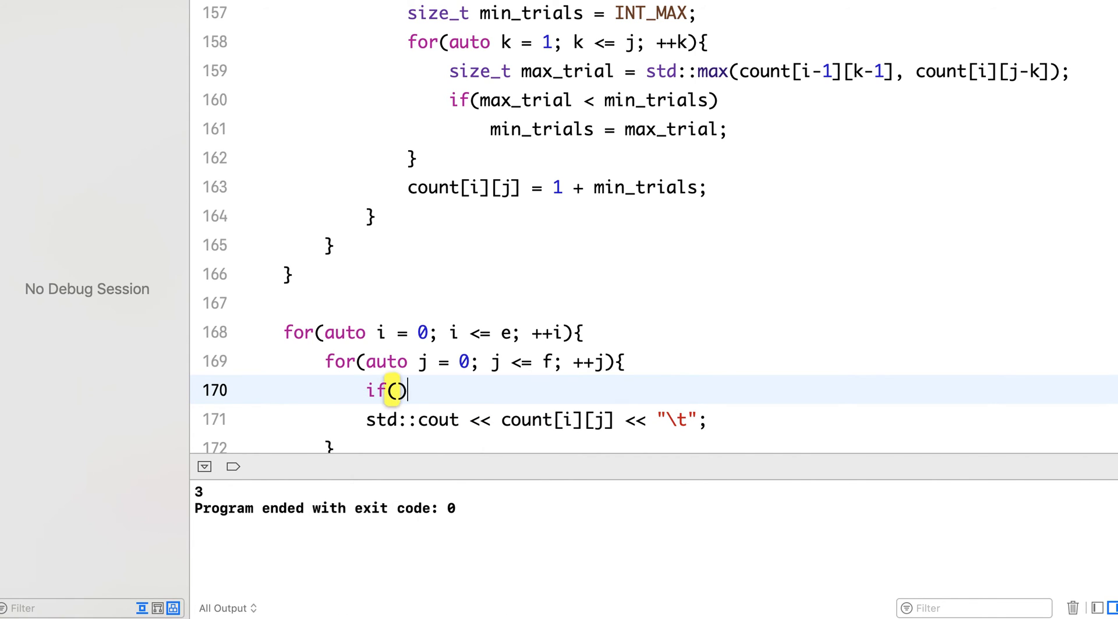
text(std::cout << count[i][j] << "\t";)
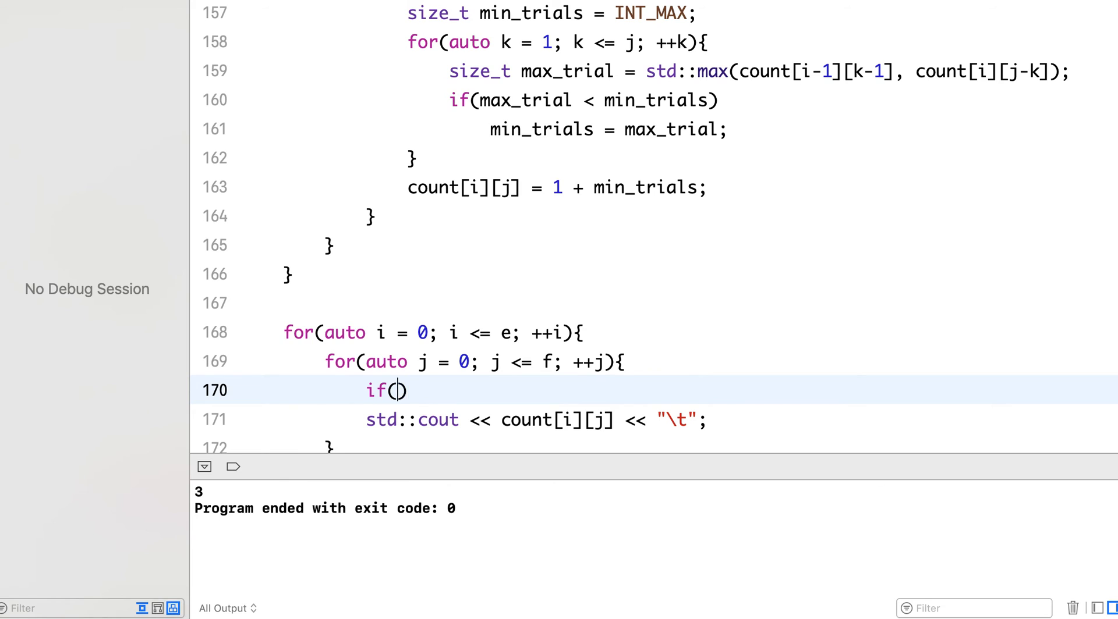
text(count[i][j] ==)
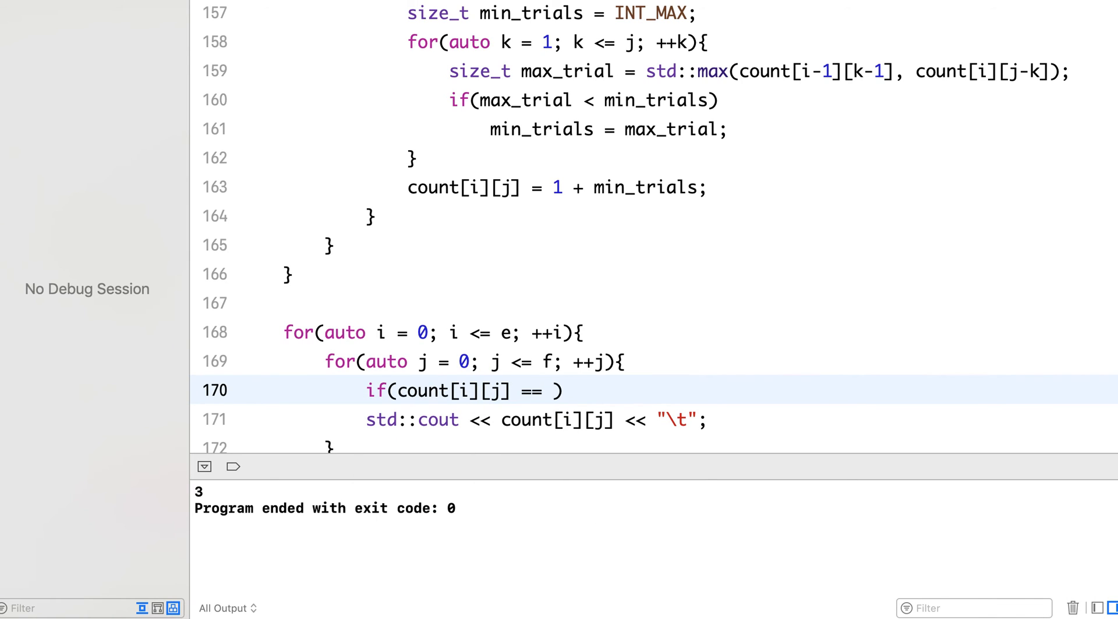
text(MAX)
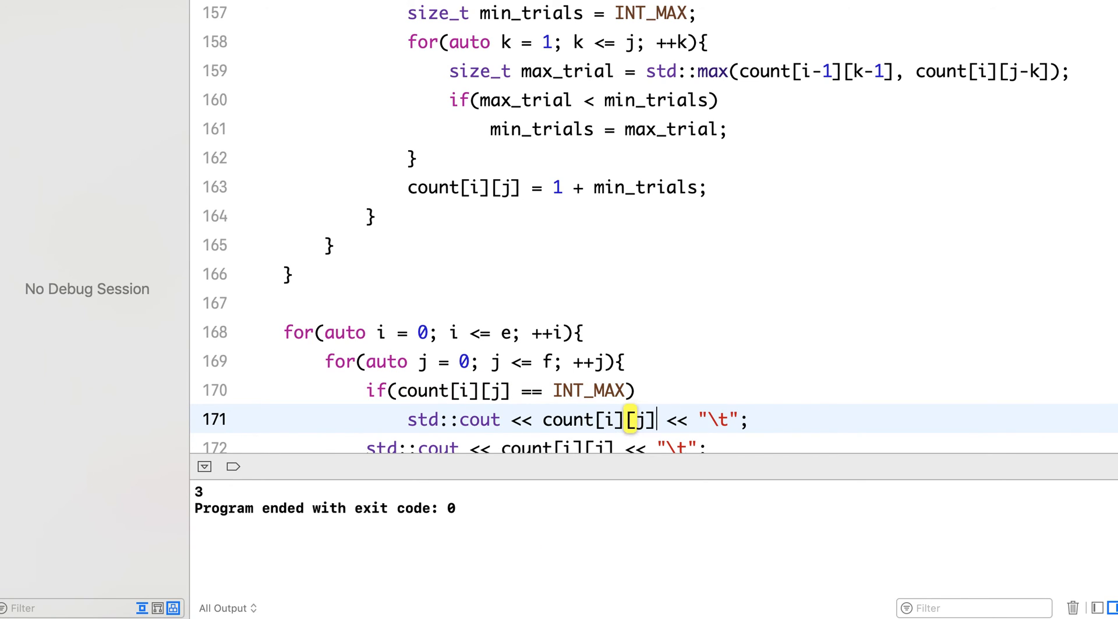
key(Delete)
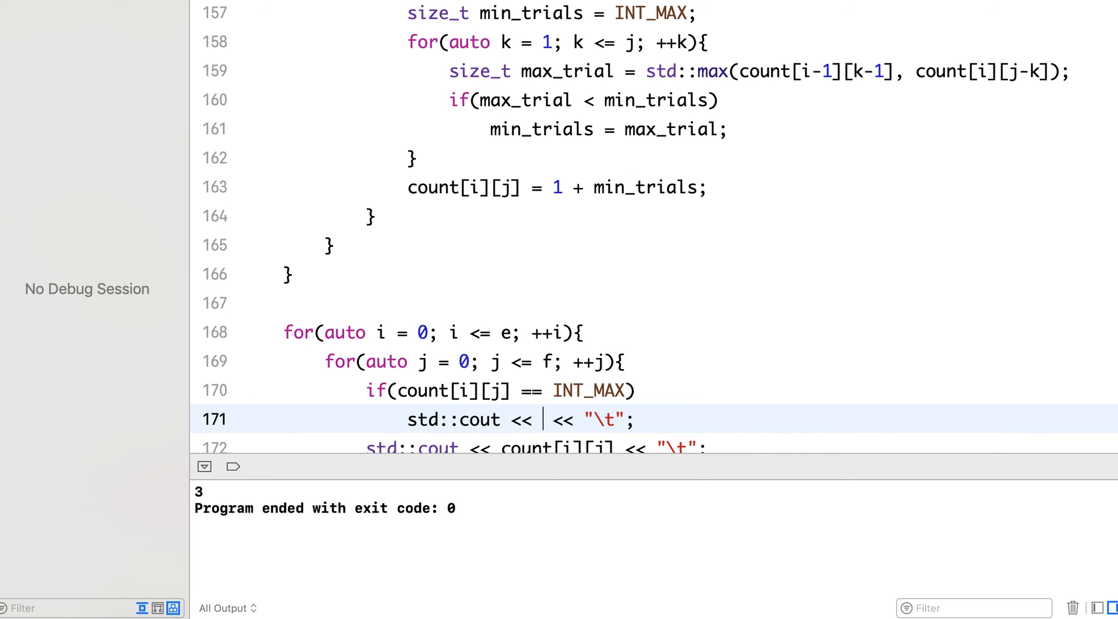
text("INF")
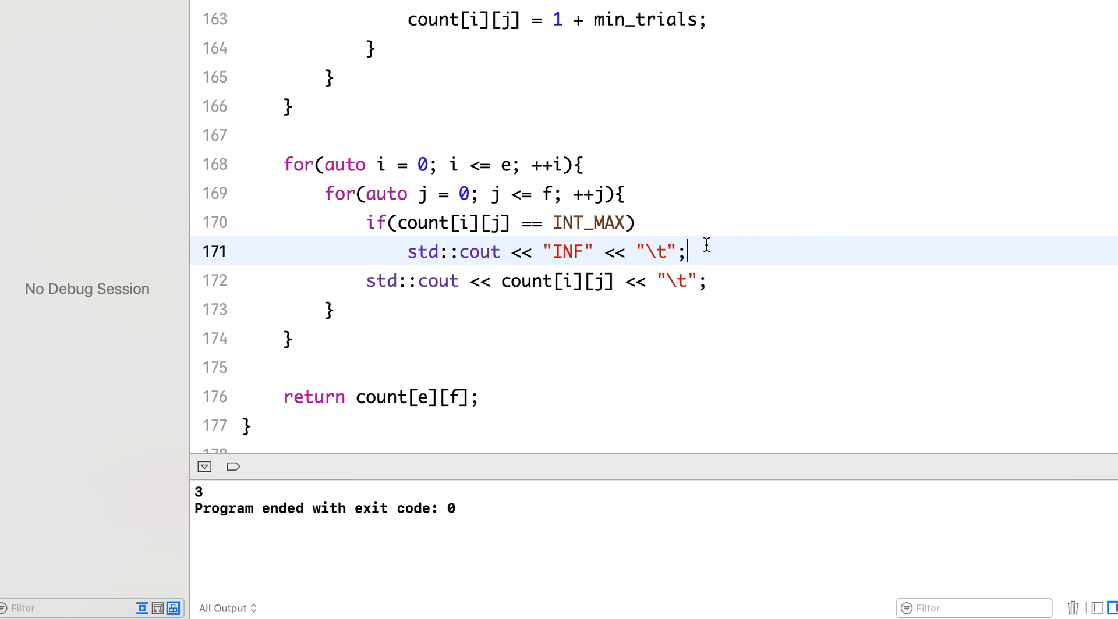
Add the else branch and a std::cout of a dashed line plus newline after each row.
text(else)
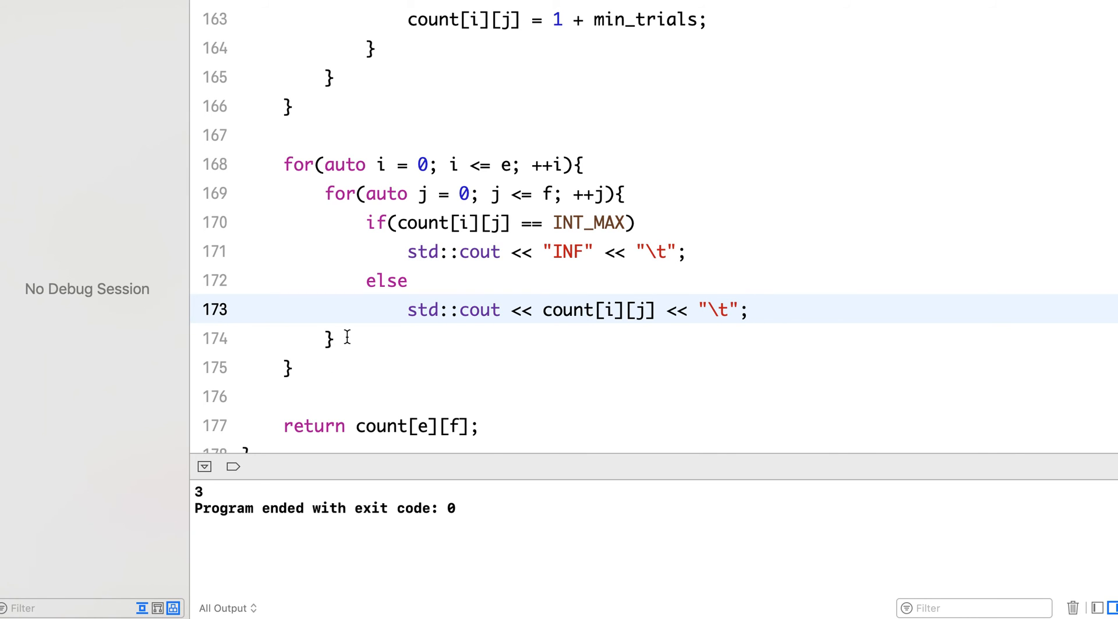
text(std::)
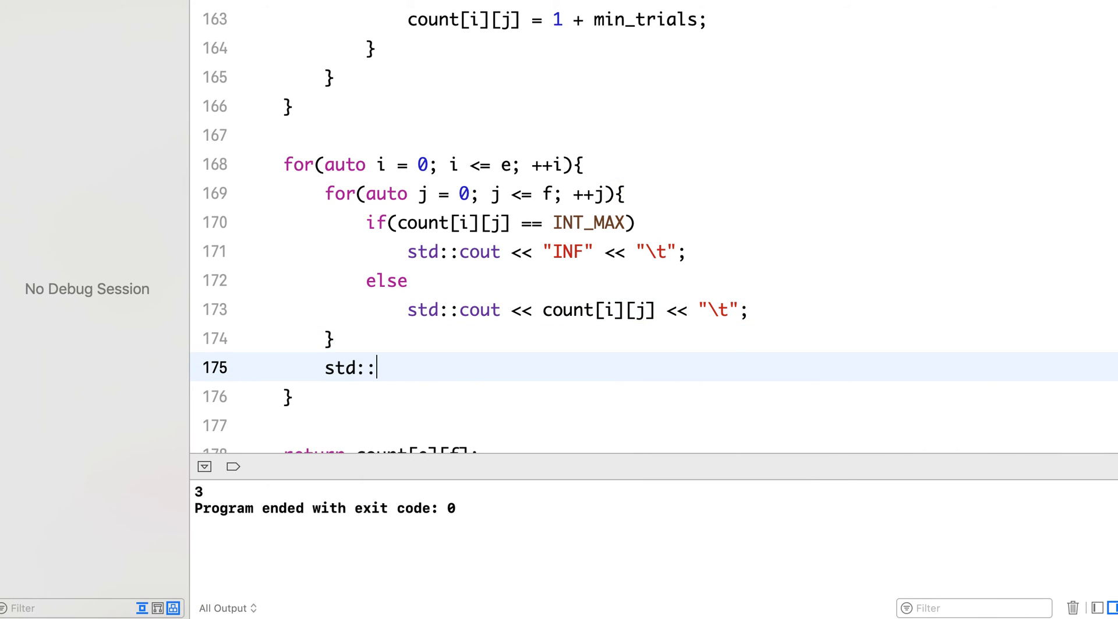
text(cout)
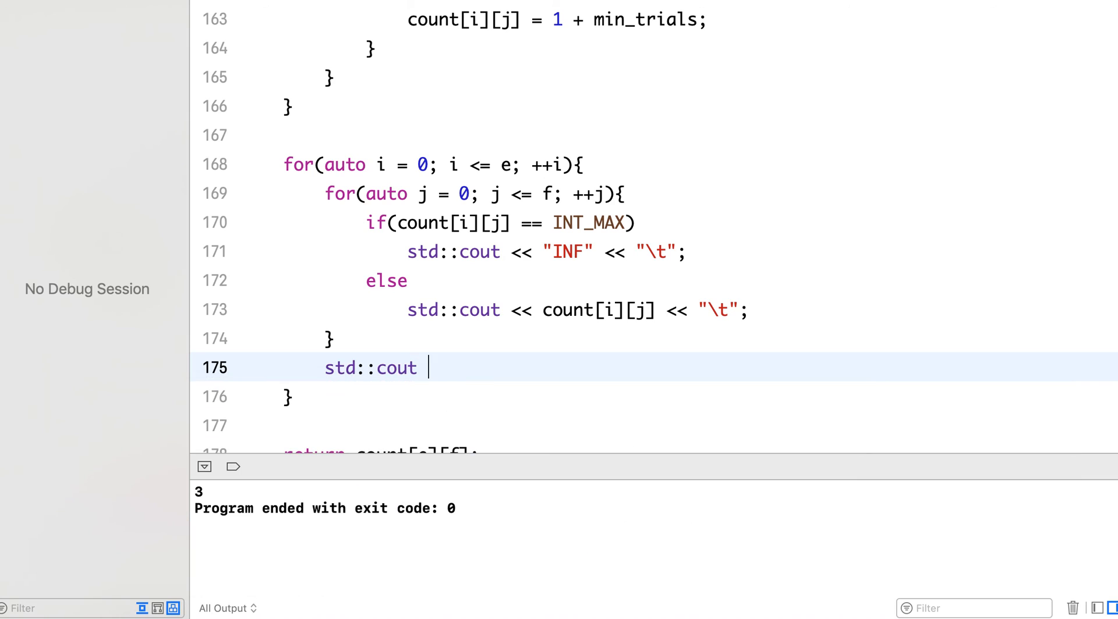
text(<<)
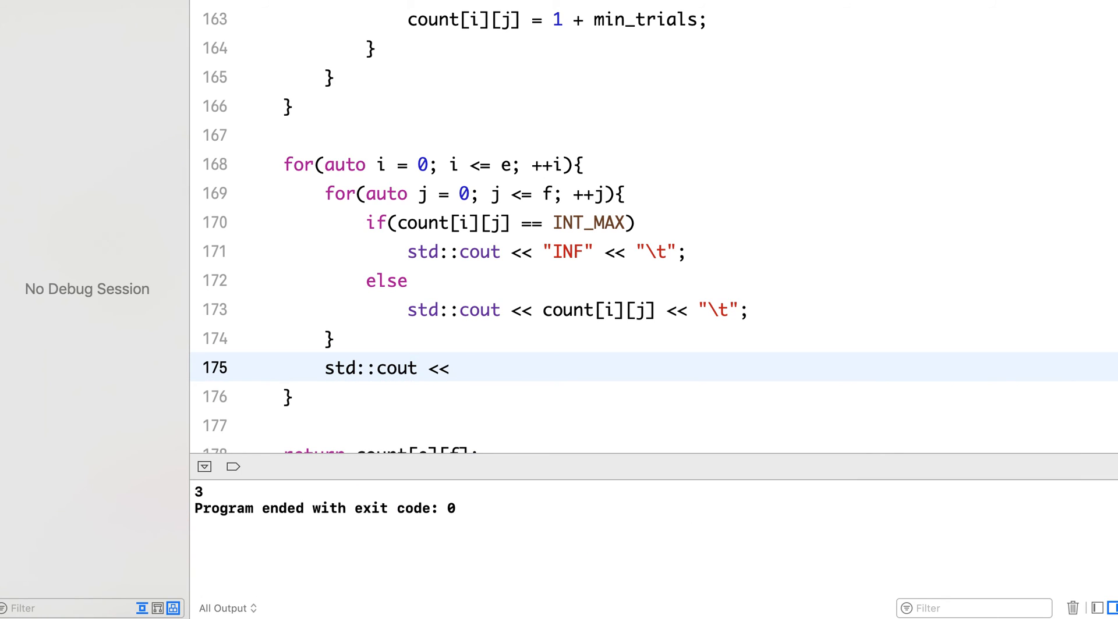
text("-")
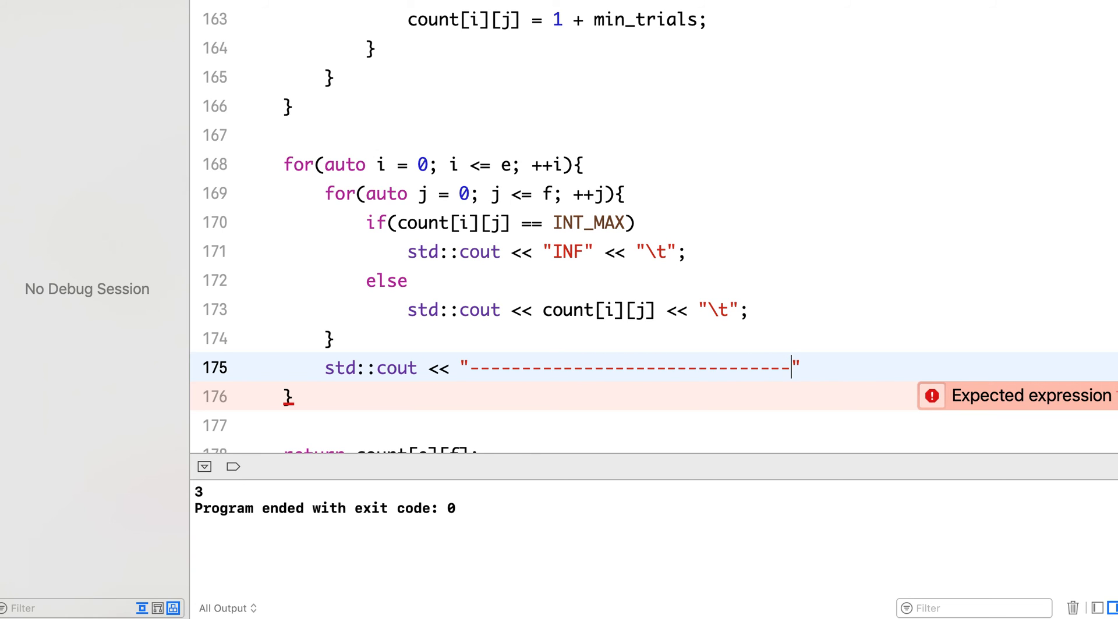
text(\n";)
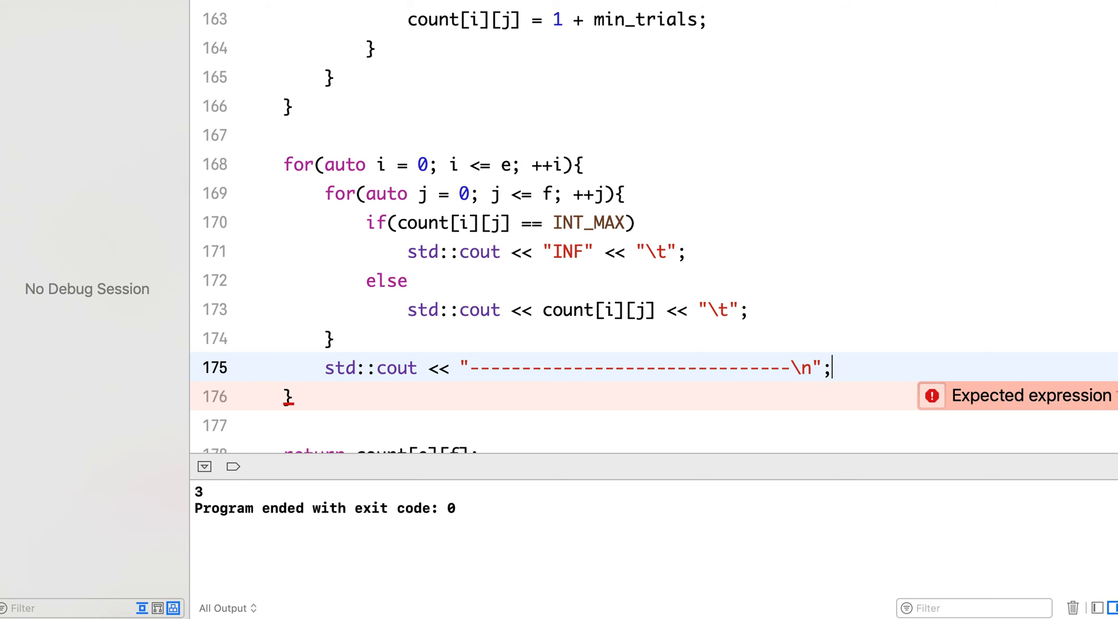
mouse_move(169, 41)
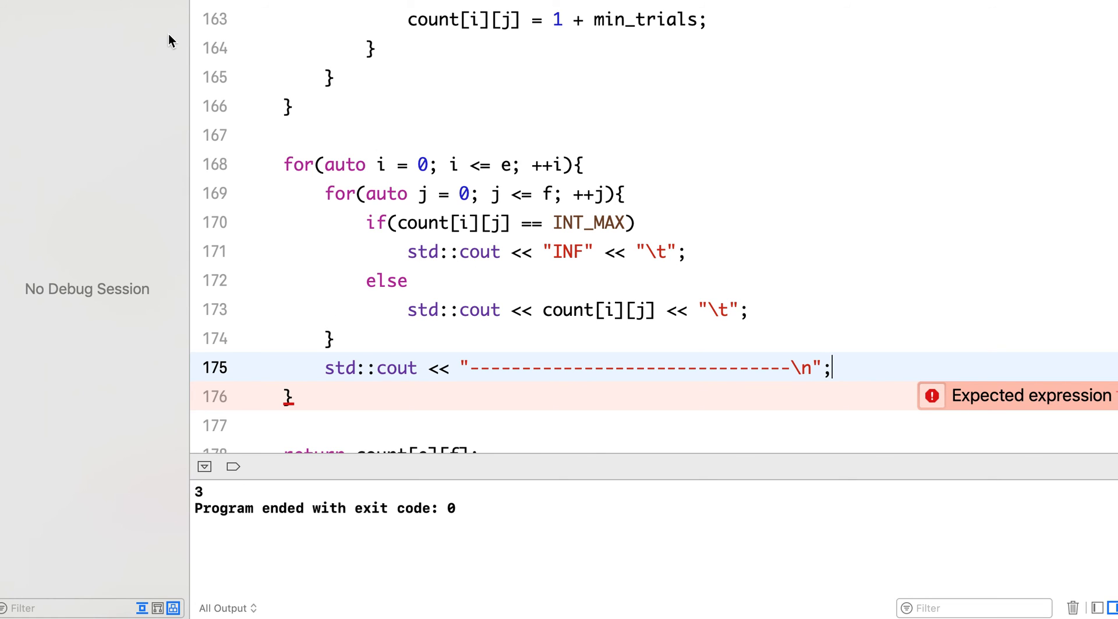
Run the program, add \n before the dashes, and select the final answer 3.
key(cmd+b)
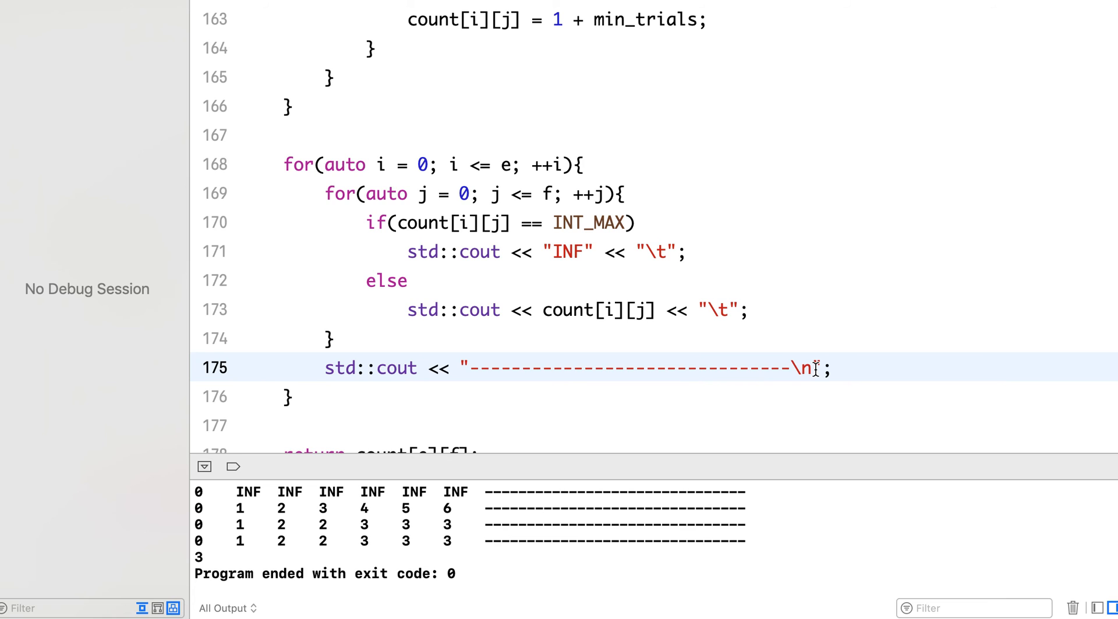
text(\n)
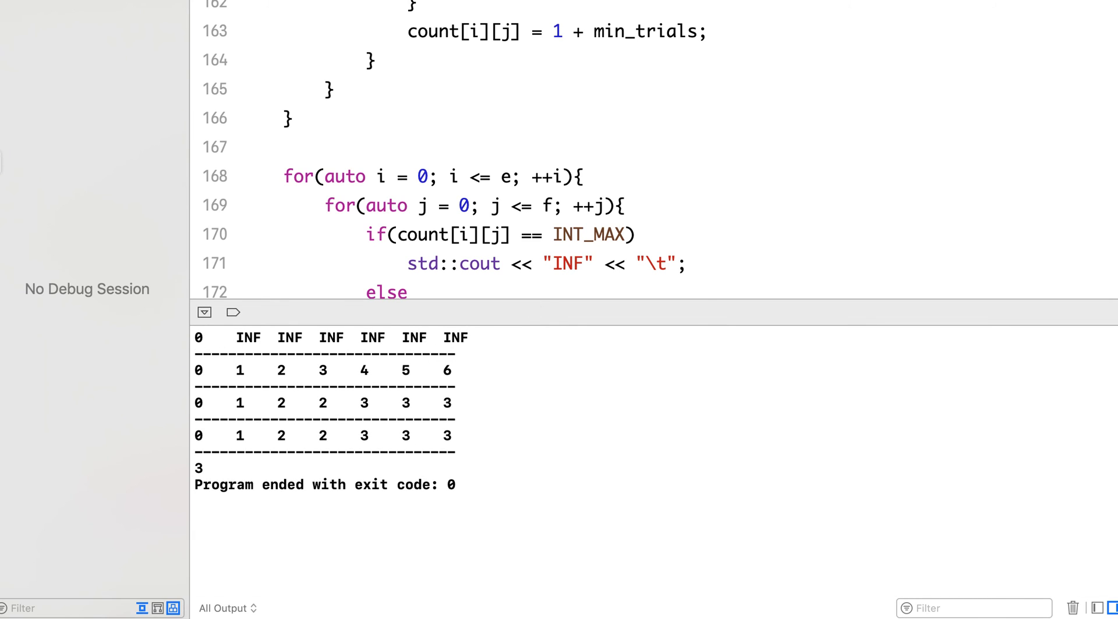
mouse_move(235, 378)
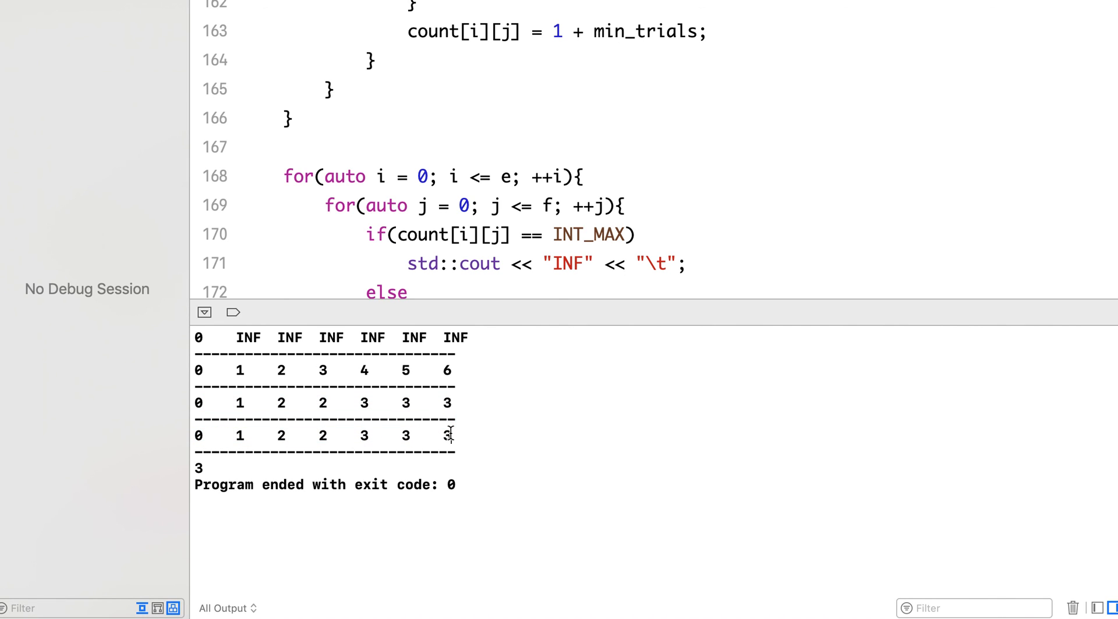
double_click(447, 436)
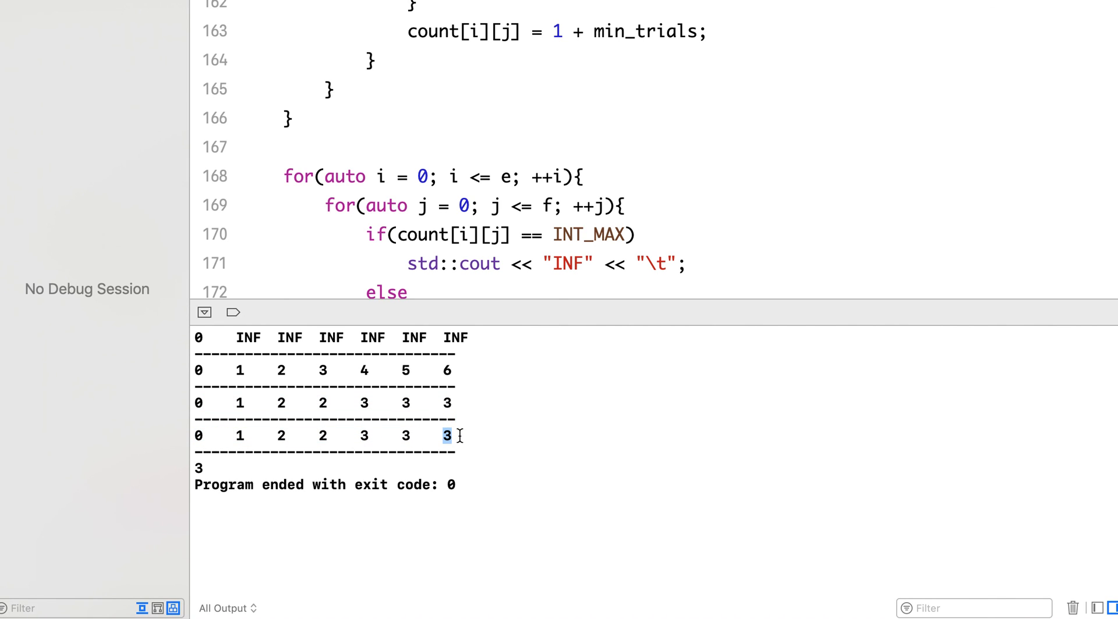
mouse_move(217, 479)
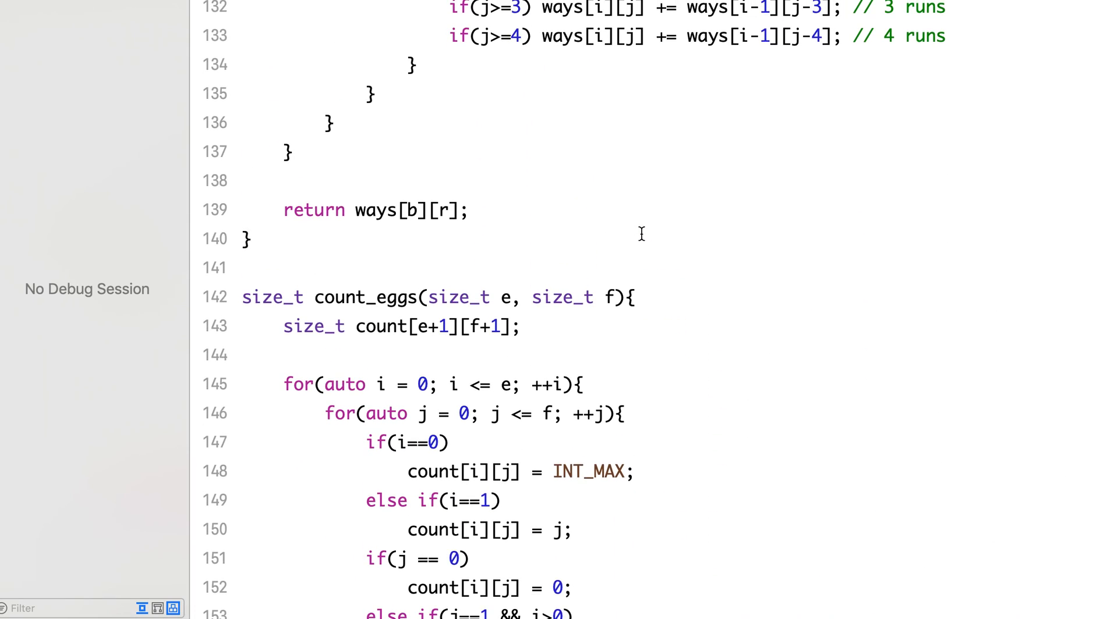
scroll(down, 3)
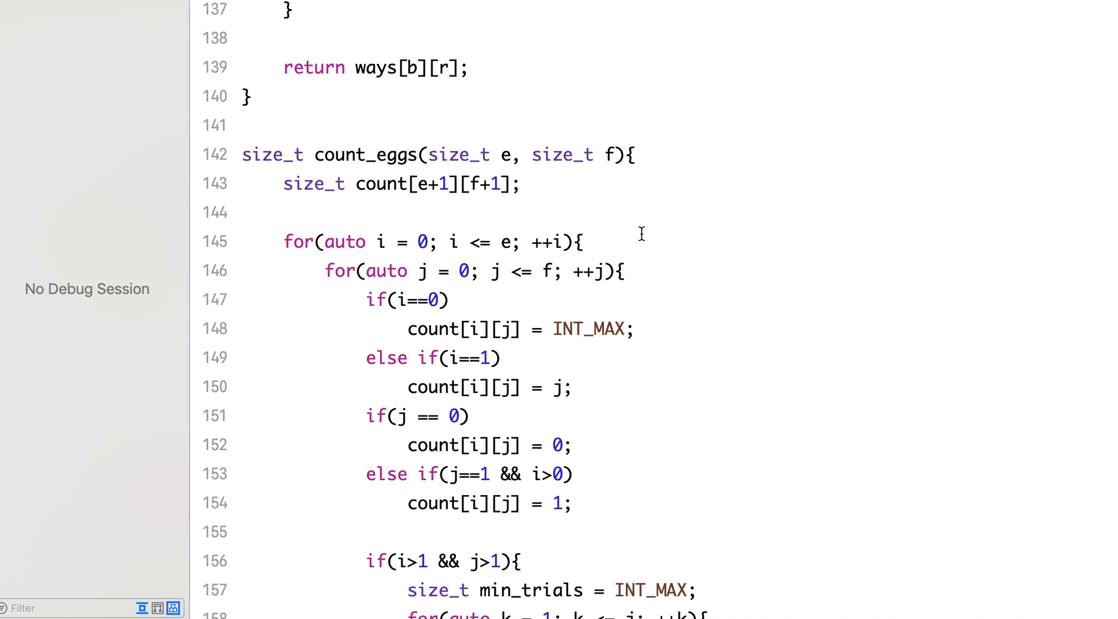
scroll(down, 3)
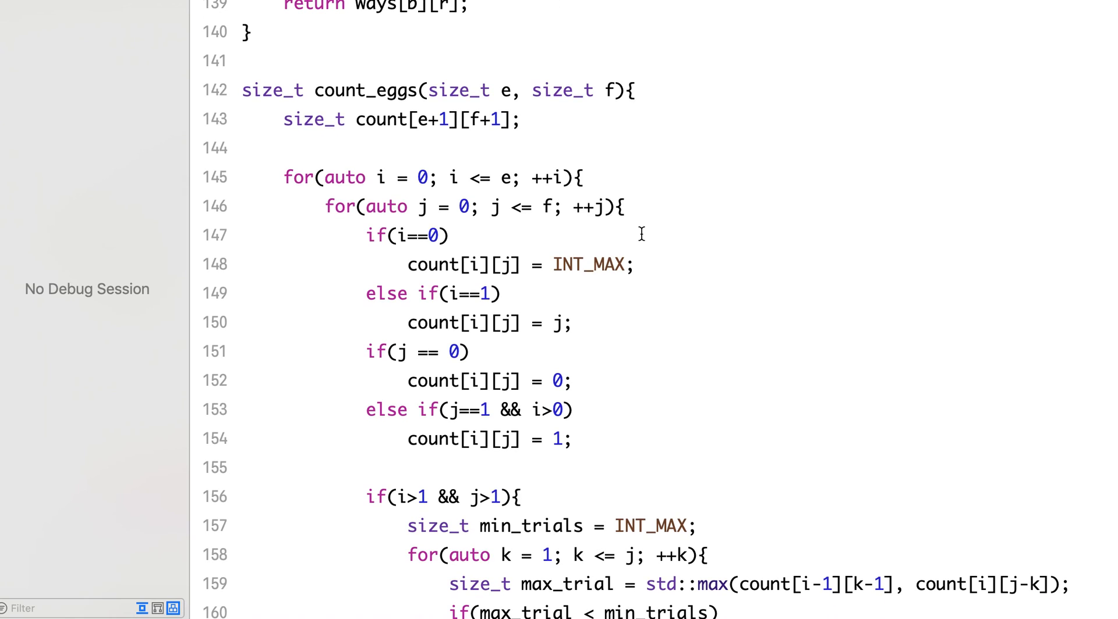